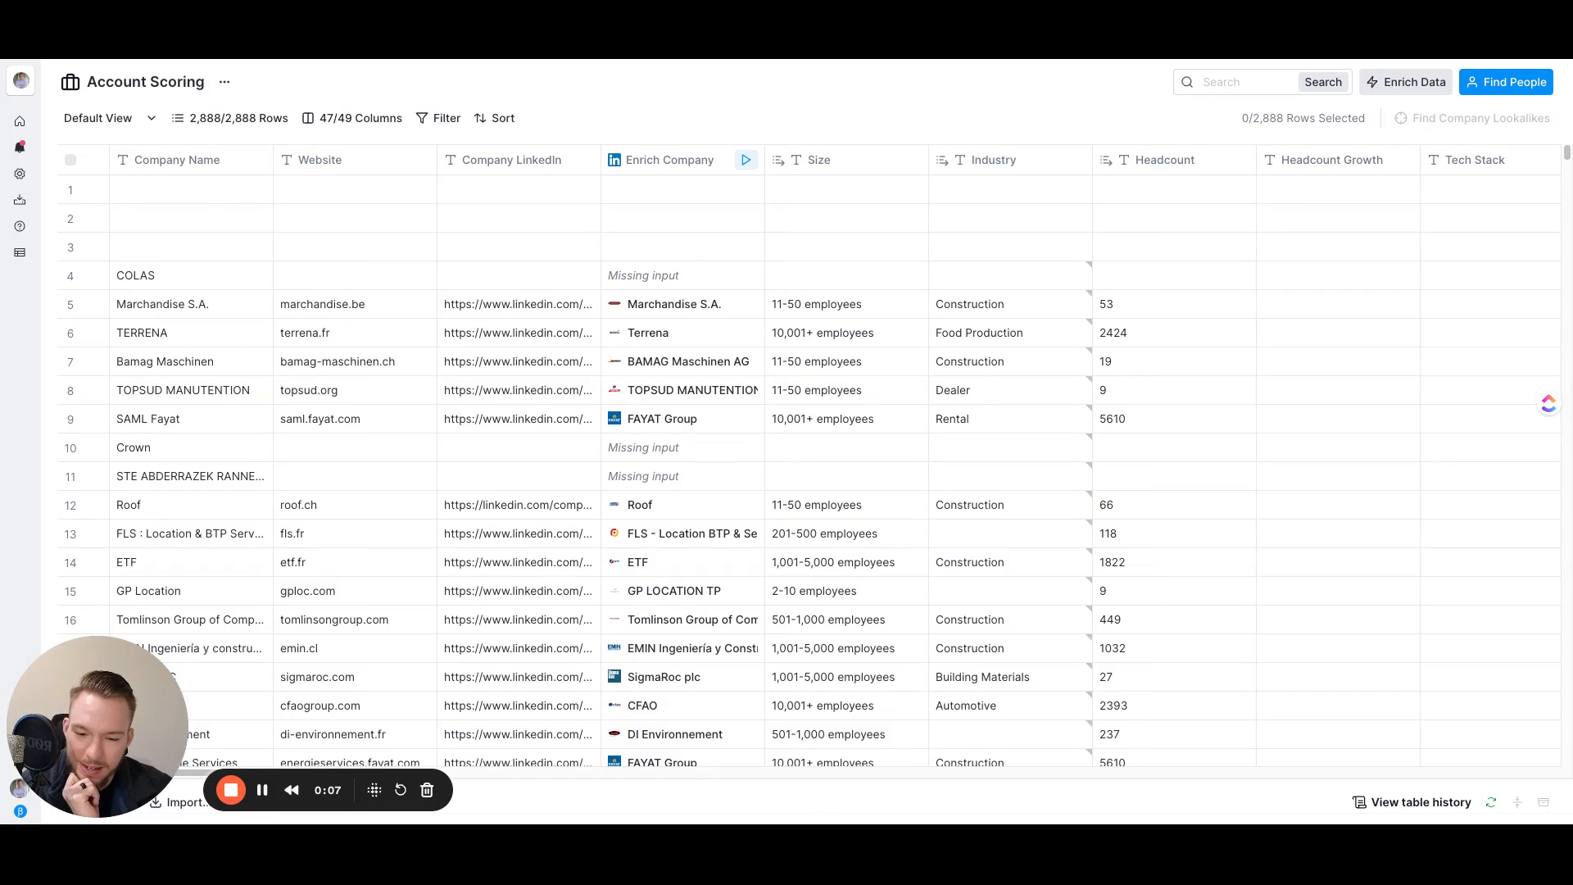
pyautogui.moveTo(797, 773)
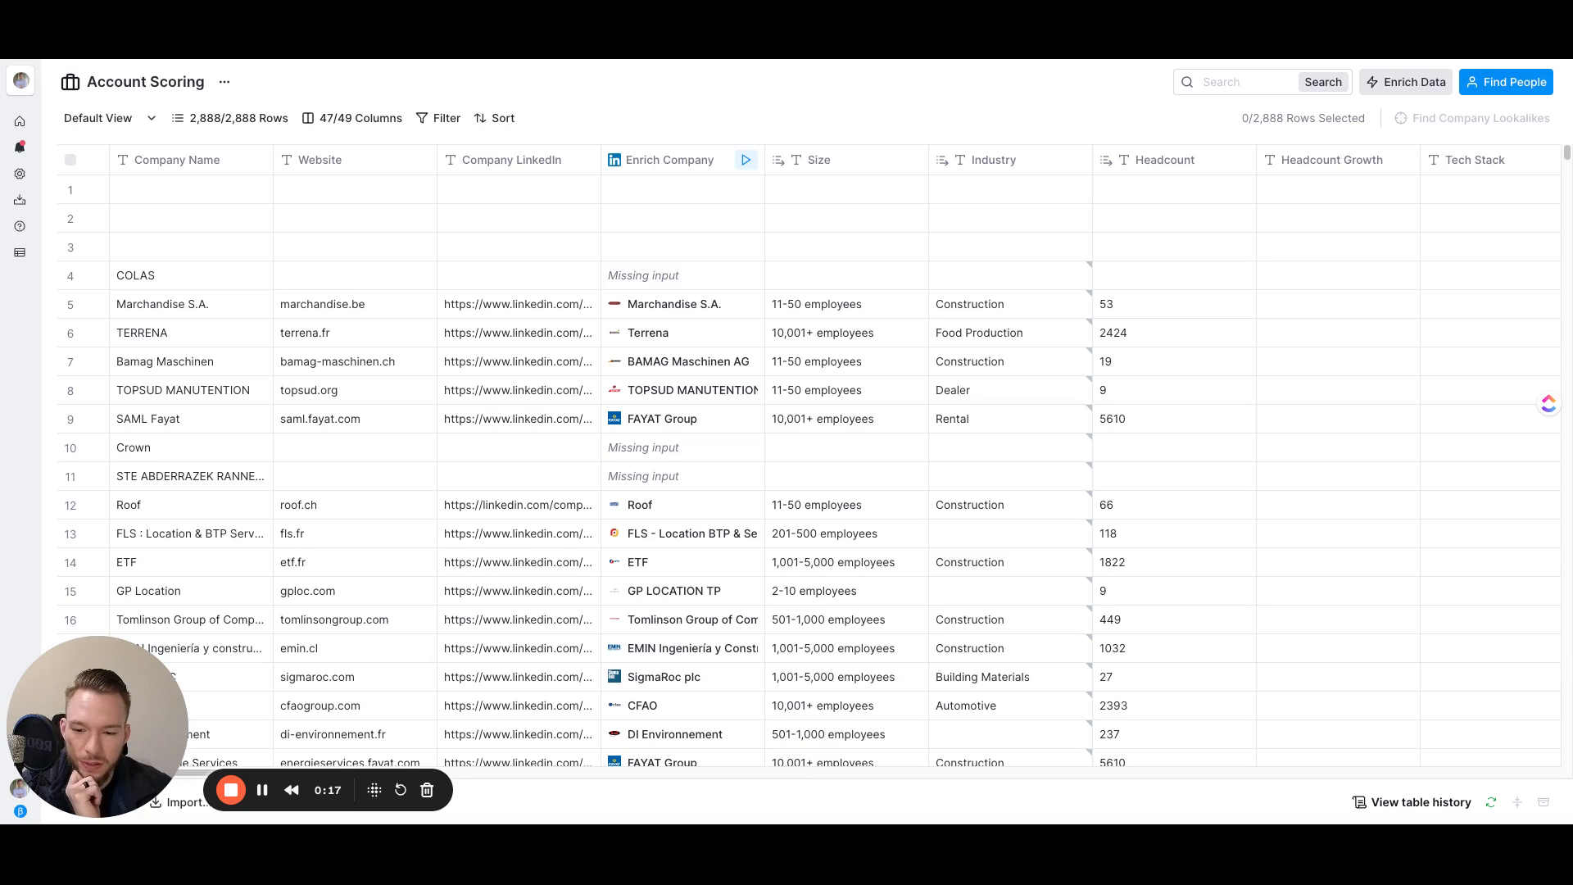
pyautogui.moveTo(618, 779)
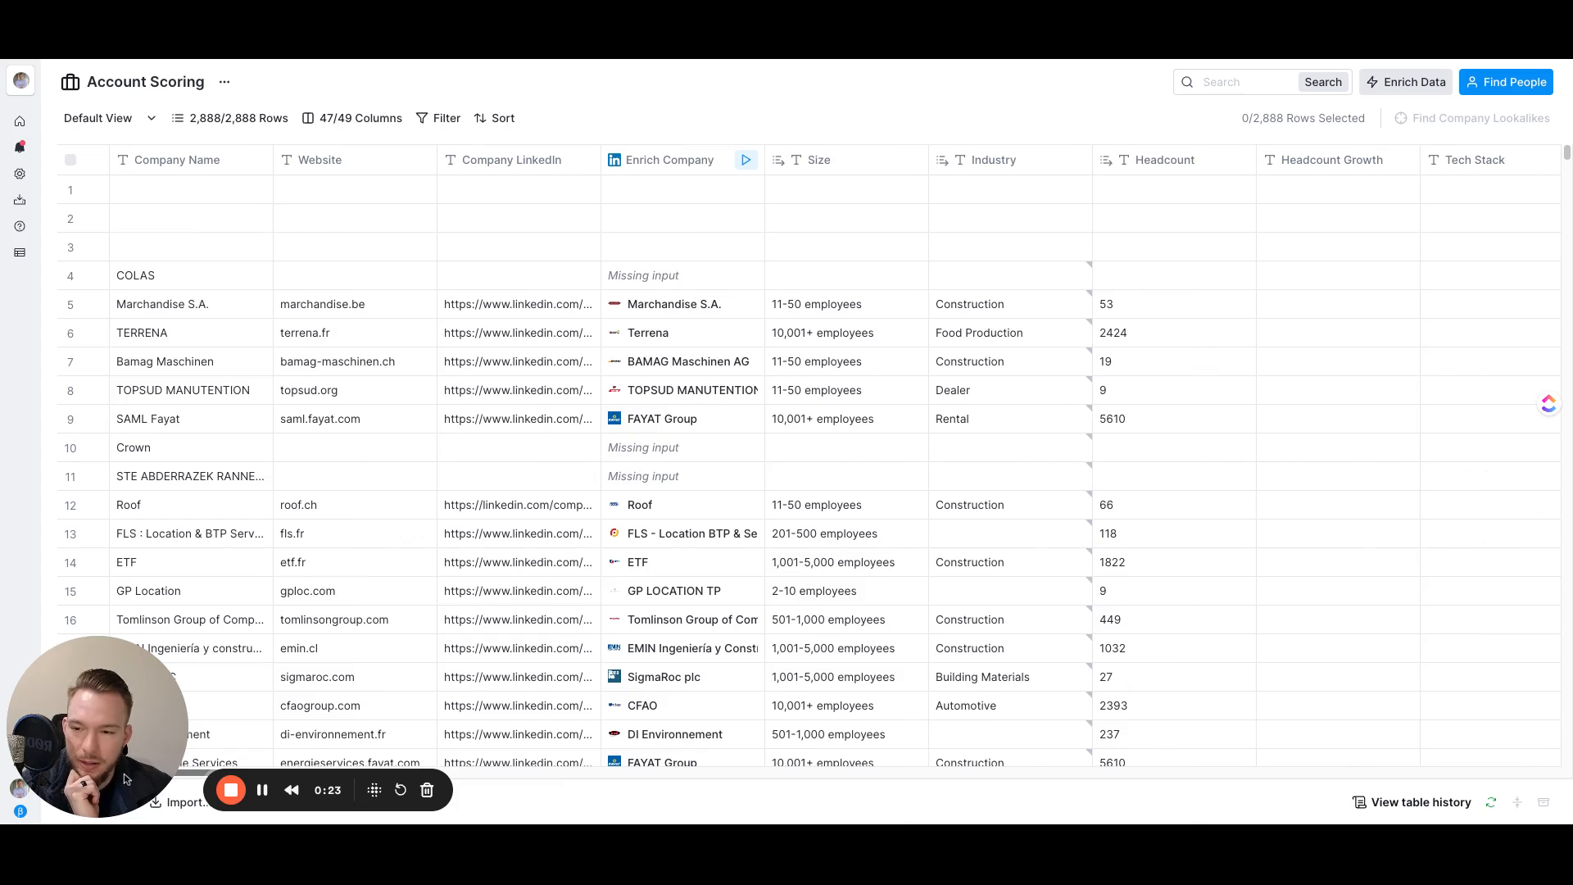
pyautogui.moveTo(157, 372)
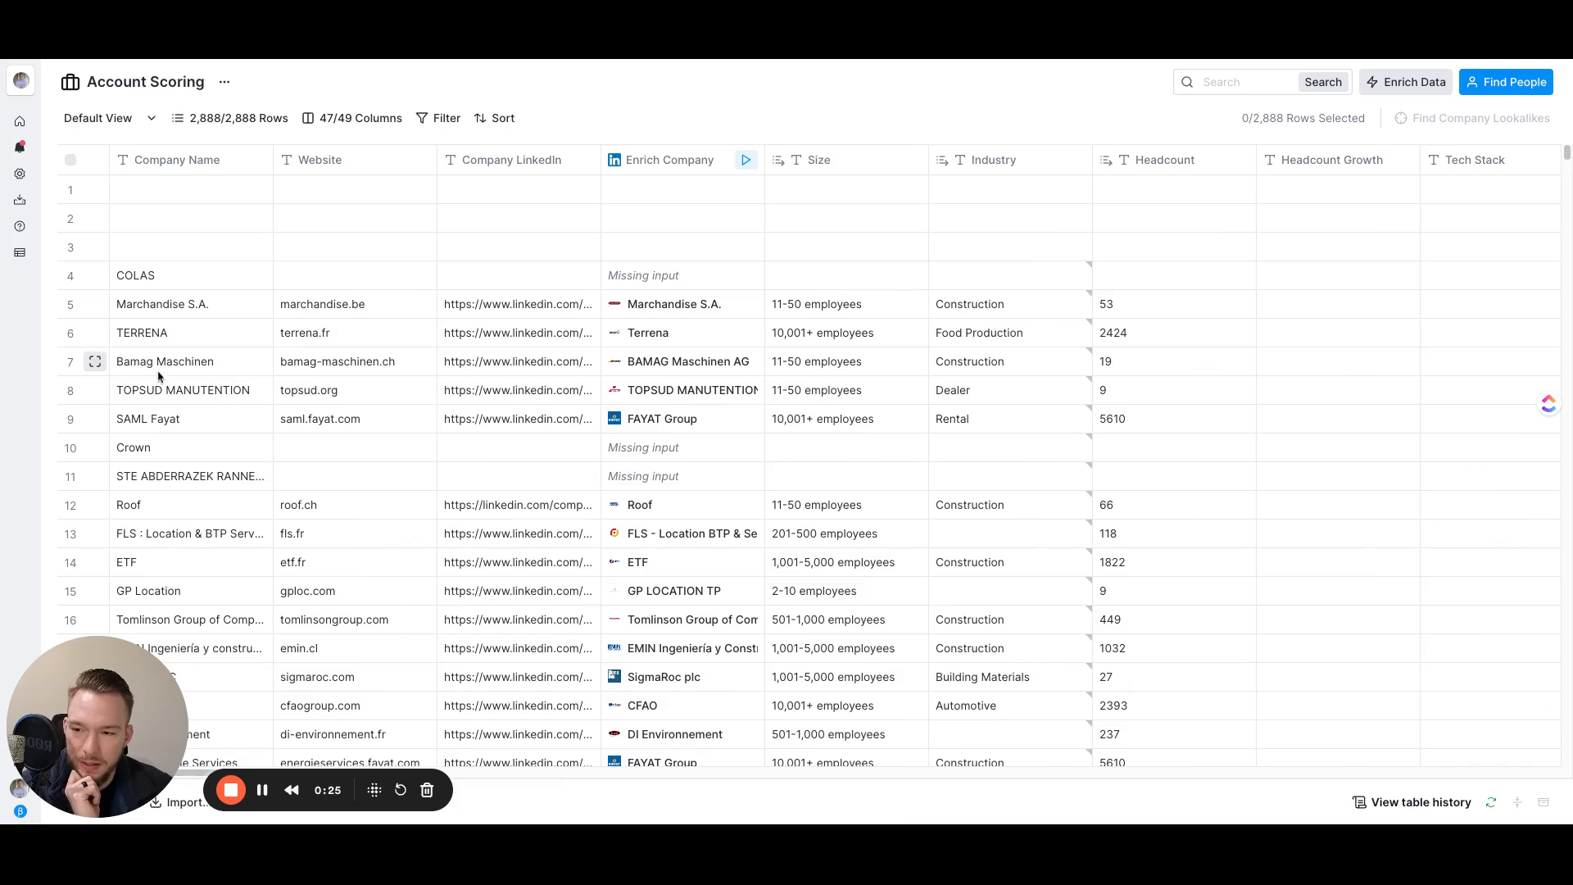
pyautogui.moveTo(457, 553)
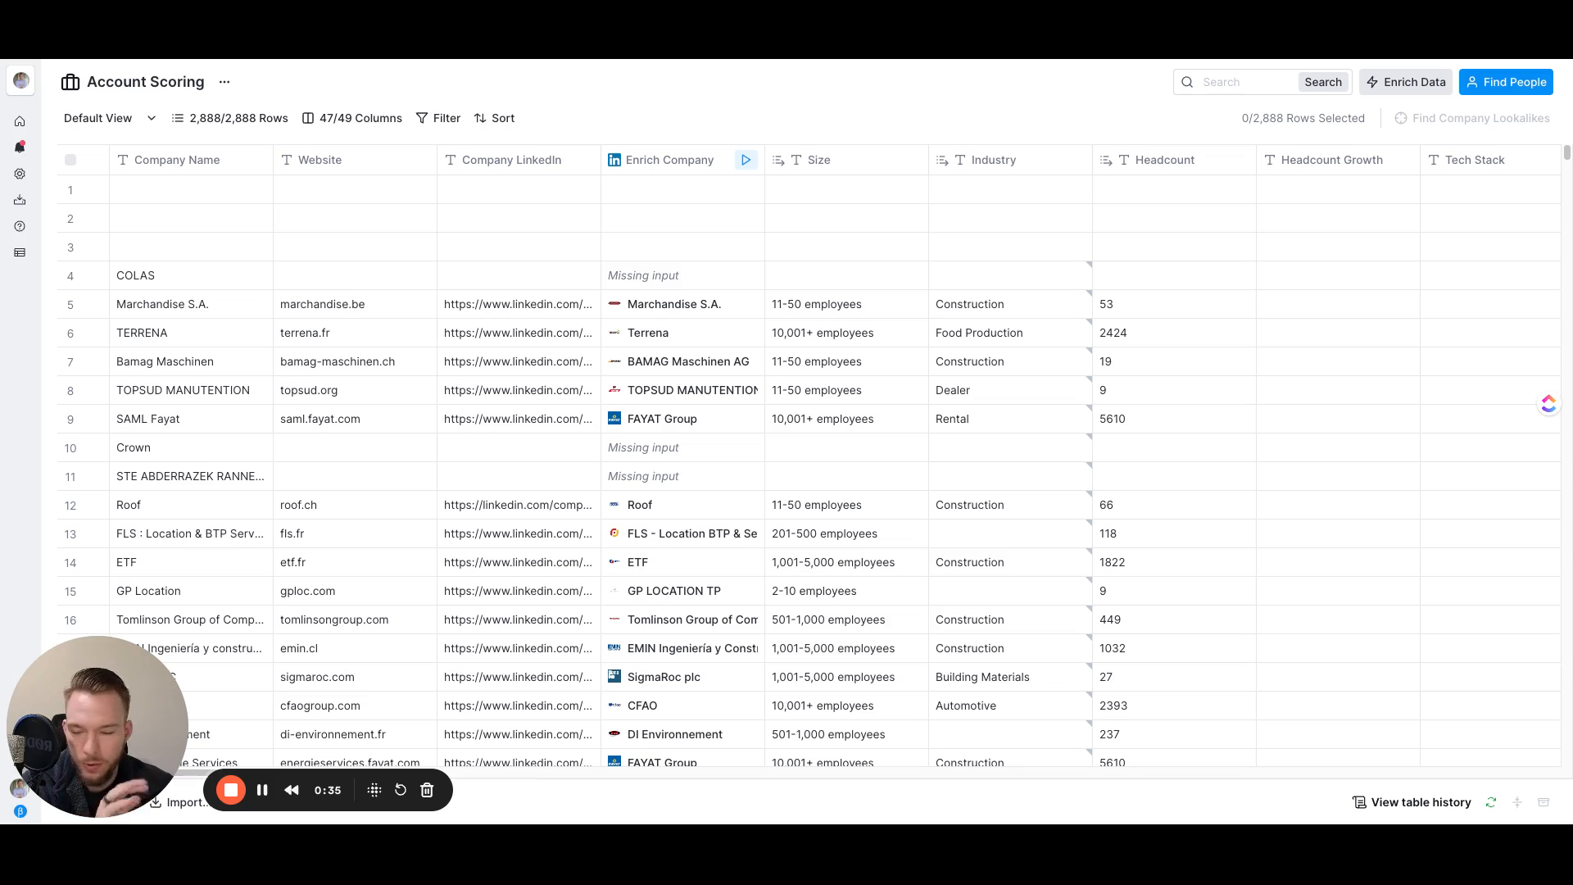
pyautogui.moveTo(463, 690)
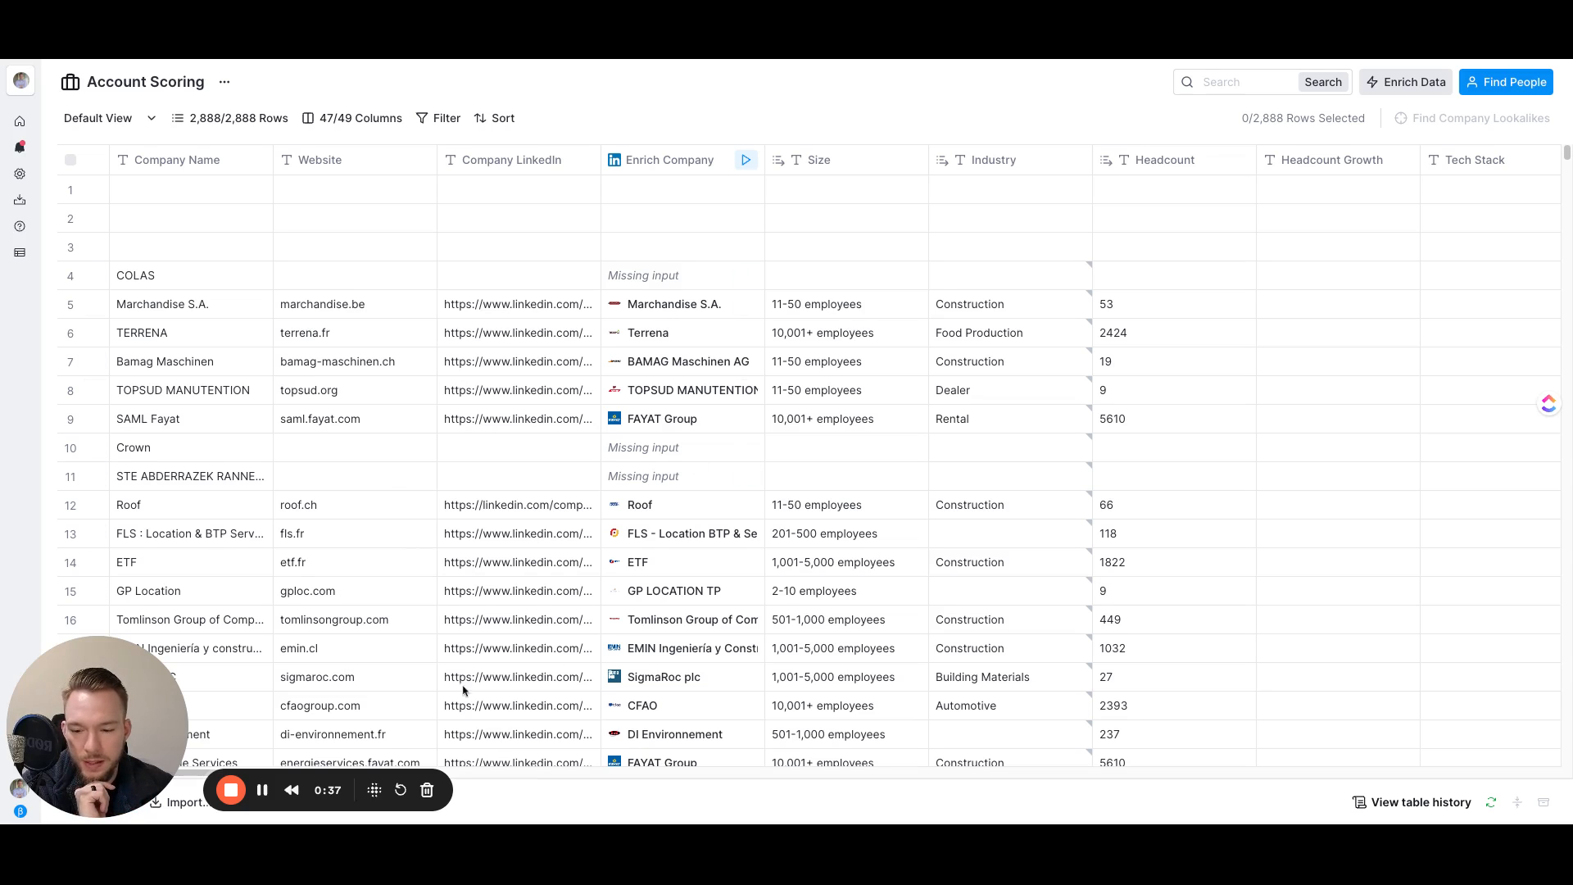
pyautogui.moveTo(496, 780)
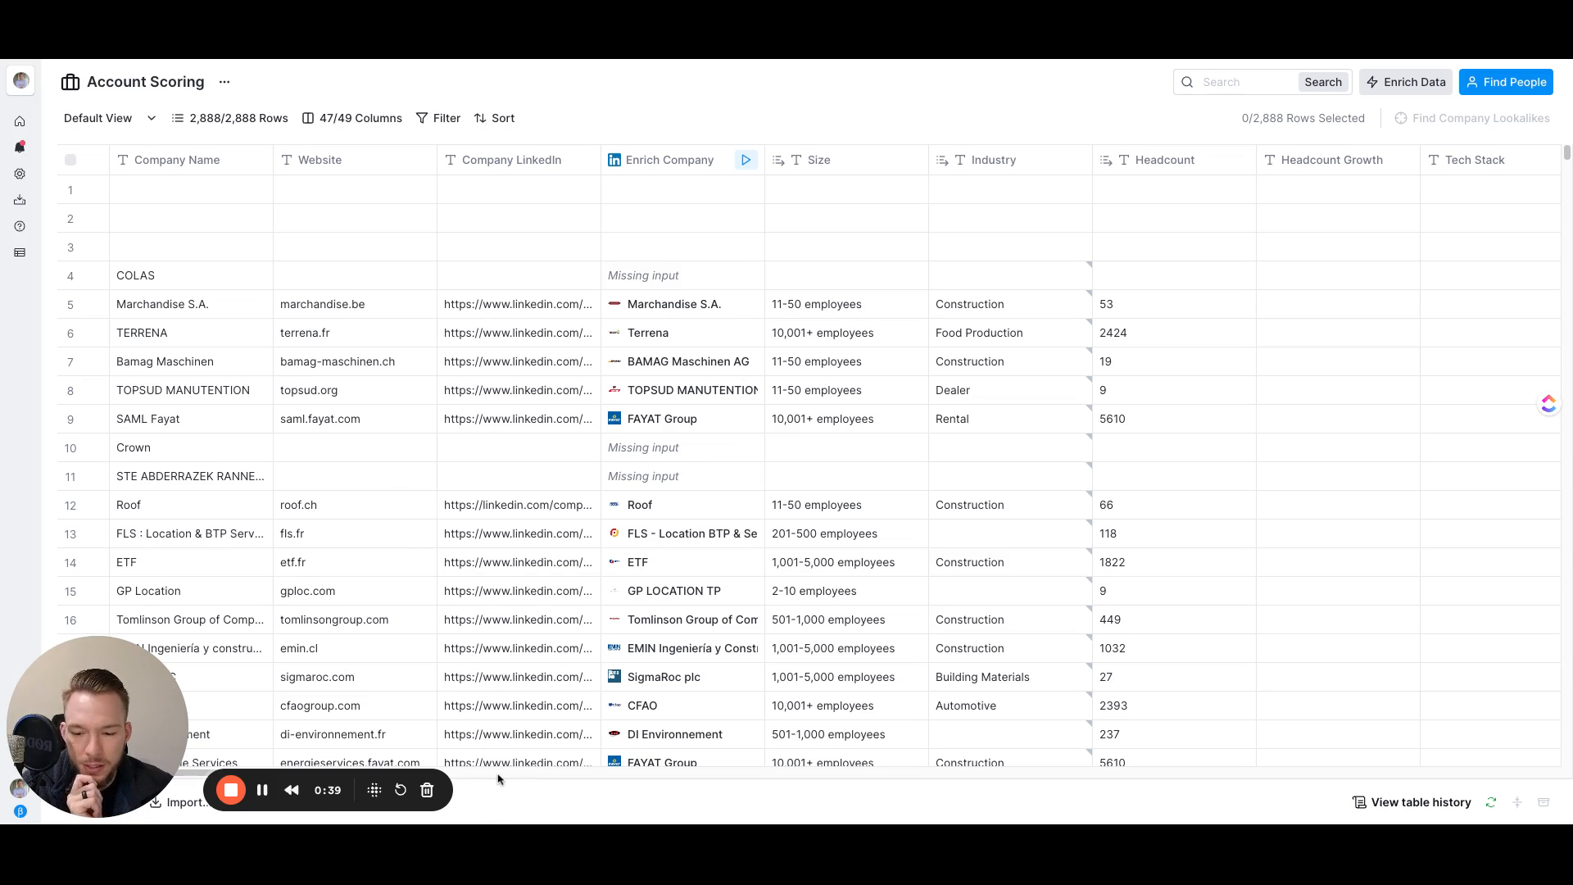
# Scroll right past the job-opening and role-count columns to the Formula and Keywordsfound columns.
pyautogui.hscroll(3)
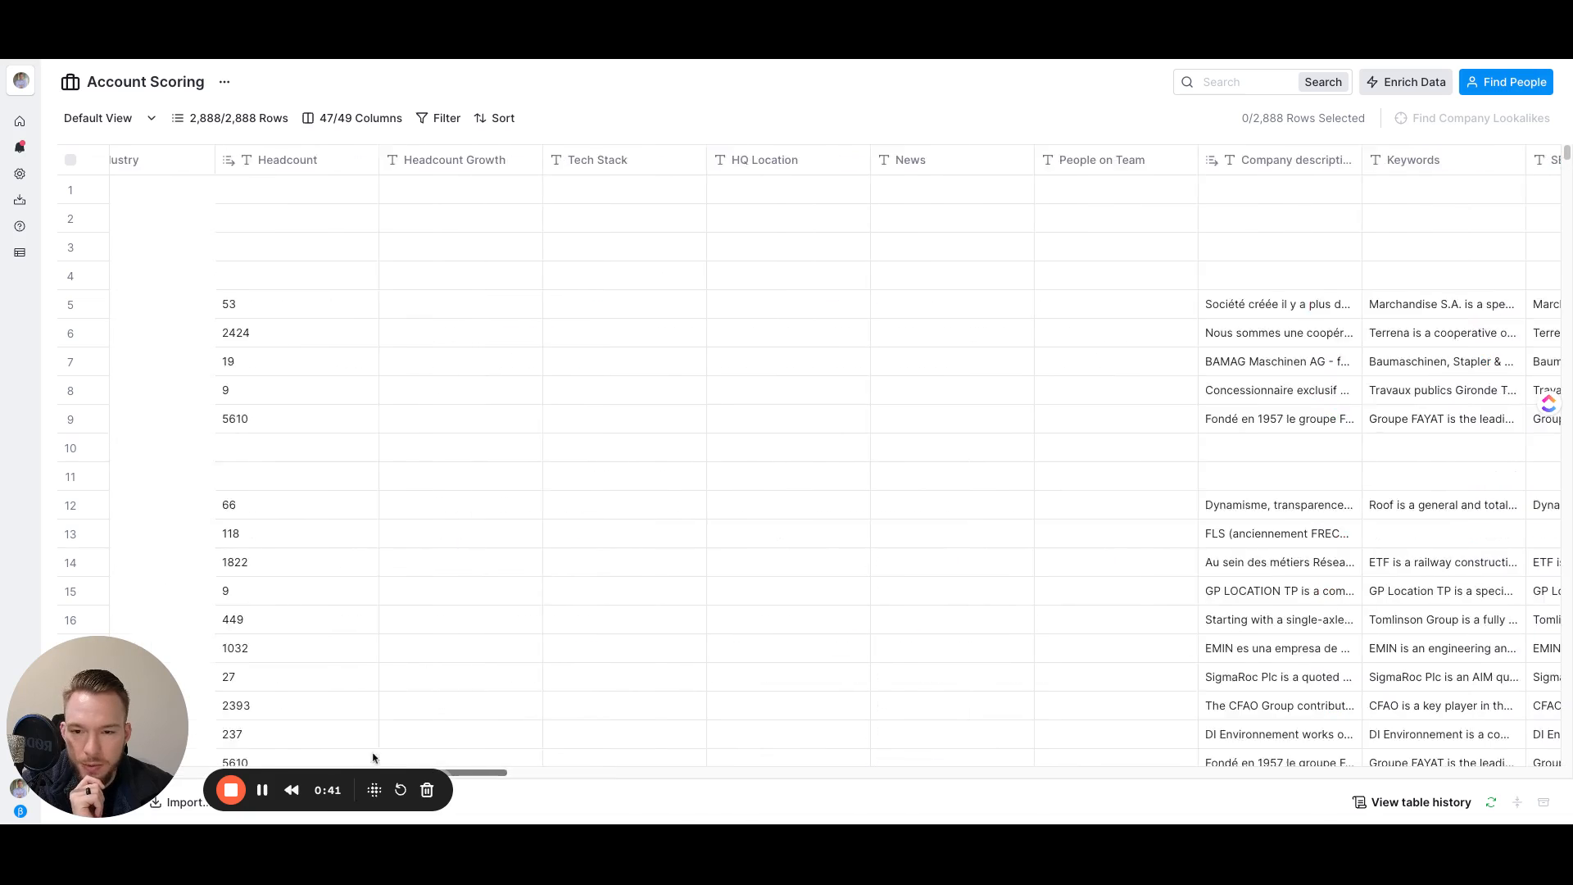
pyautogui.hscroll(3)
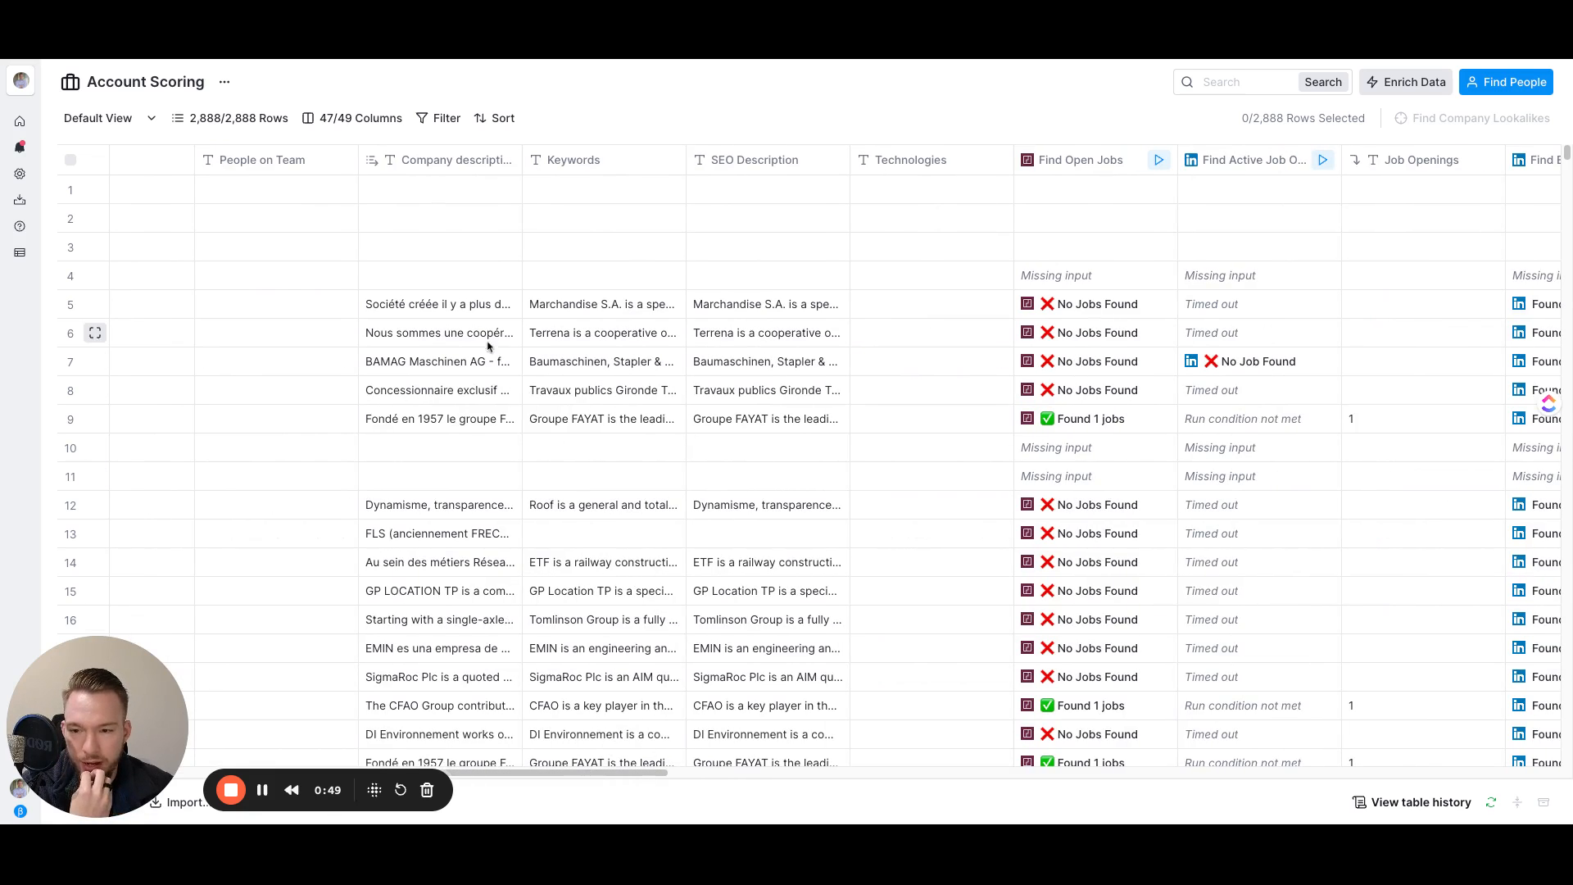
pyautogui.moveTo(731, 432)
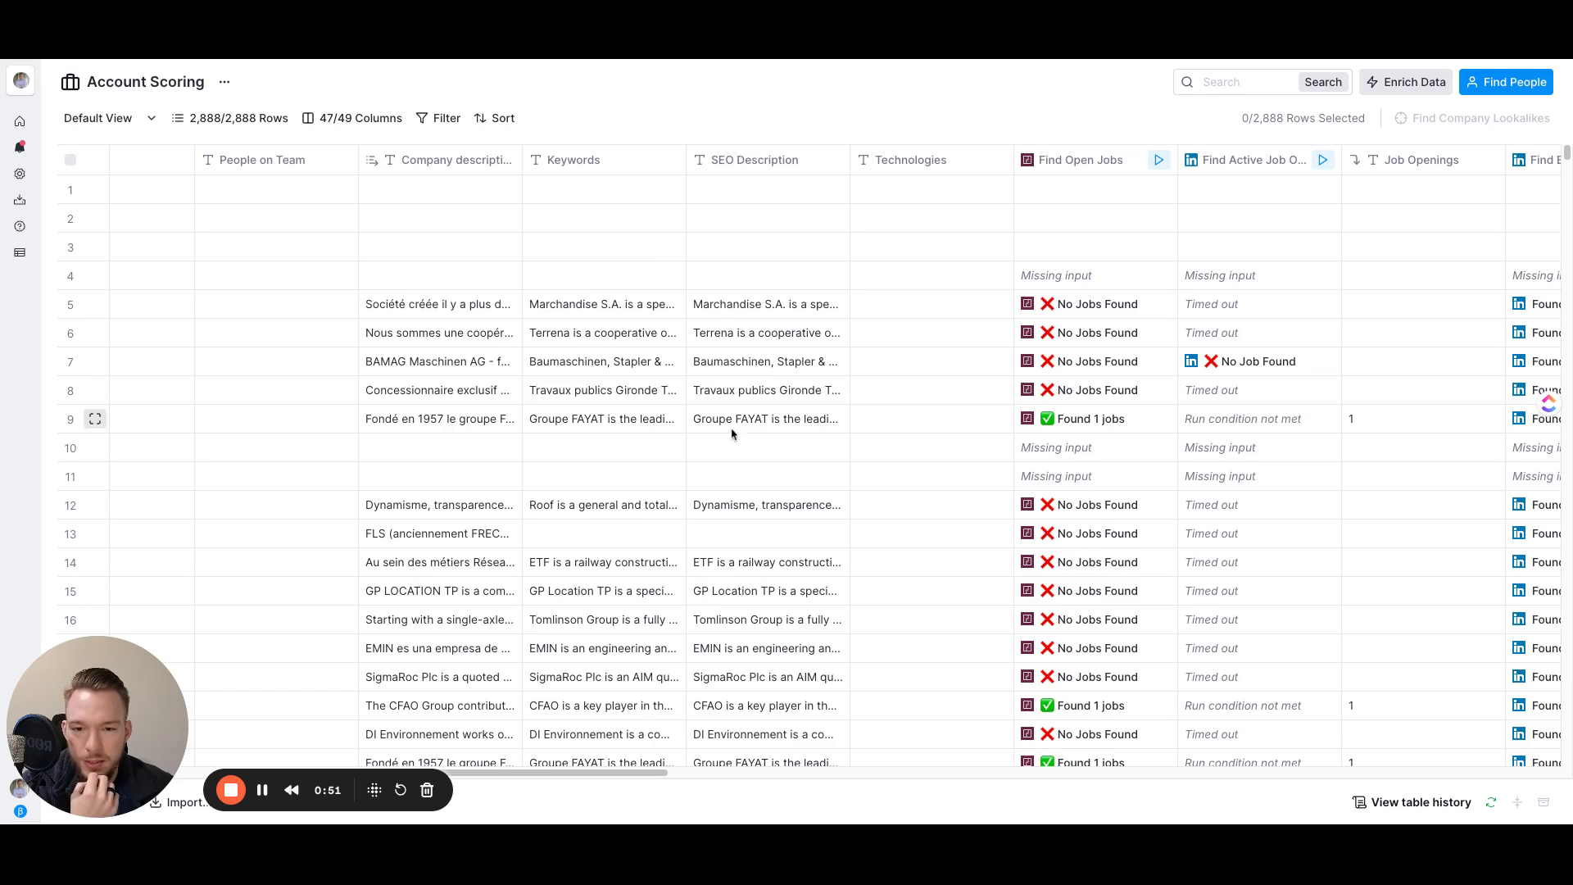
pyautogui.hscroll(3)
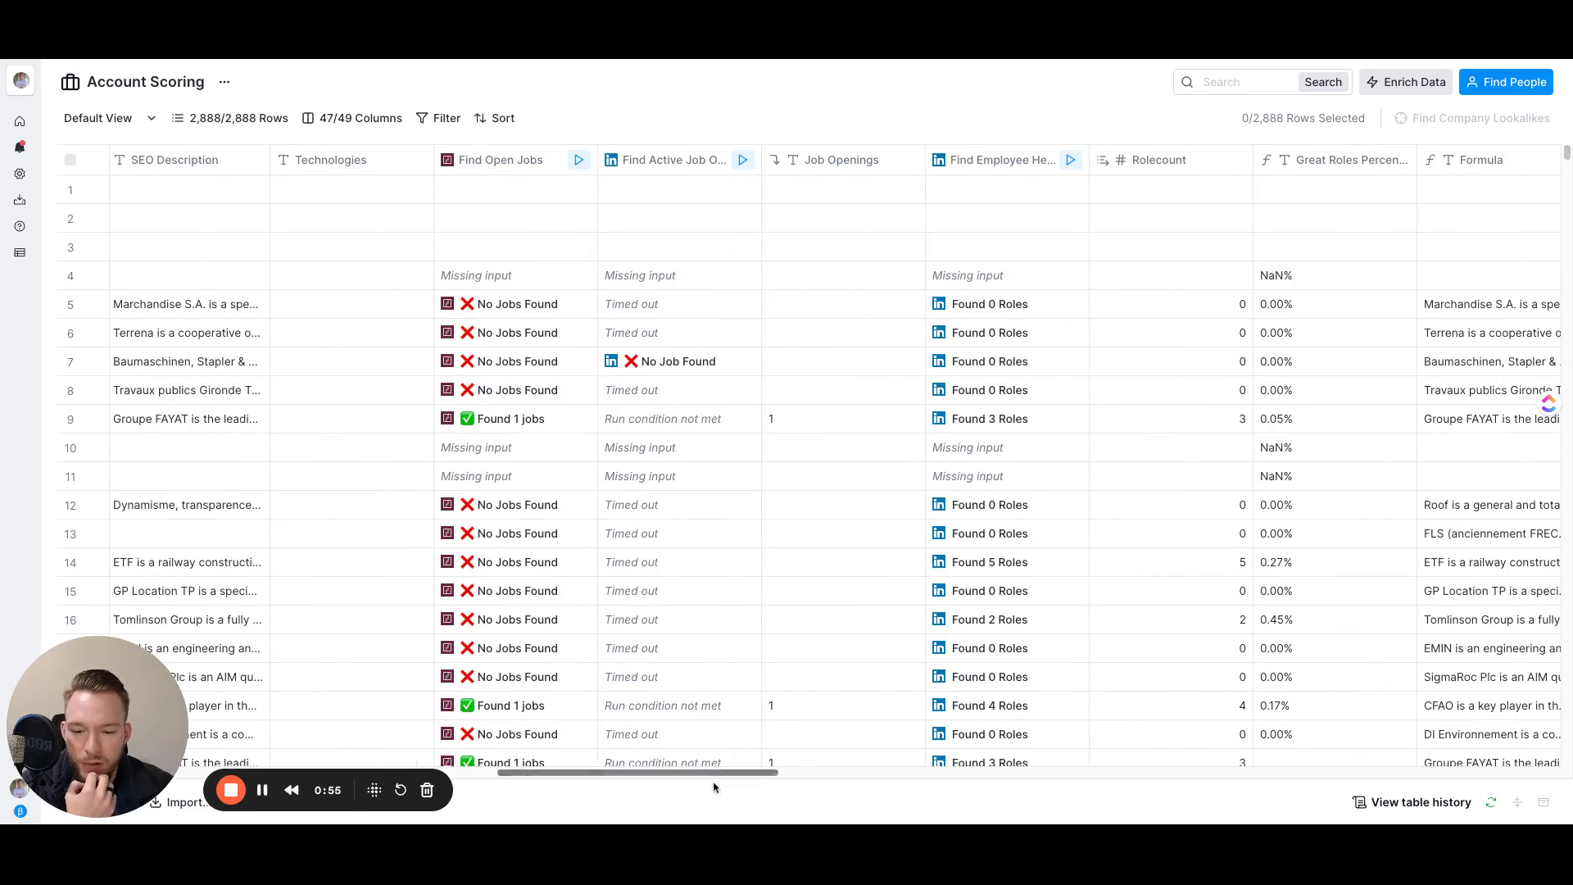
pyautogui.hscroll(3)
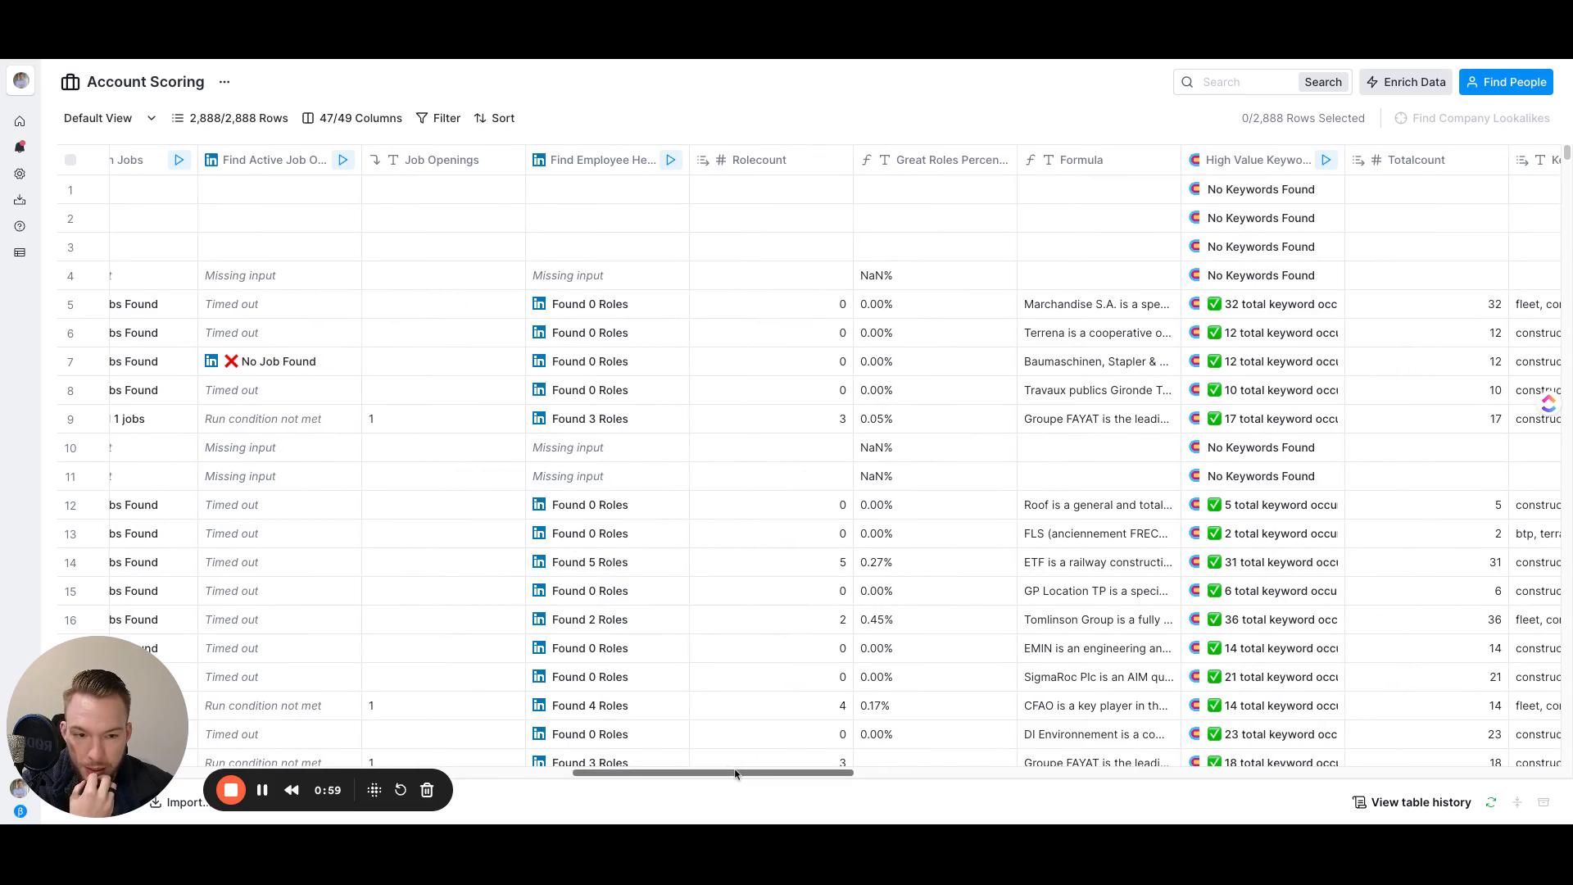
pyautogui.hscroll(3)
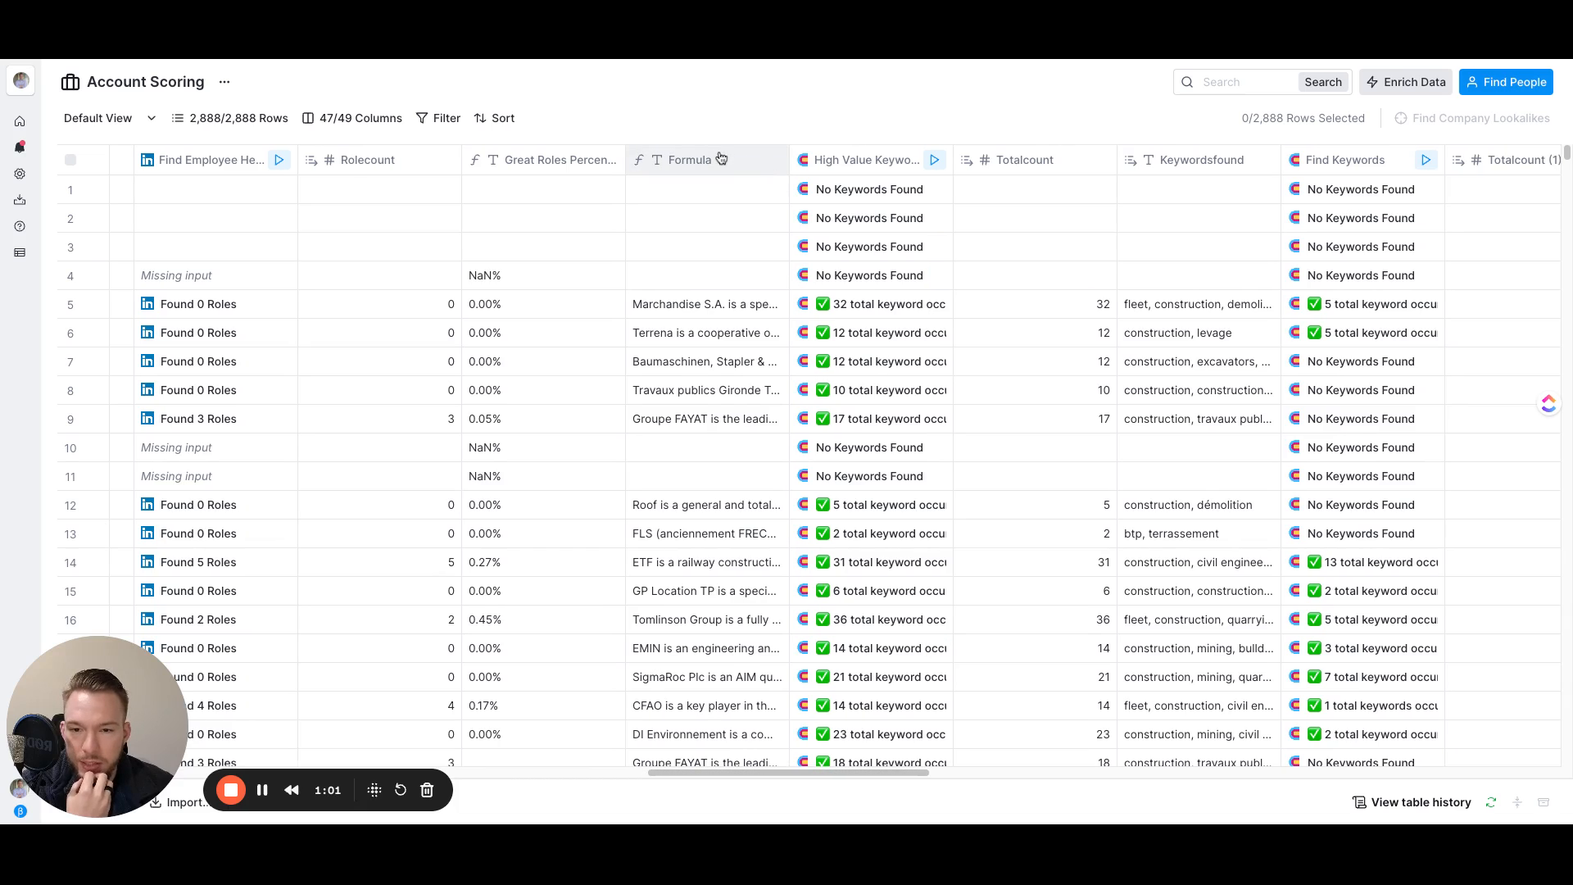
pyautogui.moveTo(703, 162)
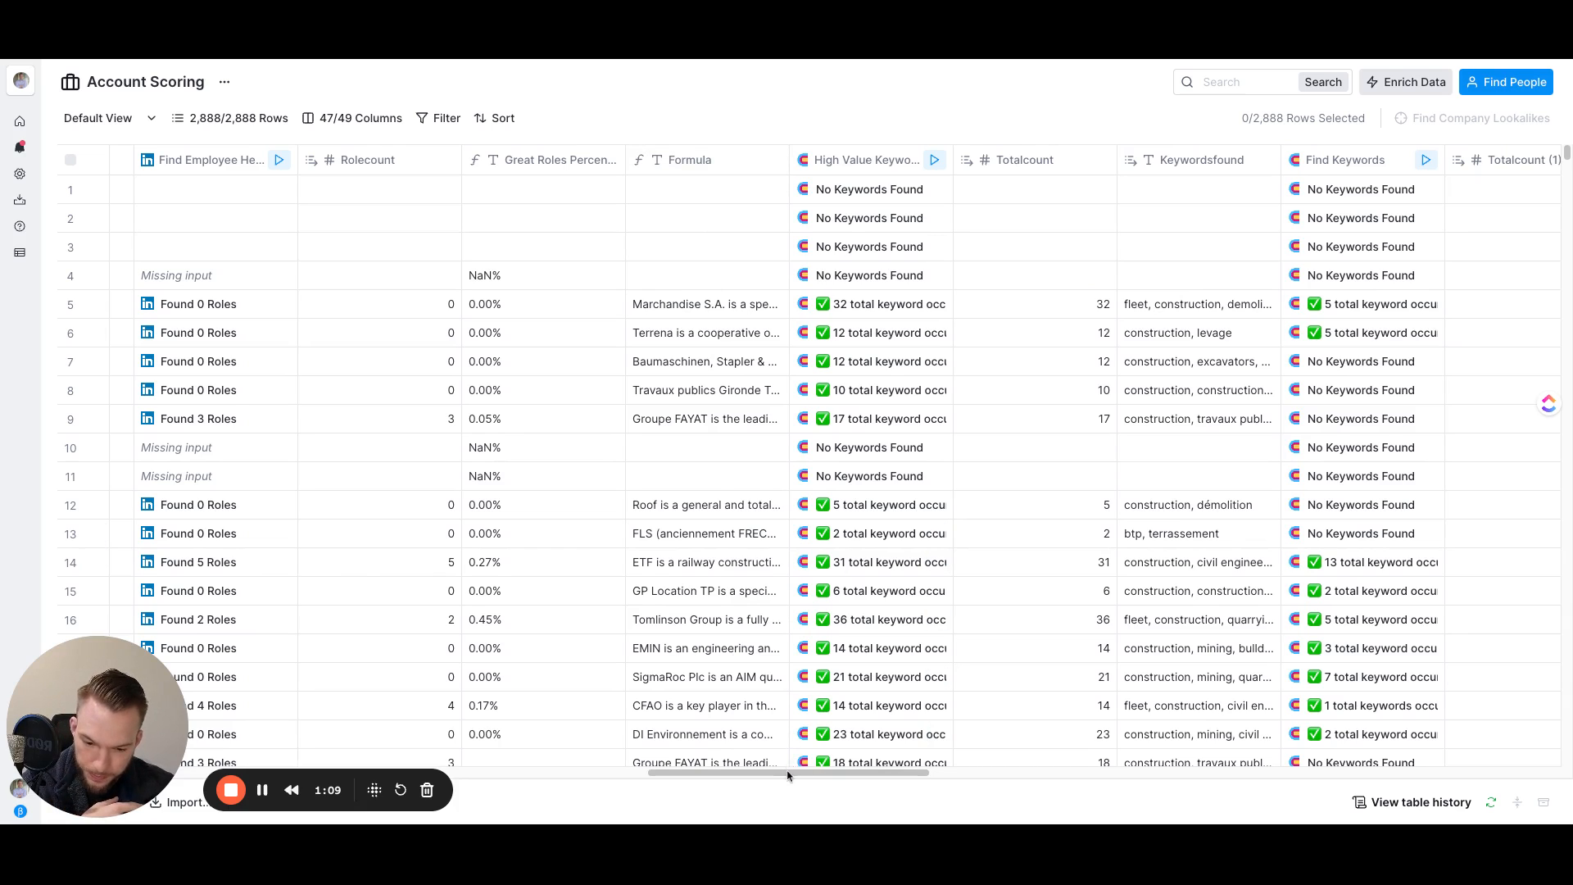
# Scroll right through the HTTP API and domain columns to the Score Row in Clay and Construction Score columns.
pyautogui.hscroll(3)
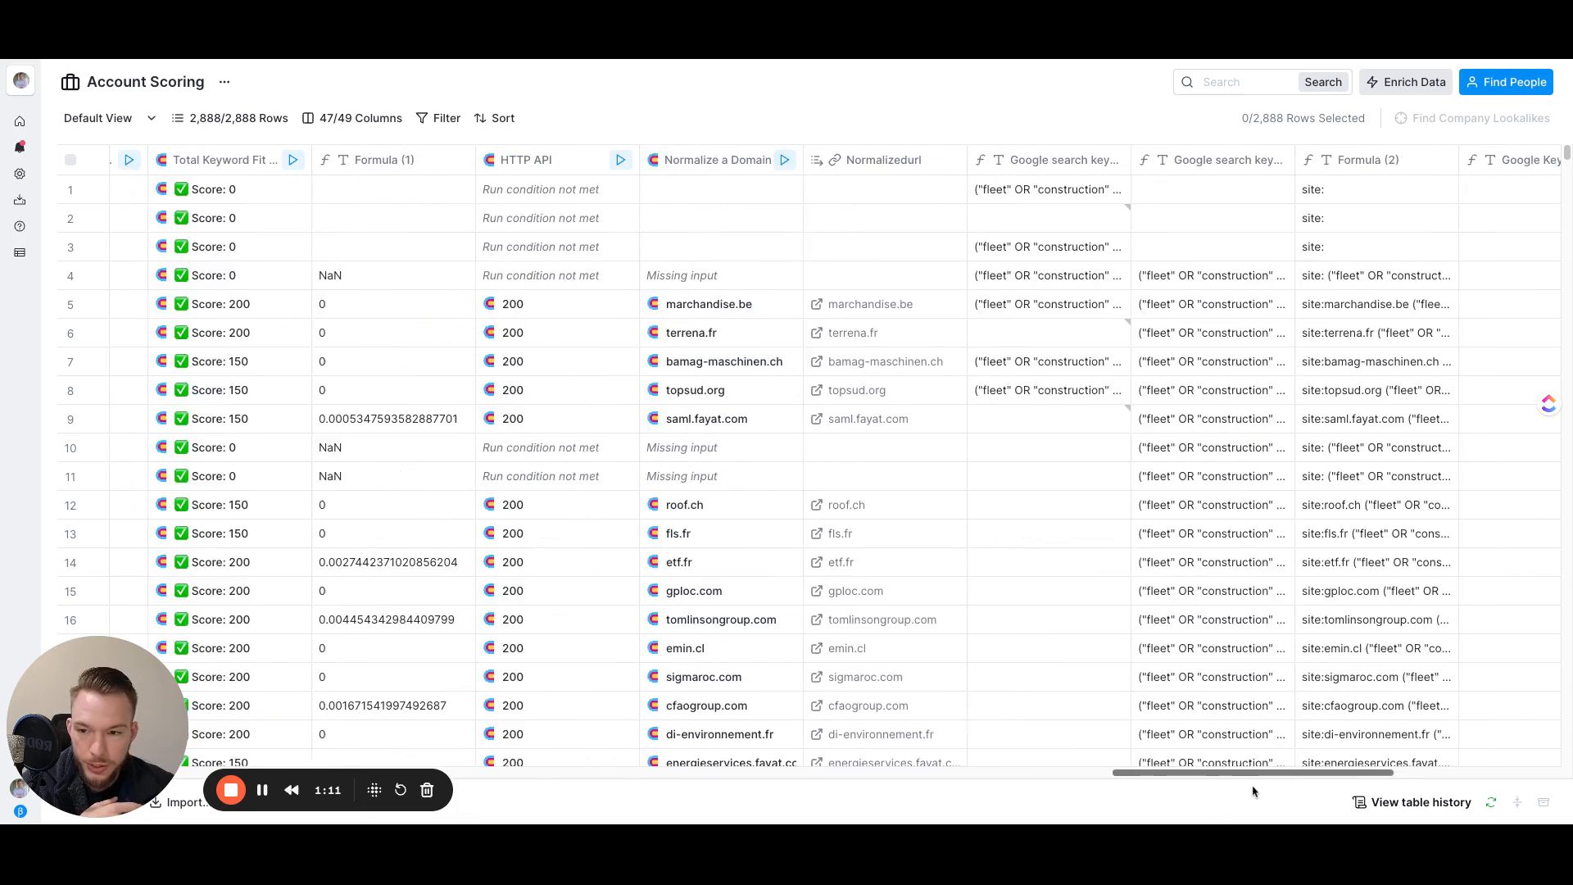
pyautogui.hscroll(-3)
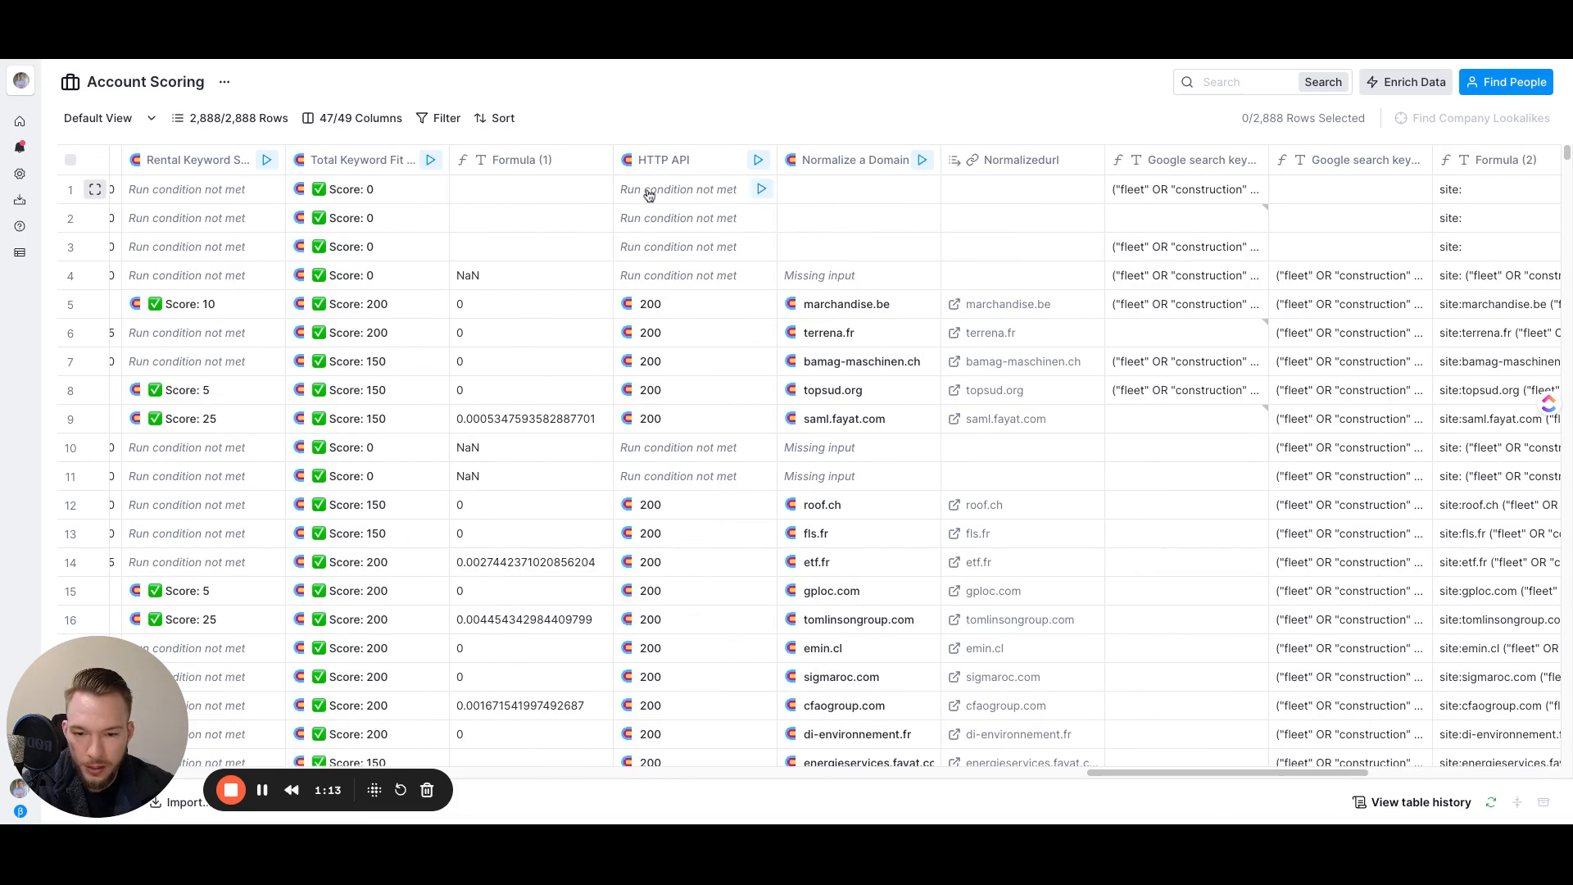
pyautogui.moveTo(634, 189)
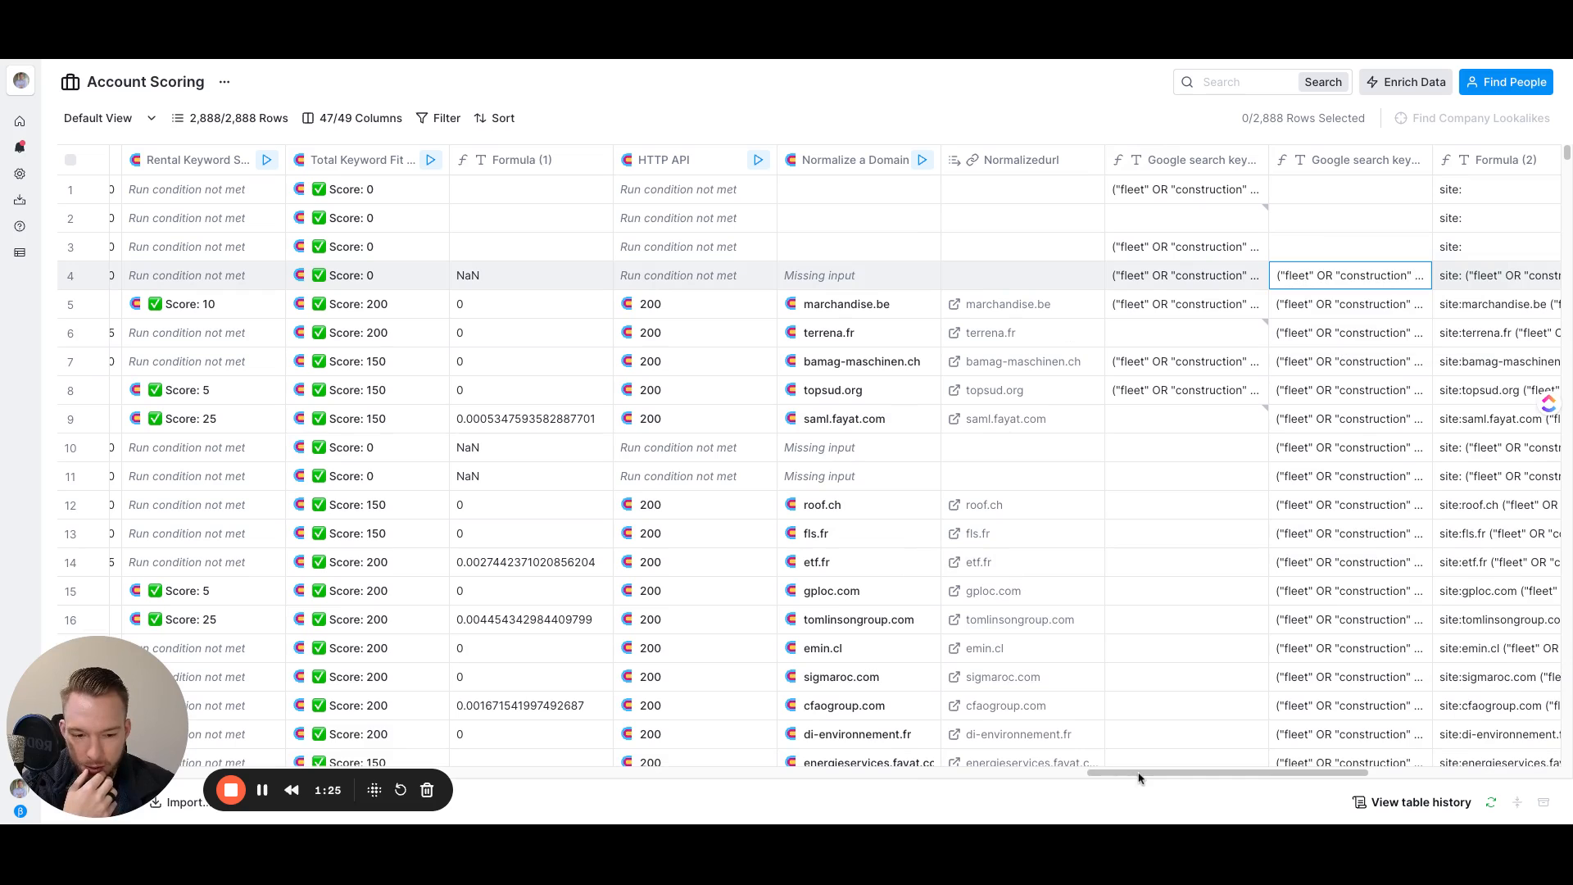
pyautogui.hscroll(3)
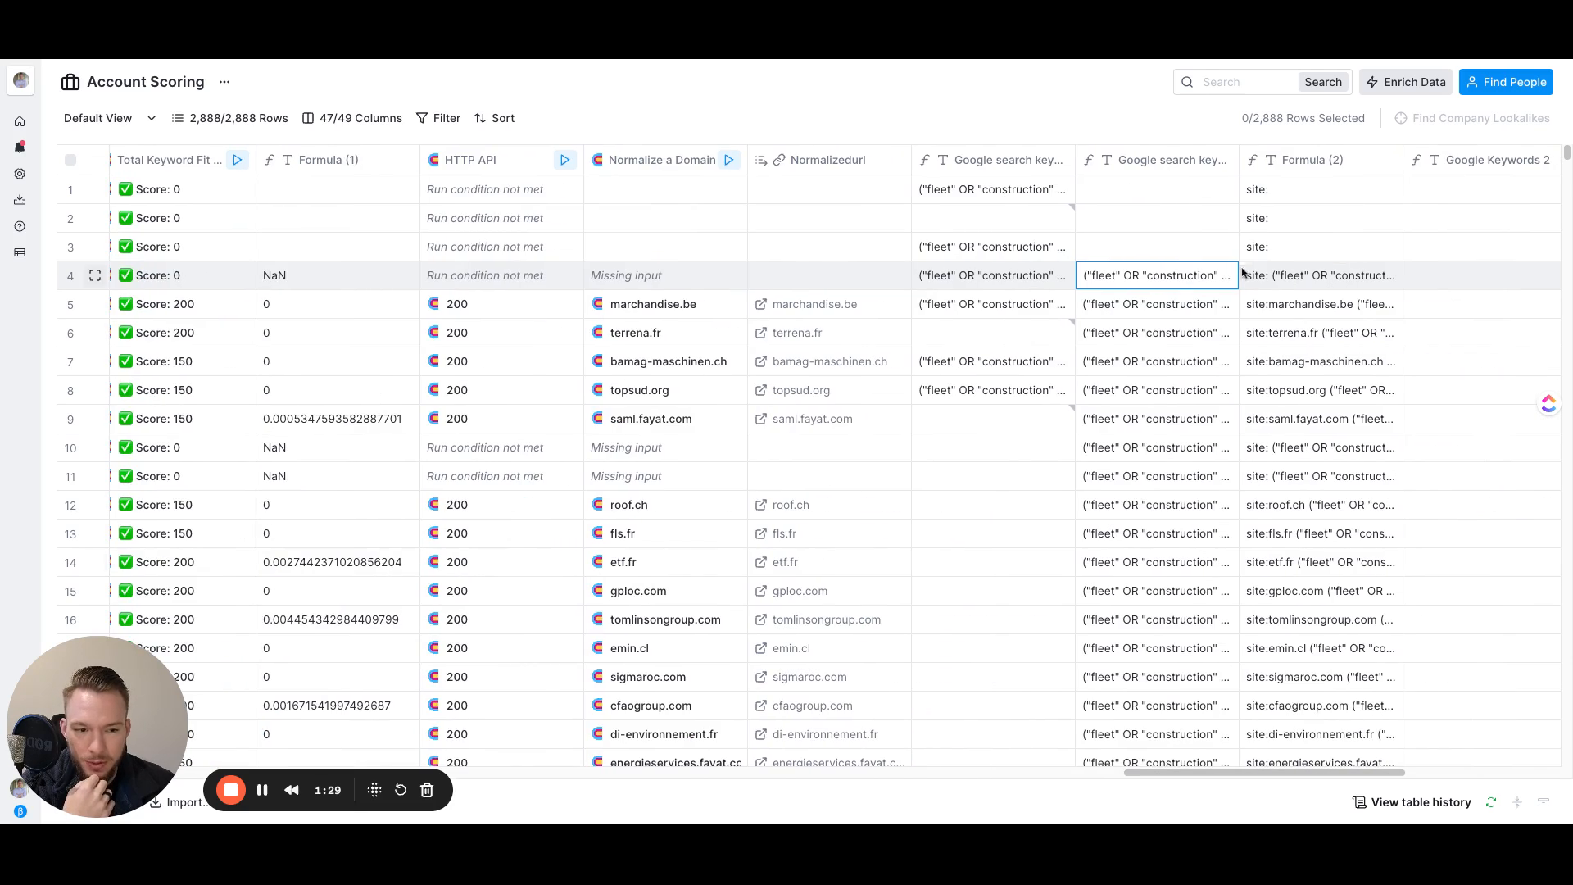
pyautogui.hscroll(3)
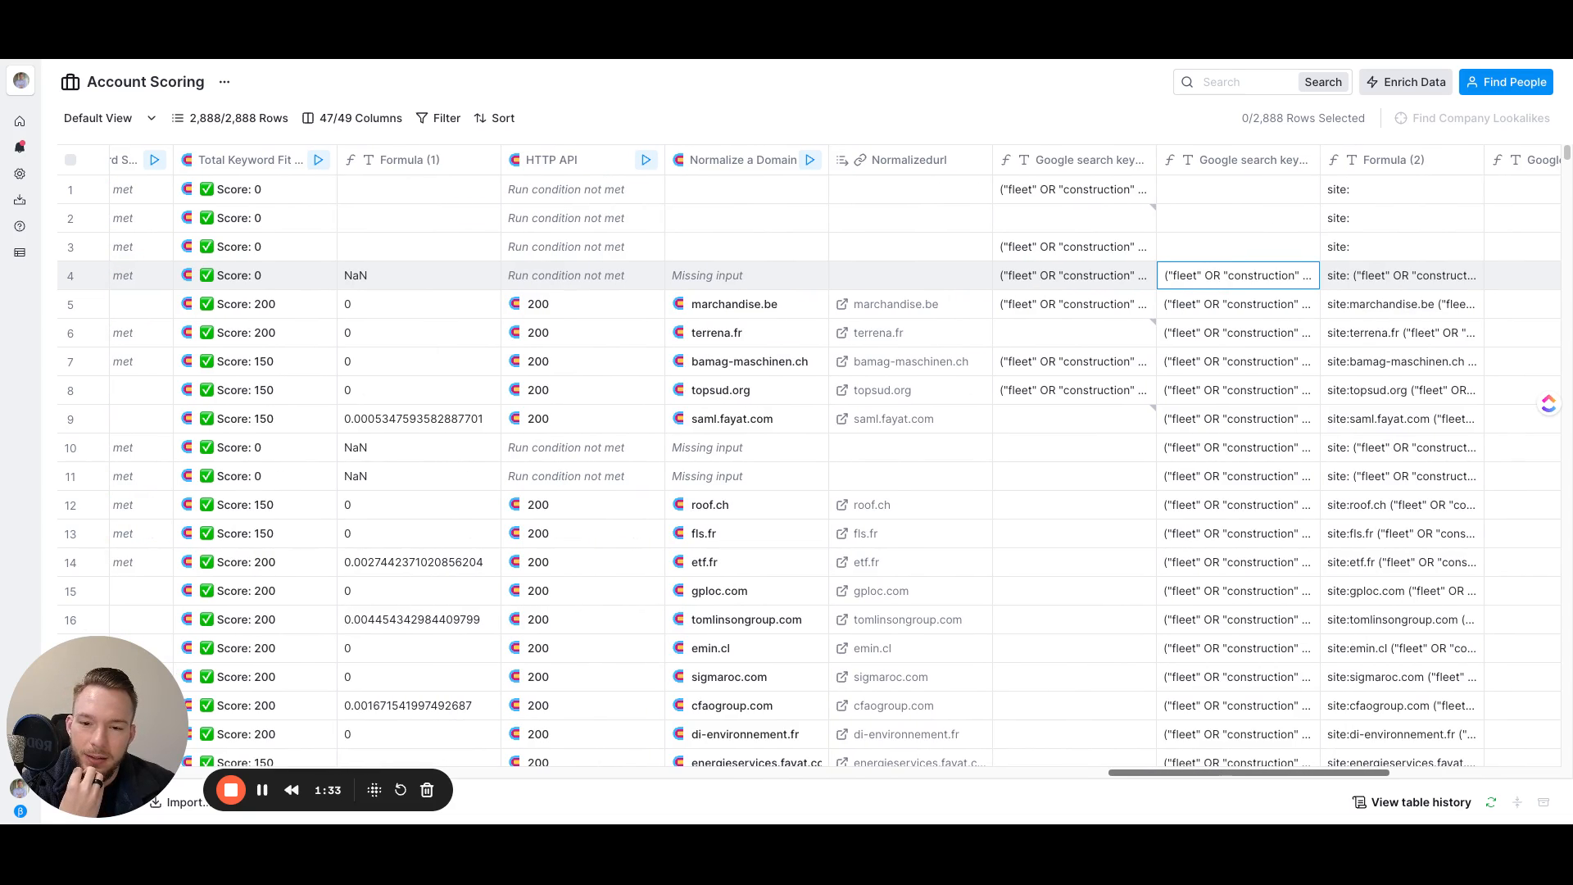
pyautogui.hscroll(3)
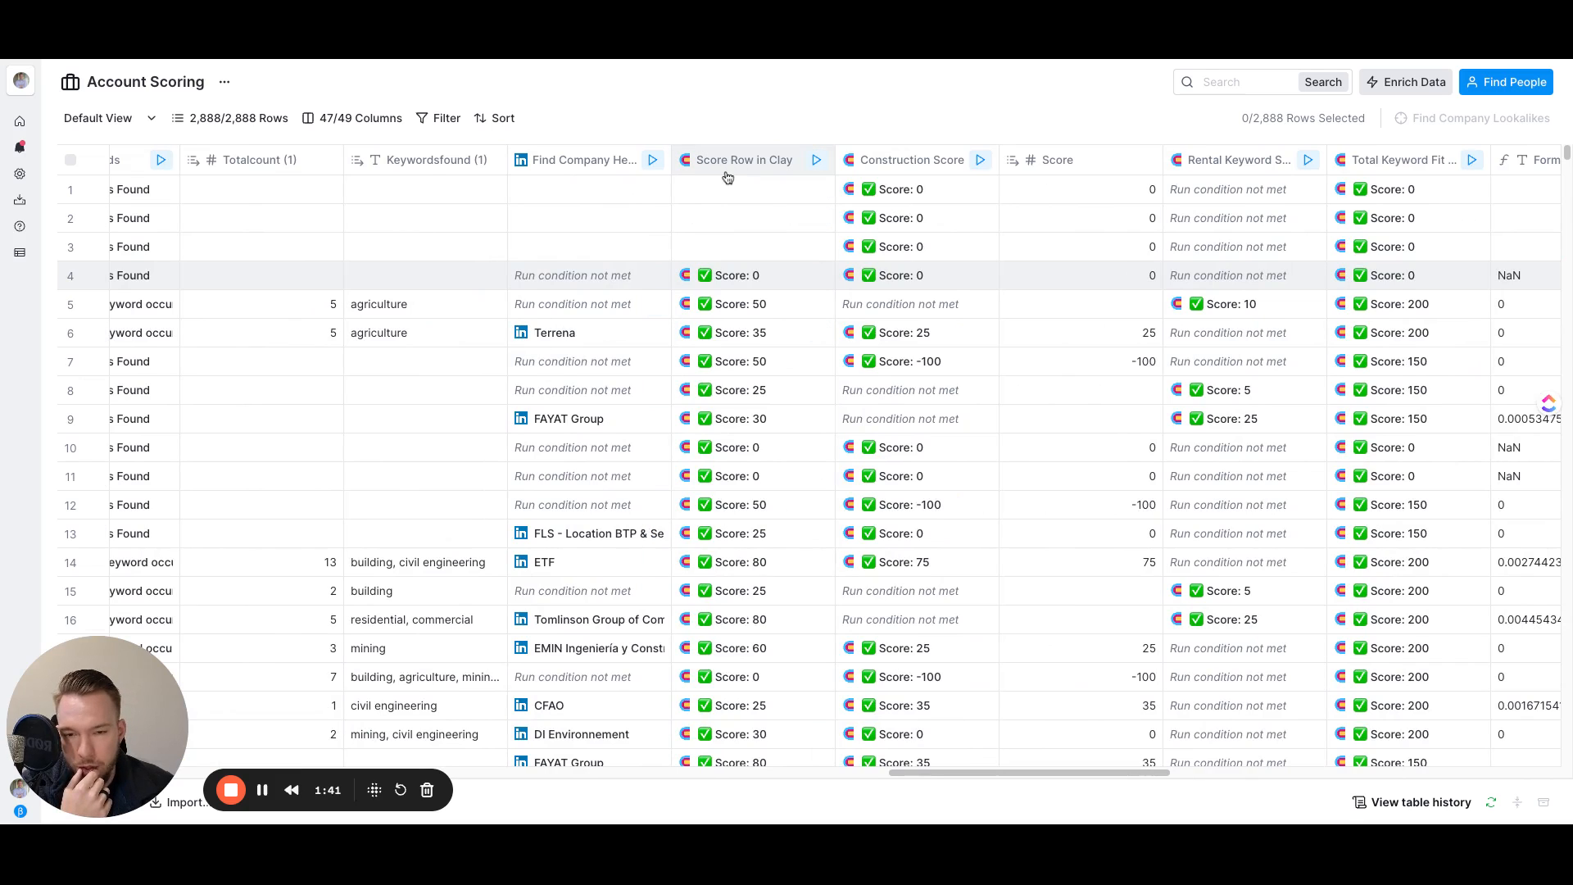
# Review Scoring Criteria 1 in the Score Row in Clay setup: Industry, Contains (Text), with construction and mining keywords.
pyautogui.click(816, 159)
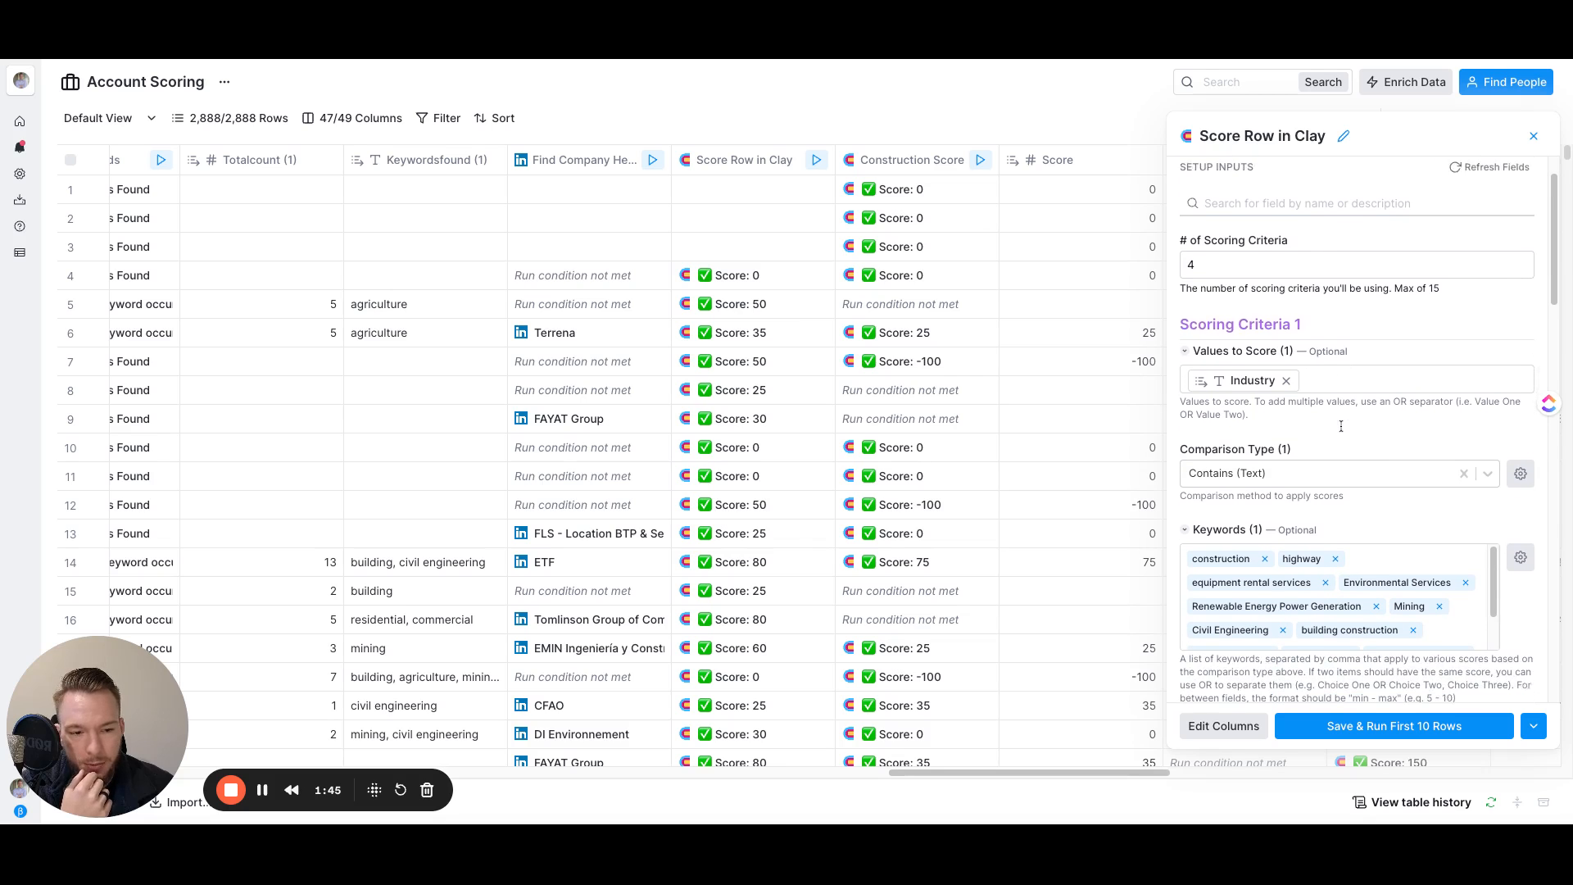
pyautogui.scroll(-3)
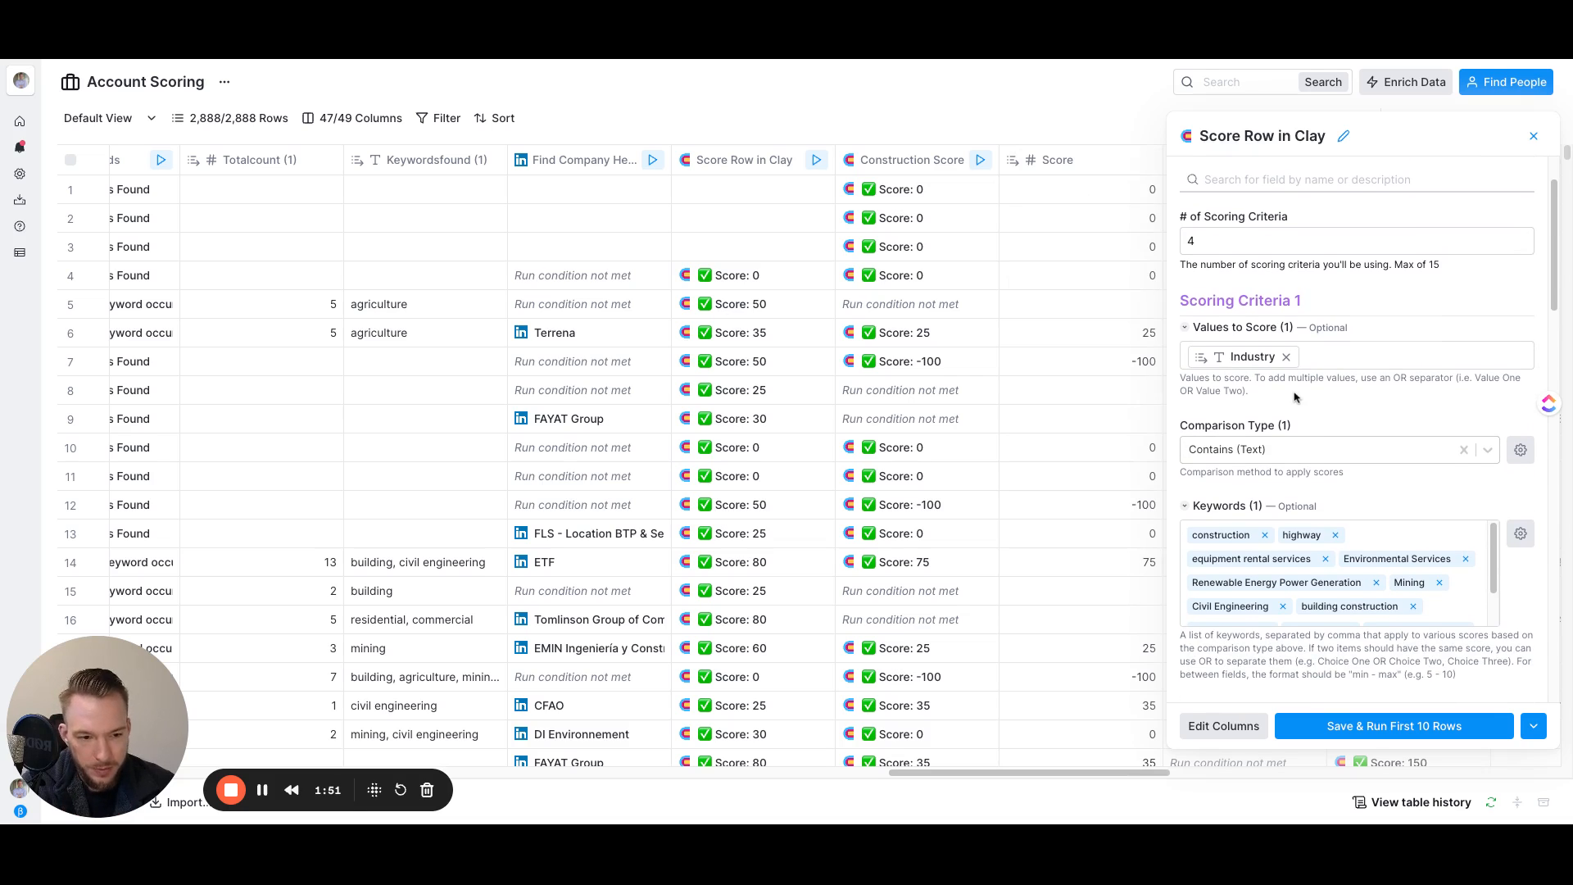
pyautogui.scroll(-3)
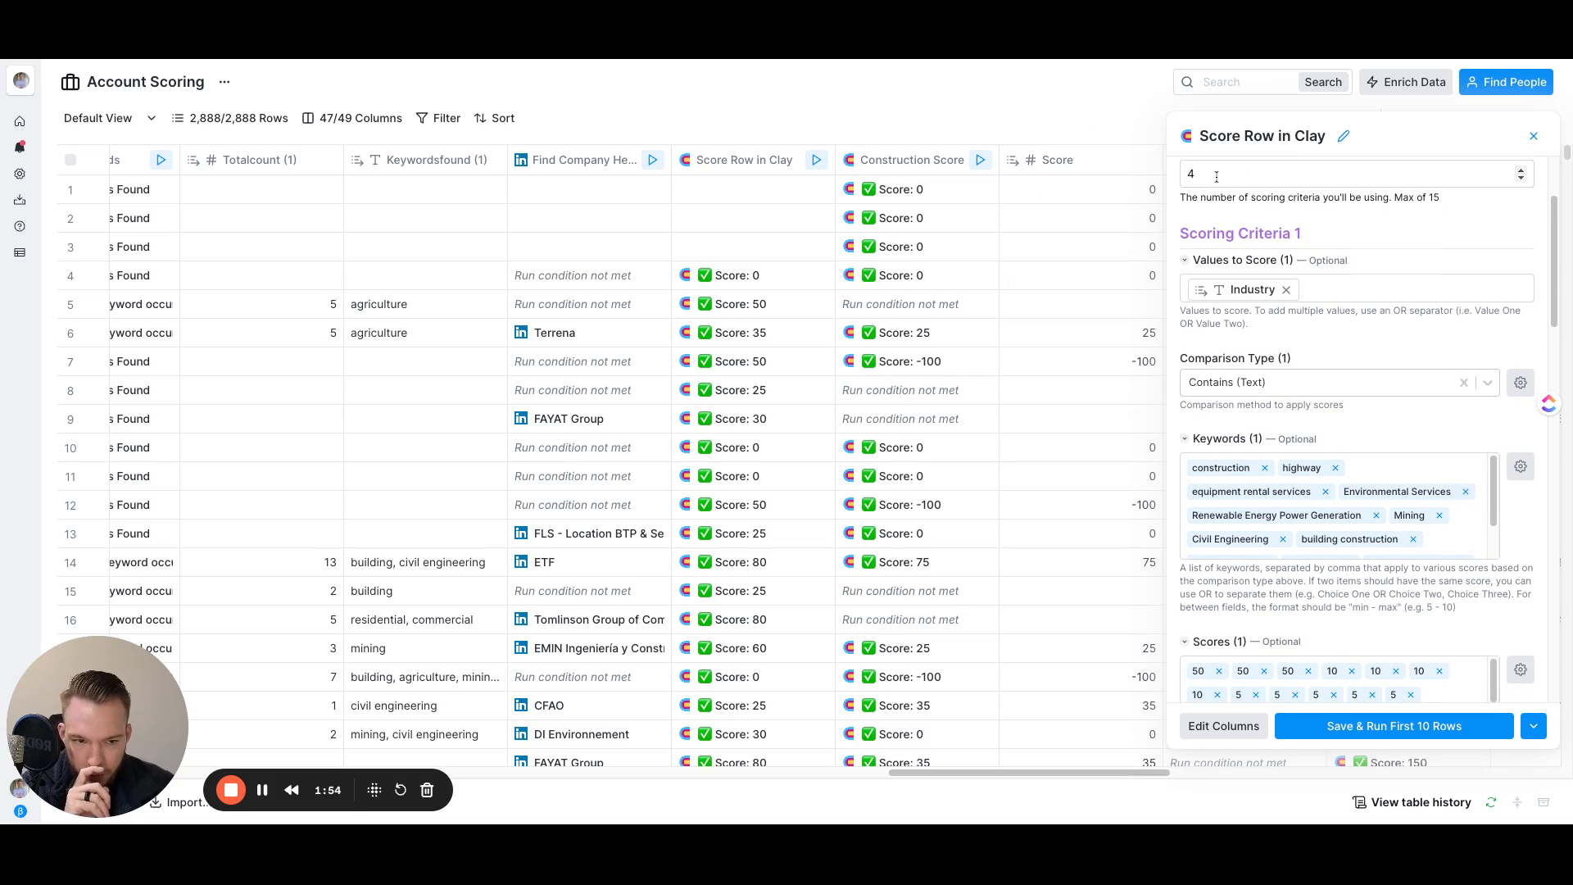
pyautogui.scroll(3)
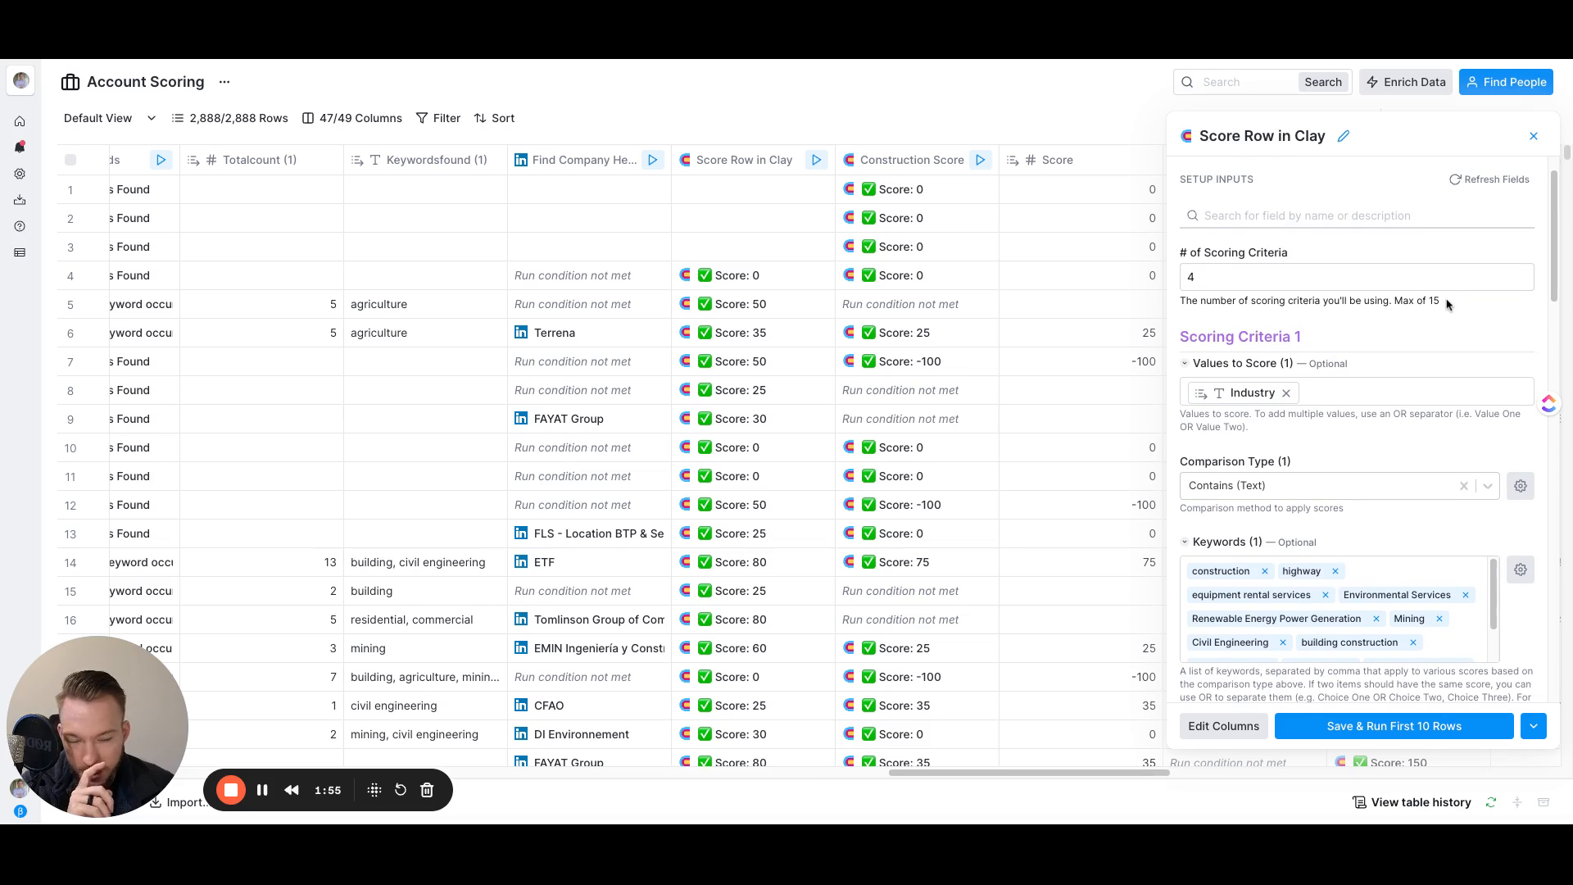
pyautogui.moveTo(1378, 316)
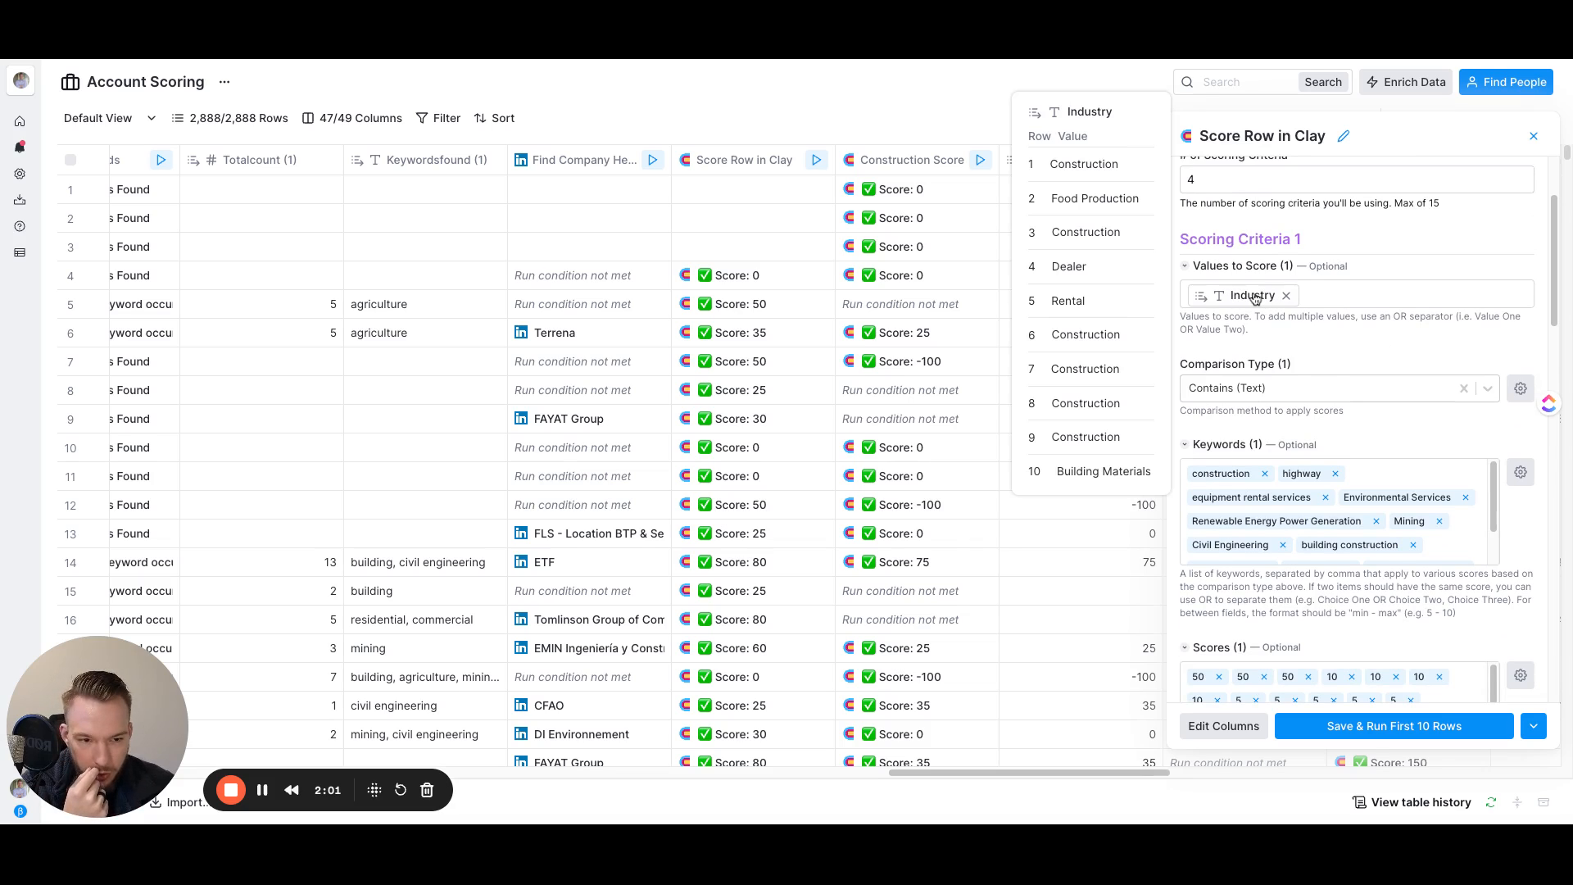
pyautogui.scroll(-3)
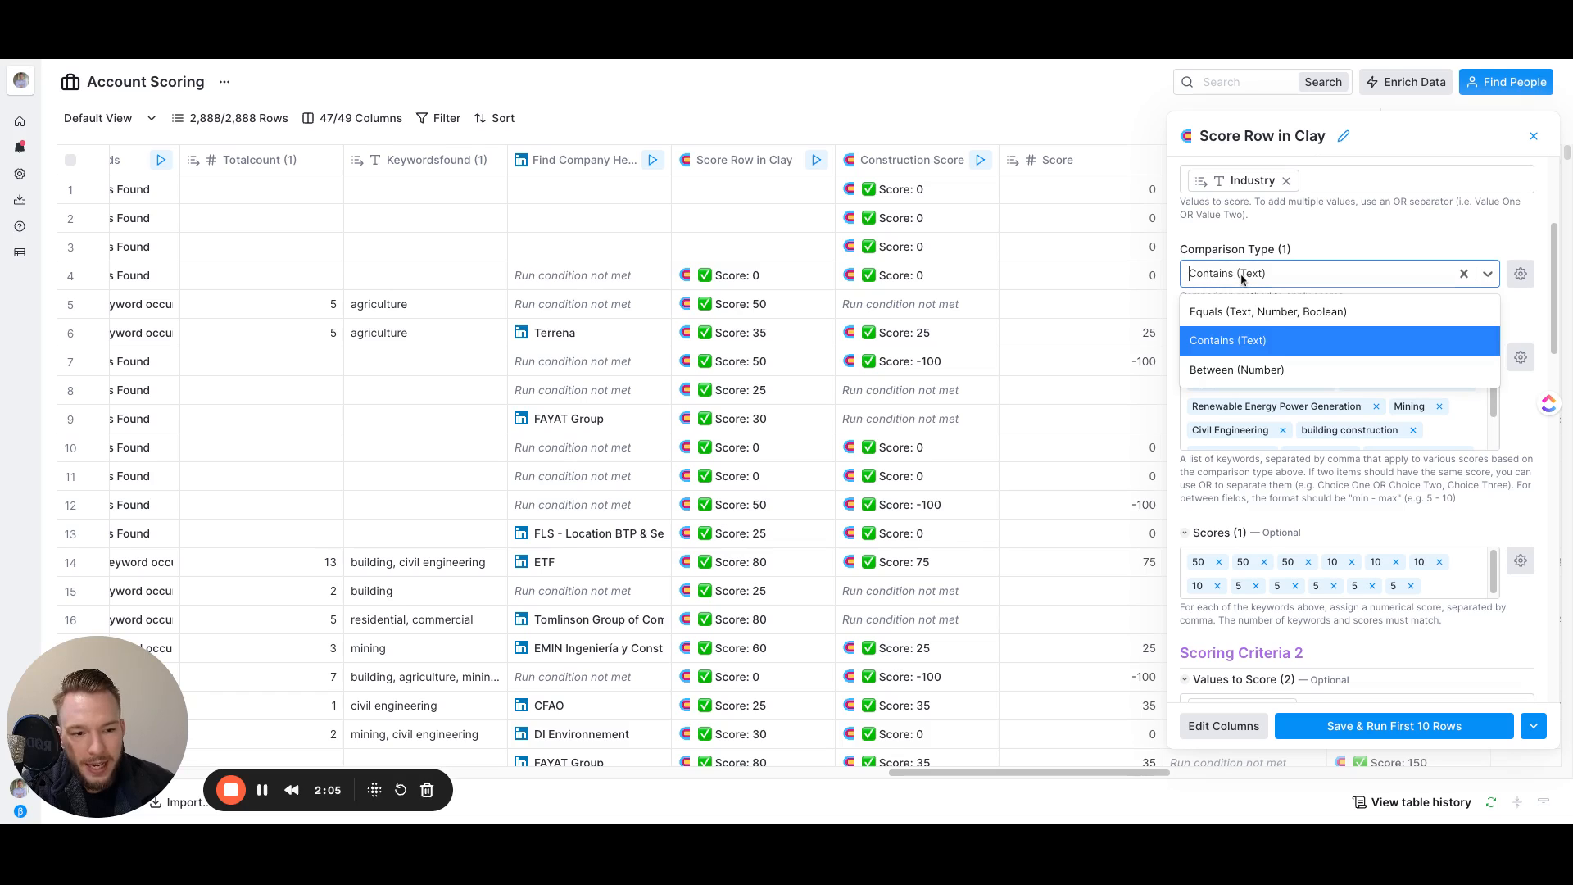
pyautogui.click(1226, 341)
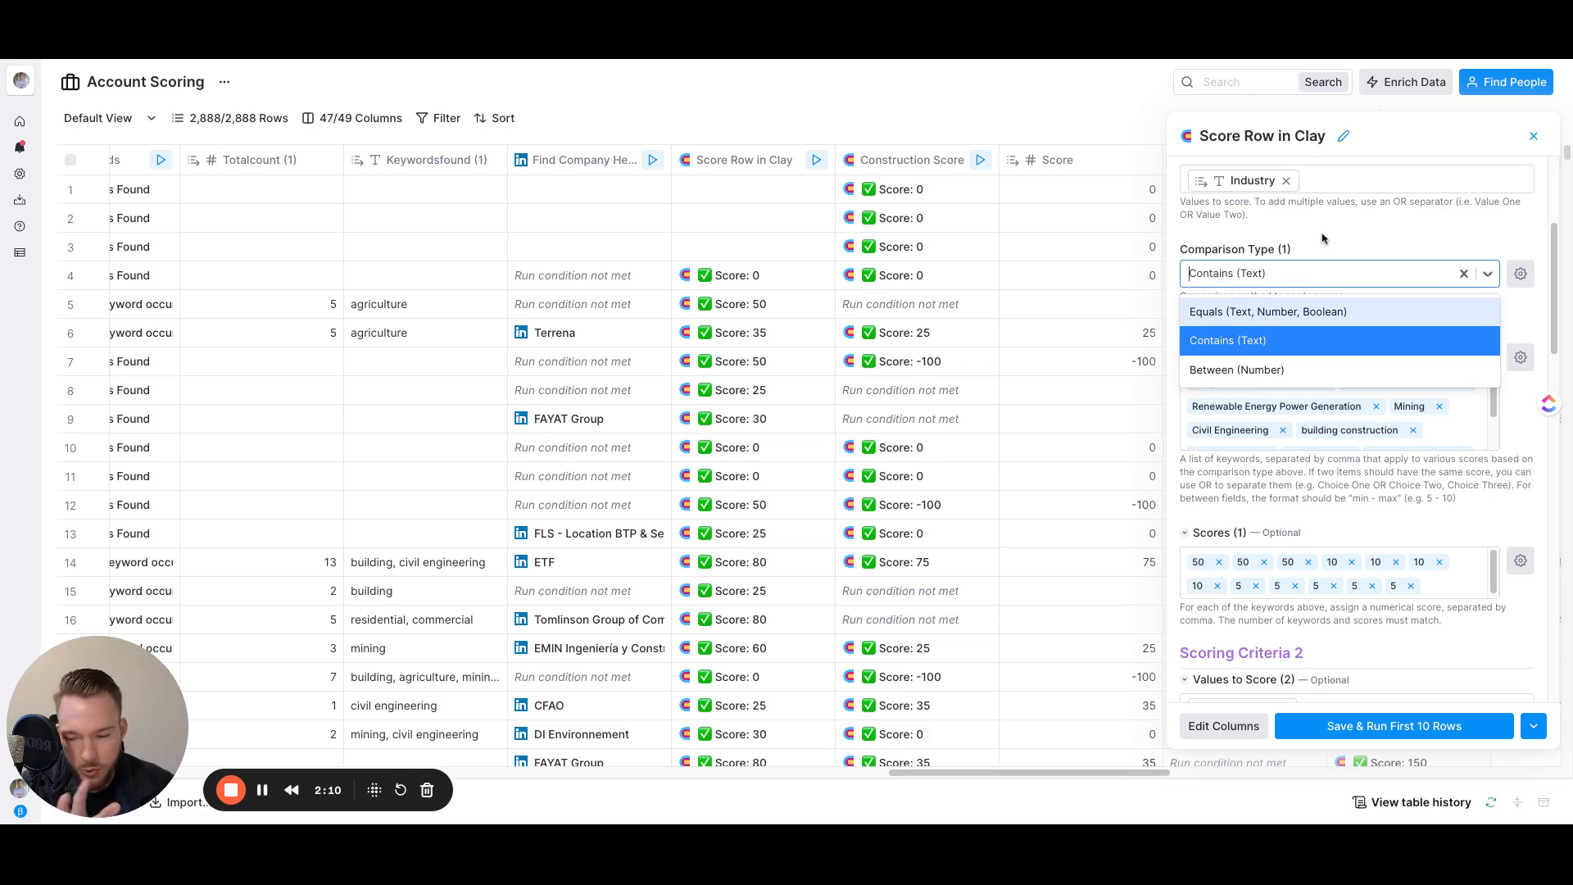
pyautogui.click(1228, 341)
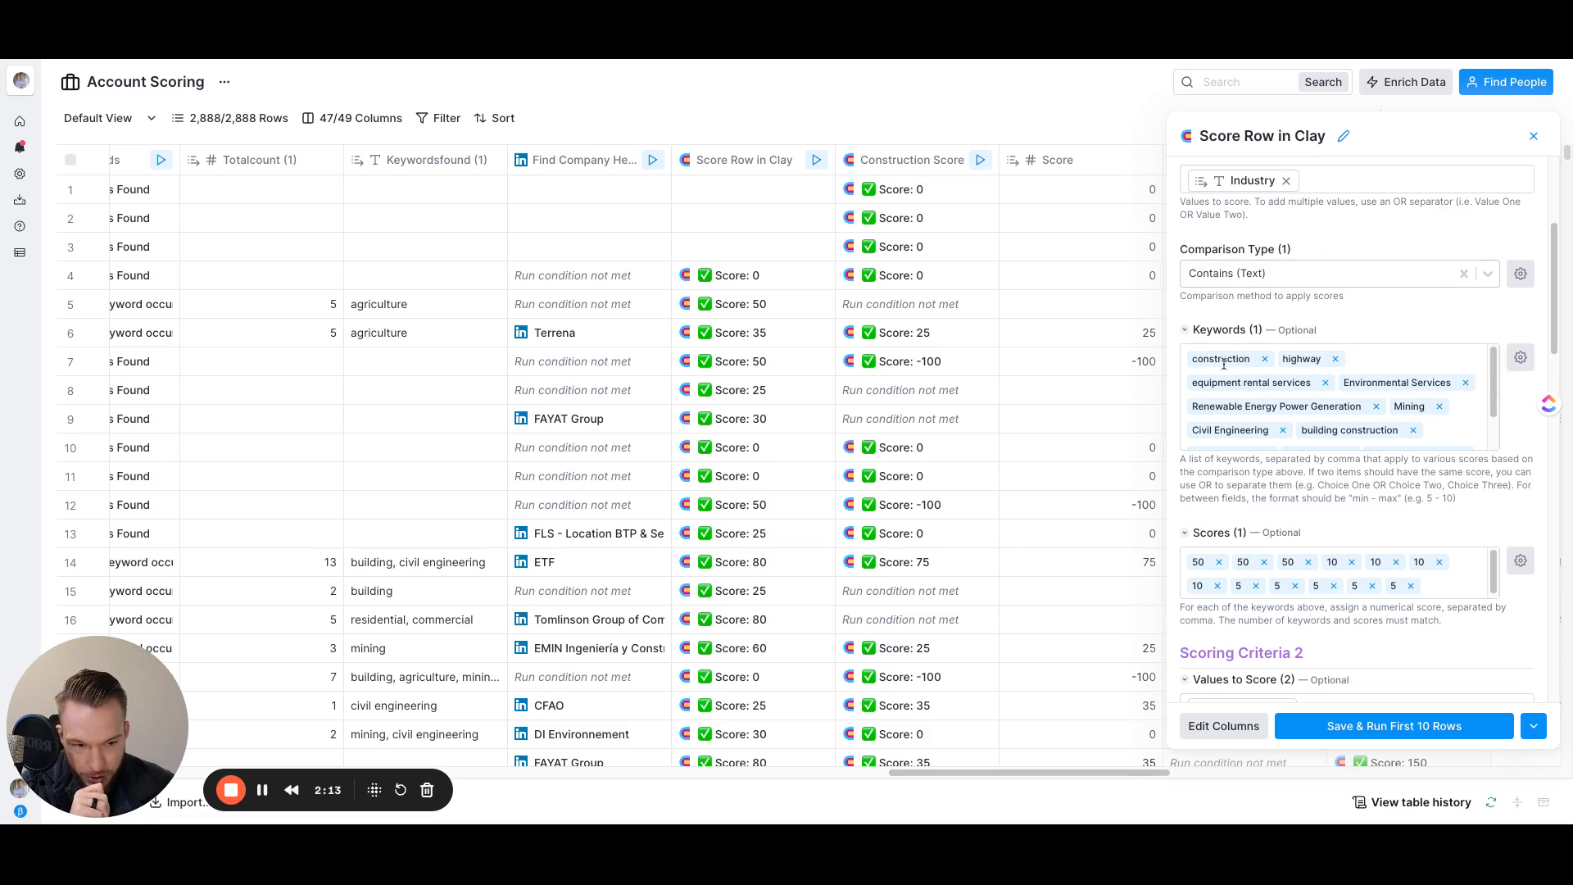
pyautogui.moveTo(1375, 384)
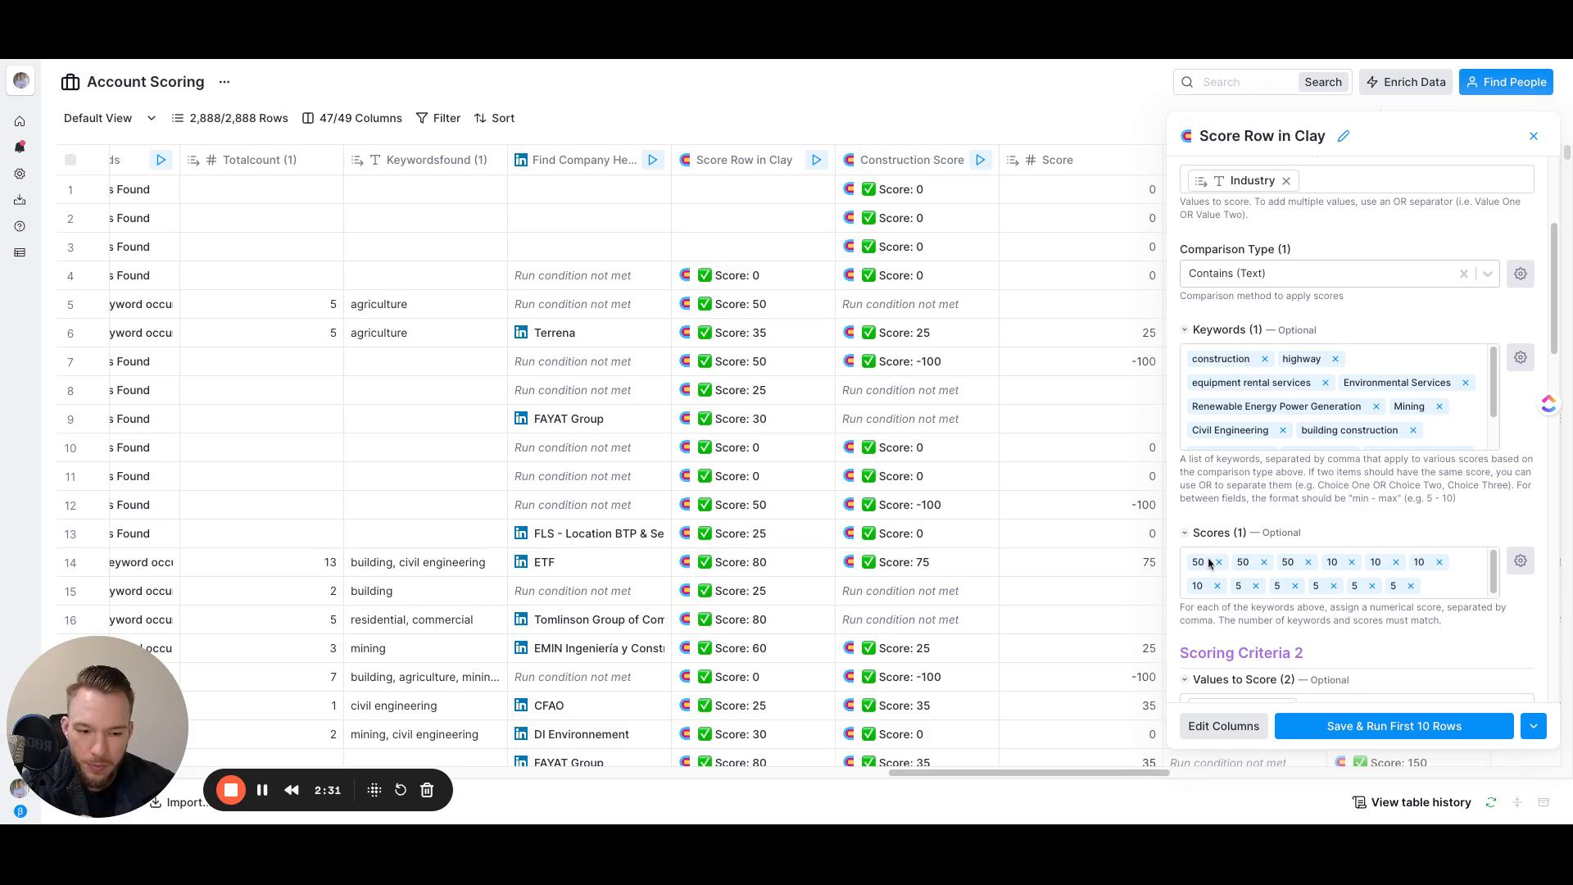
pyautogui.moveTo(956, 63)
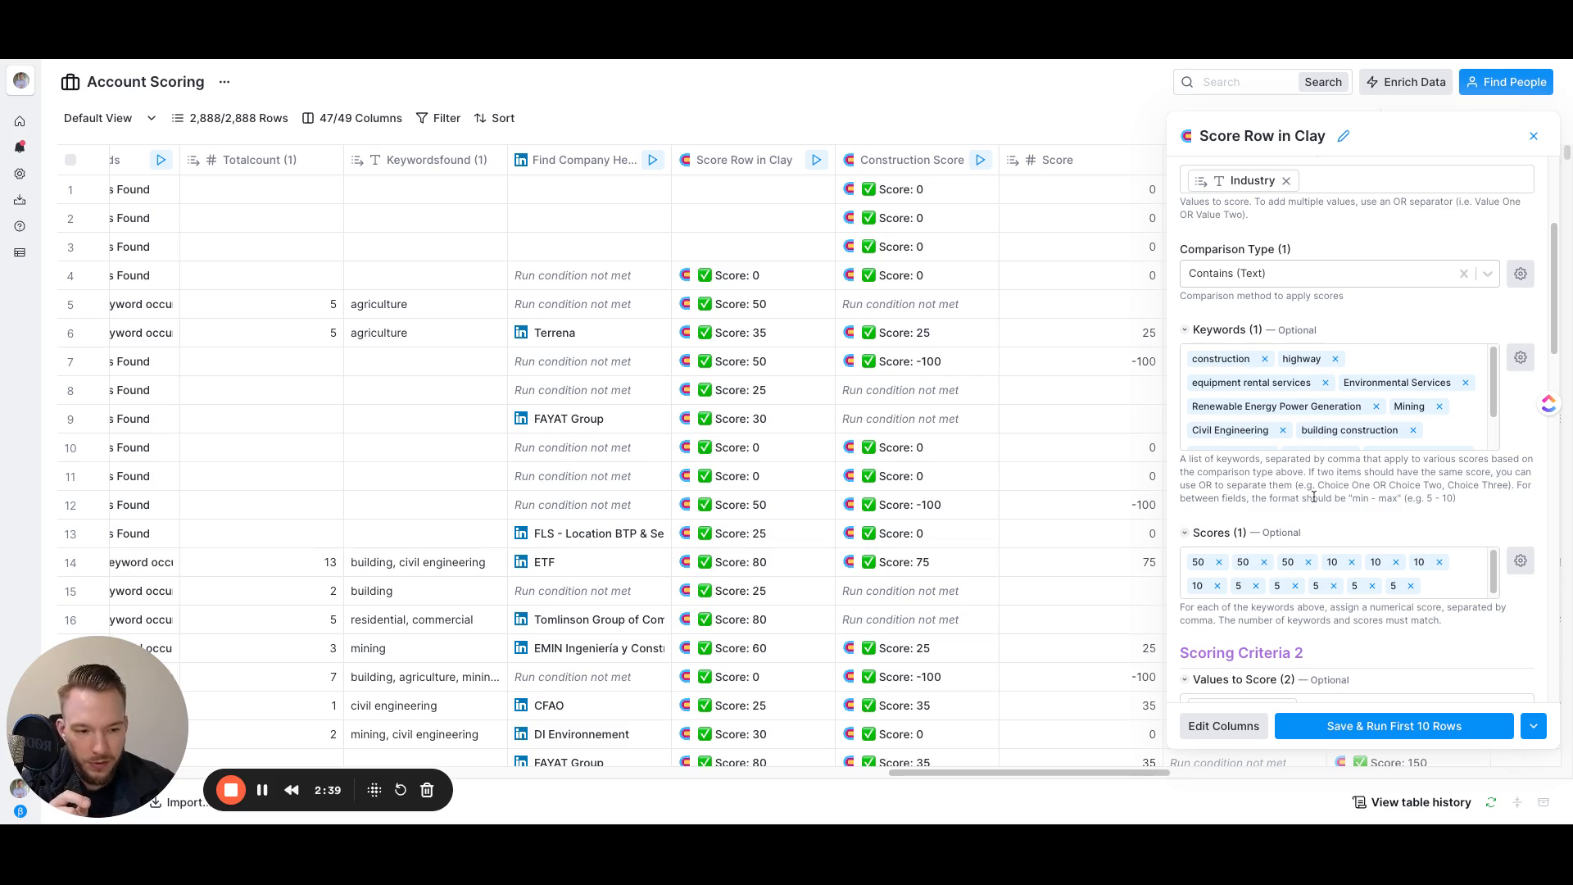
pyautogui.moveTo(1327, 578)
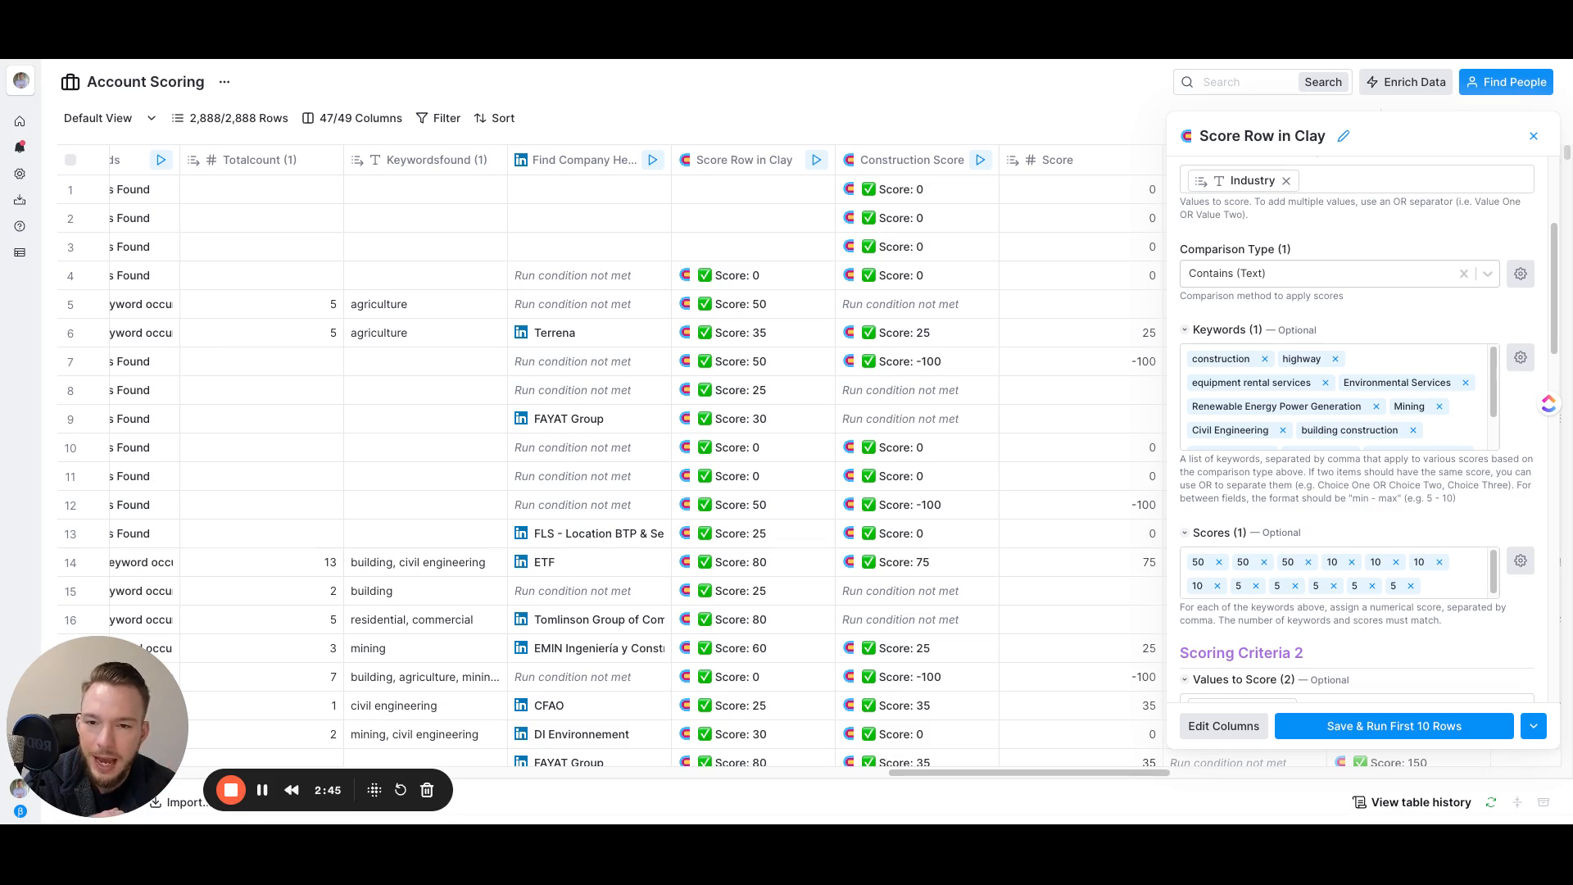
pyautogui.moveTo(1334, 501)
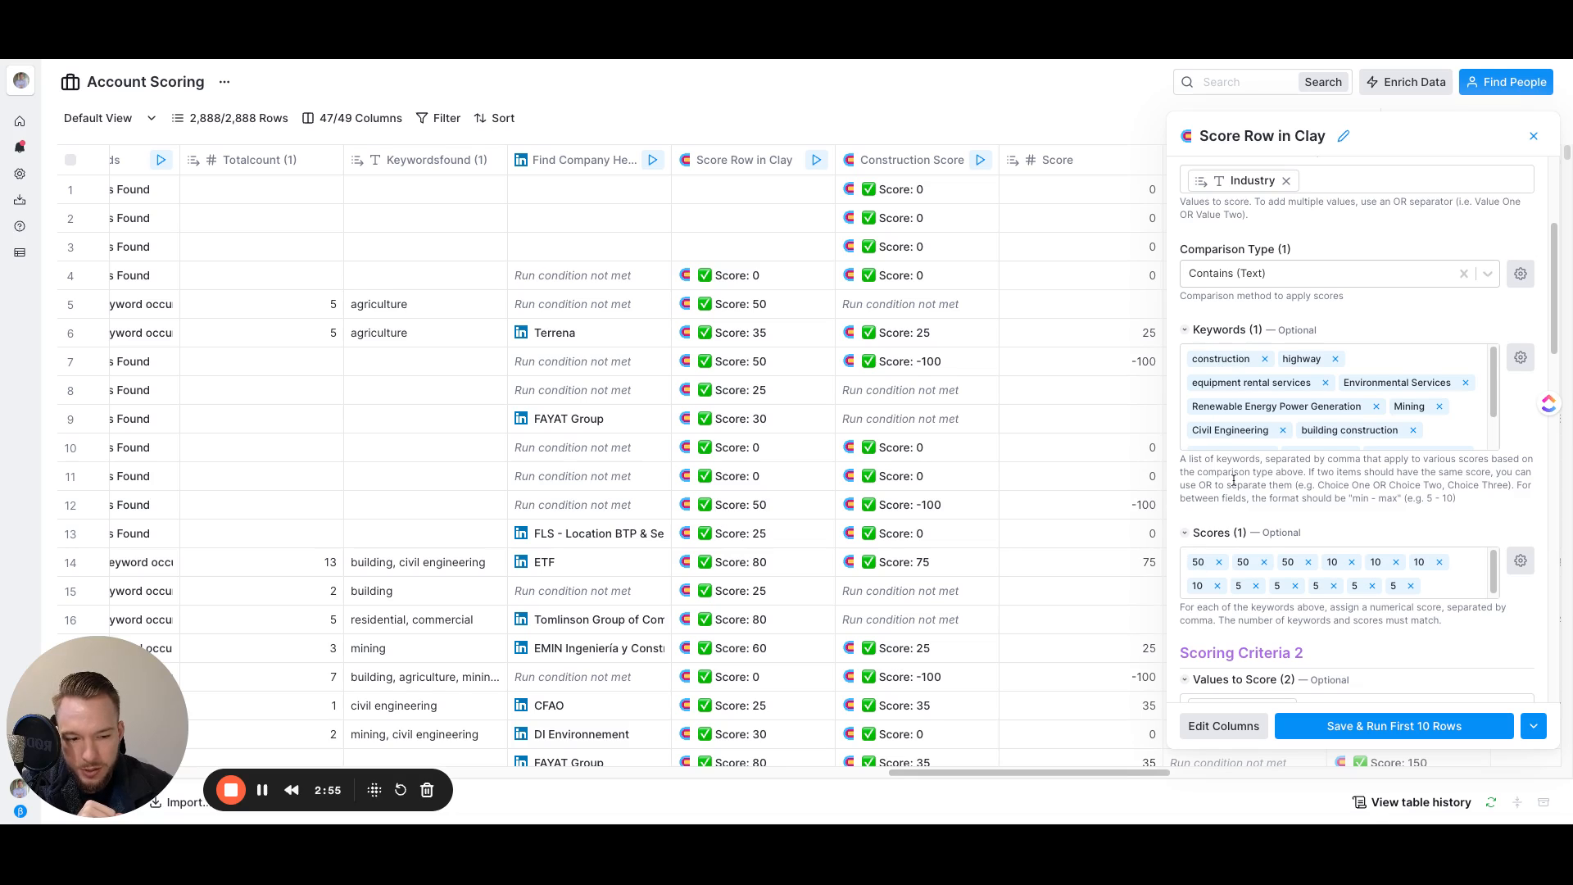
pyautogui.scroll(-3)
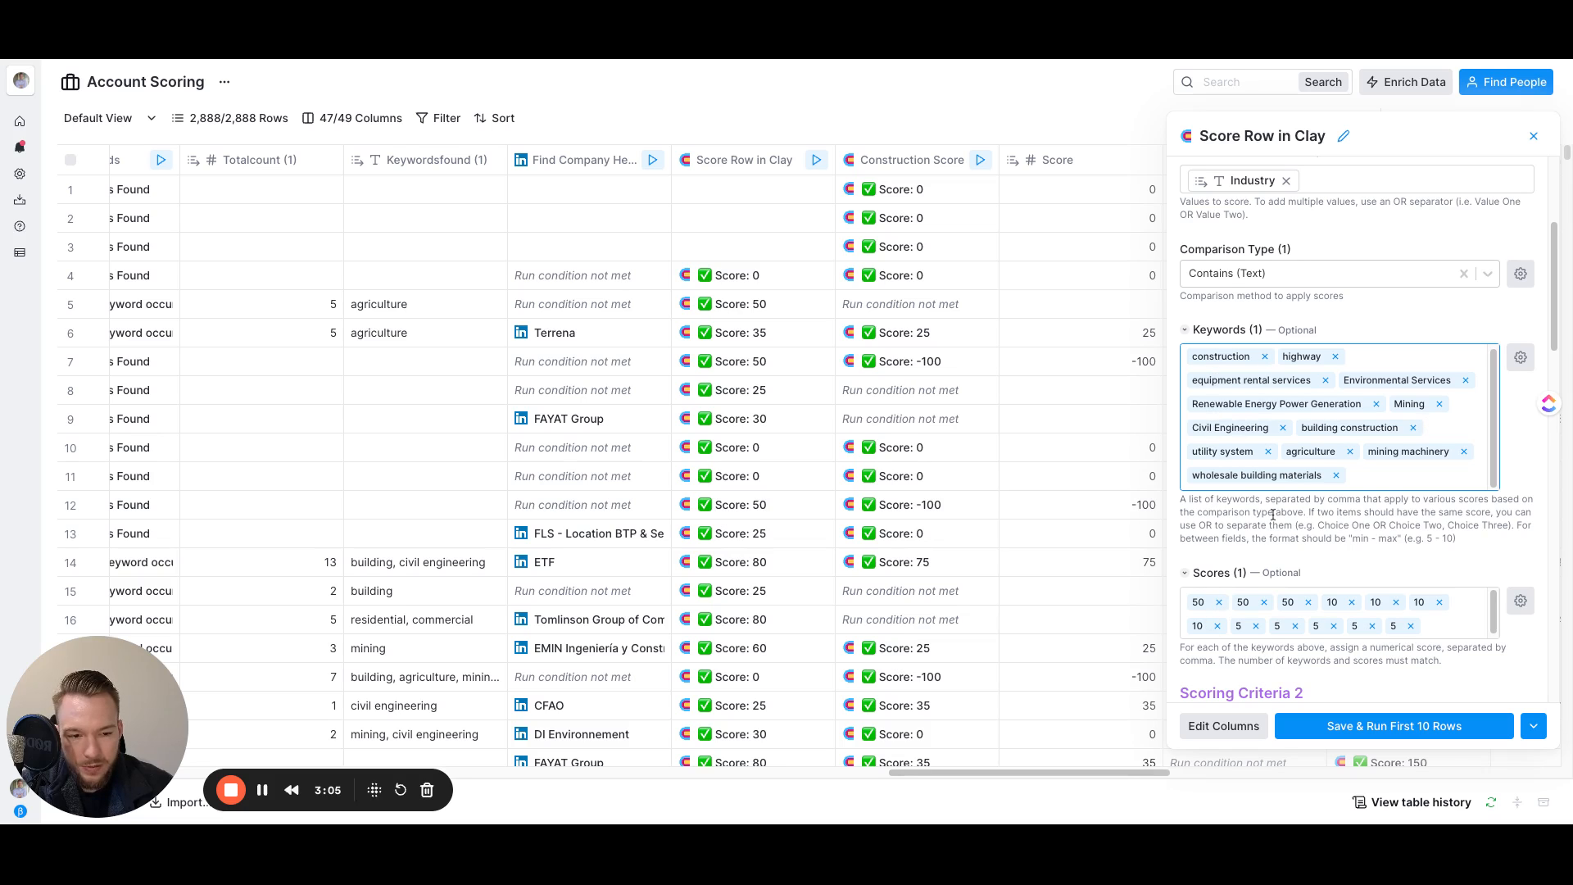
pyautogui.scroll(-3)
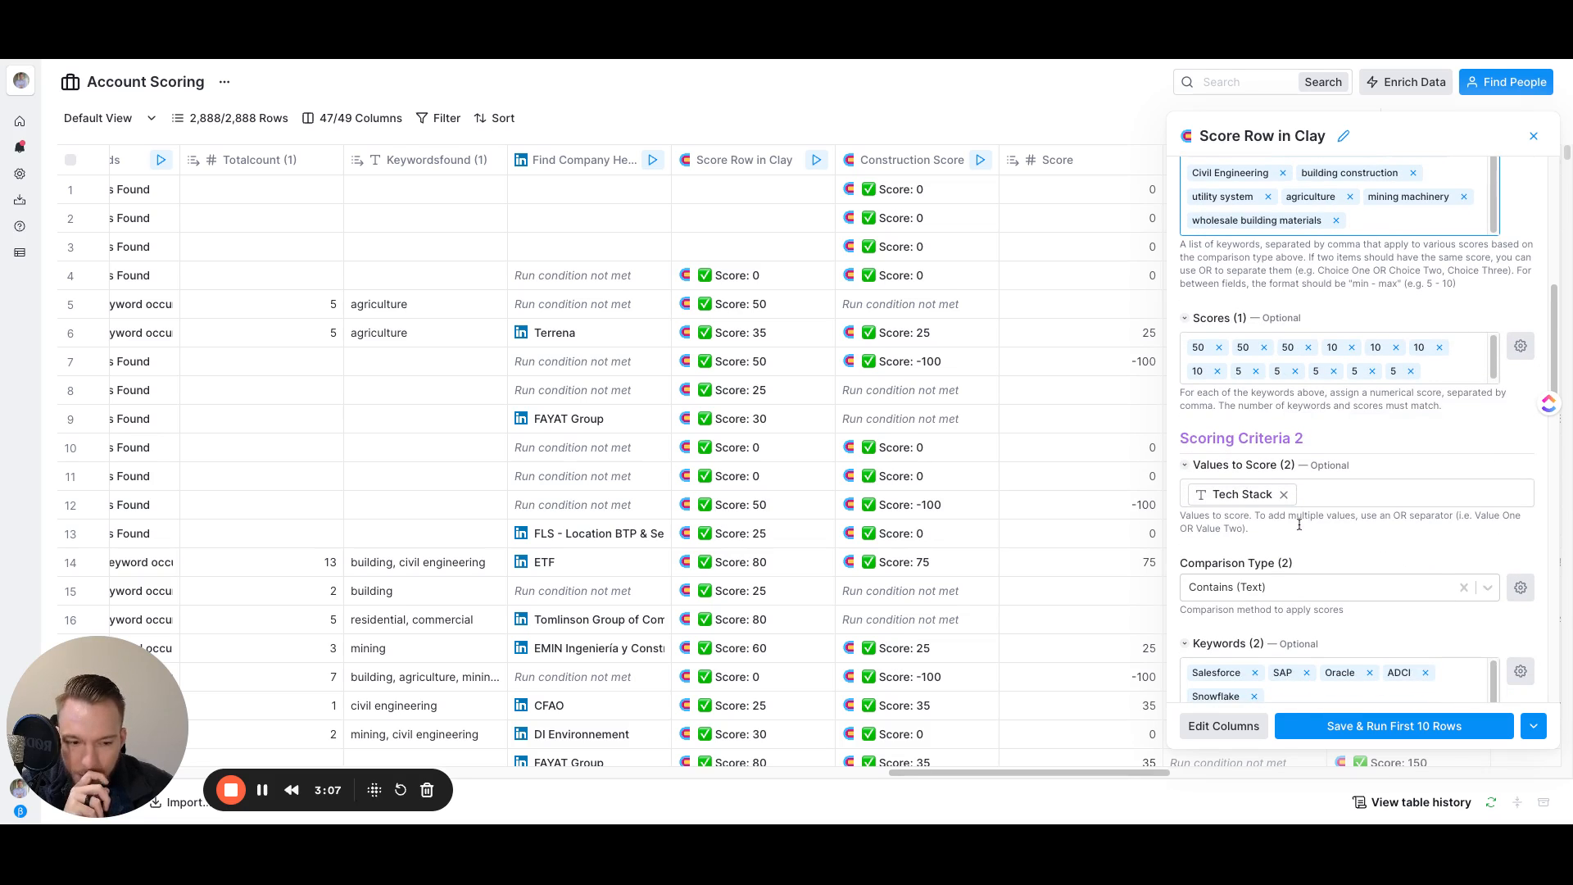
pyautogui.scroll(-3)
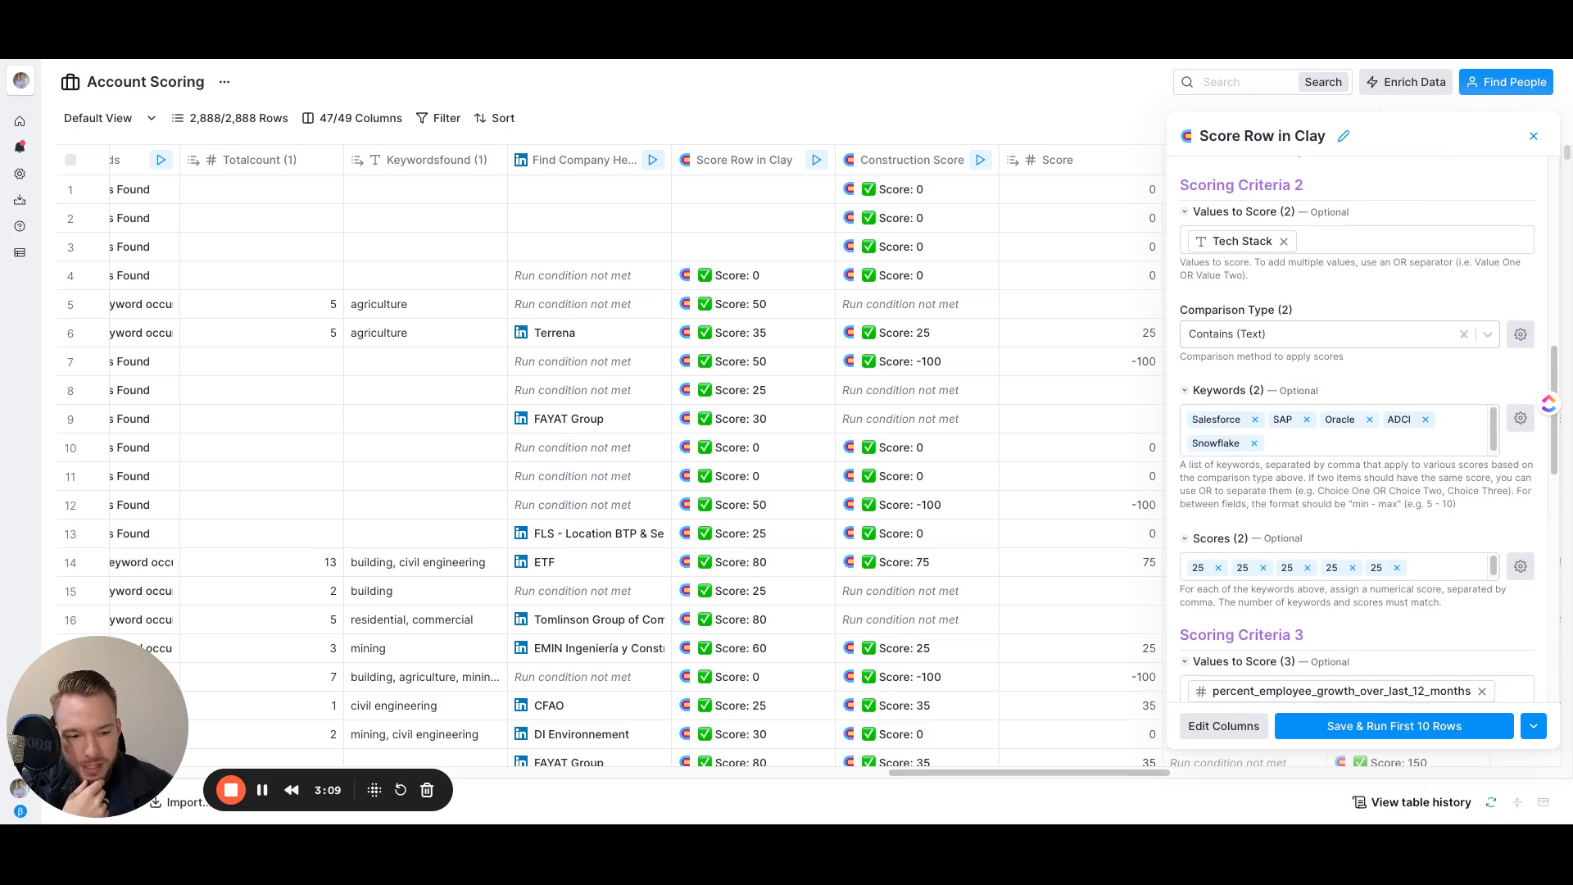
pyautogui.scroll(-3)
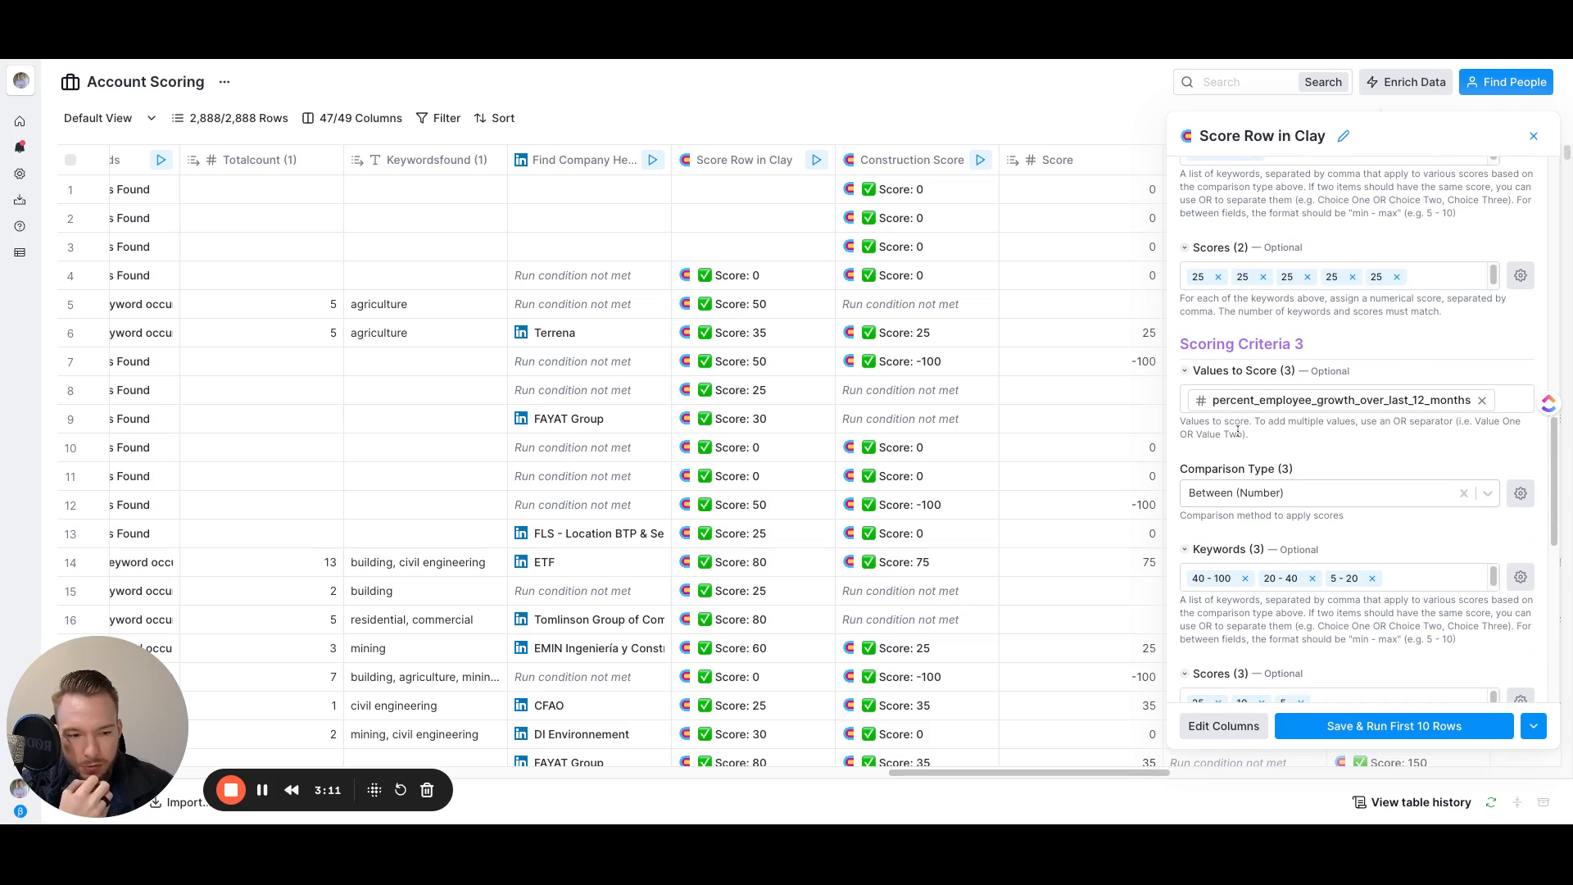
pyautogui.scroll(-3)
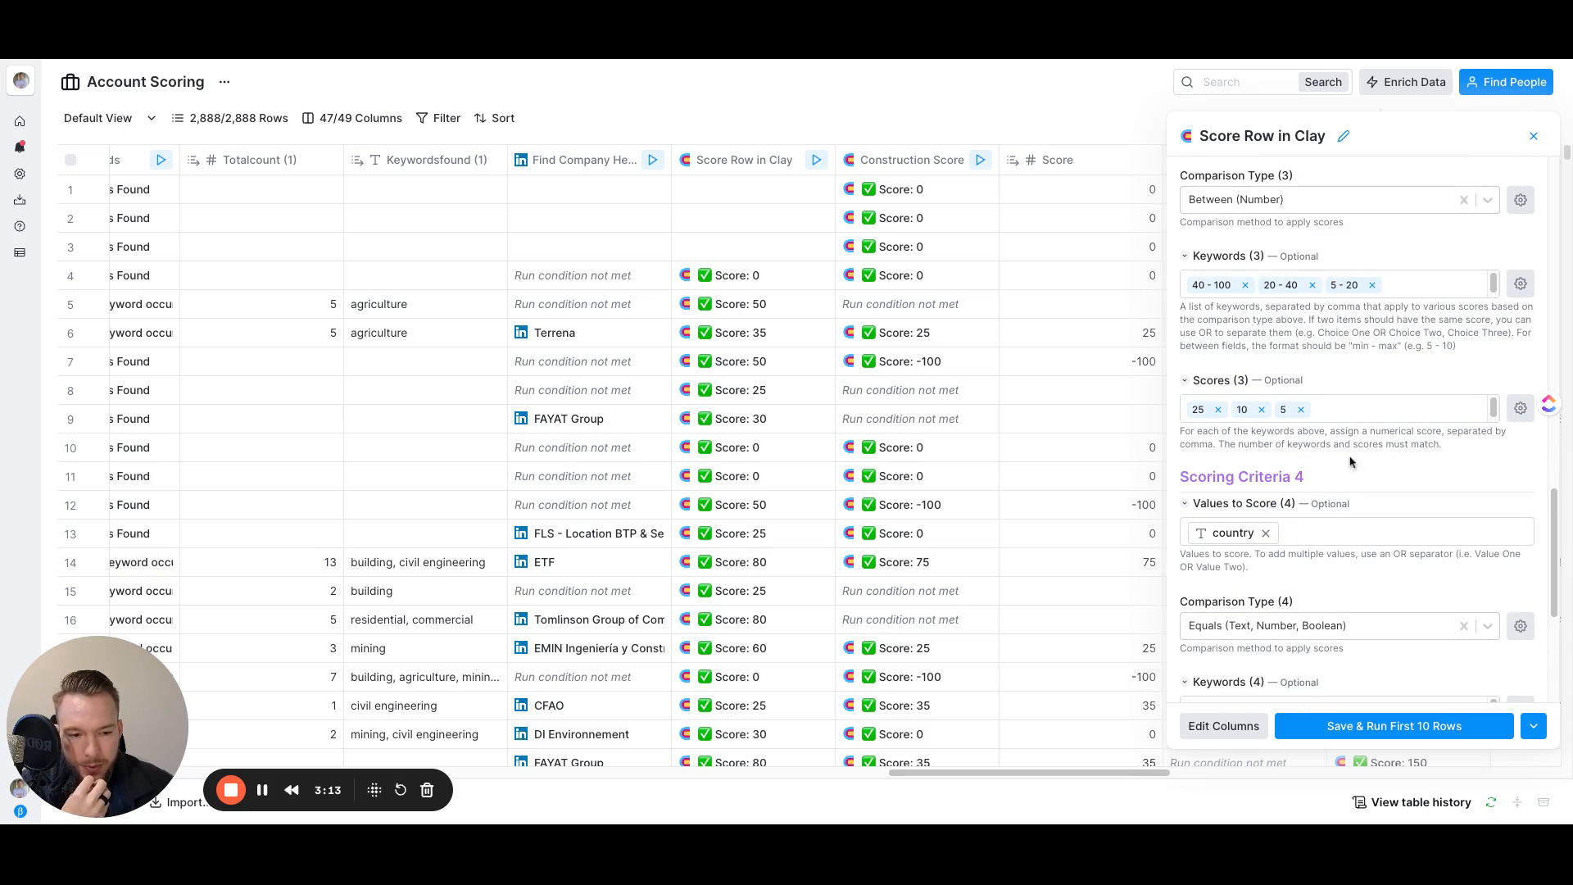
pyautogui.scroll(3)
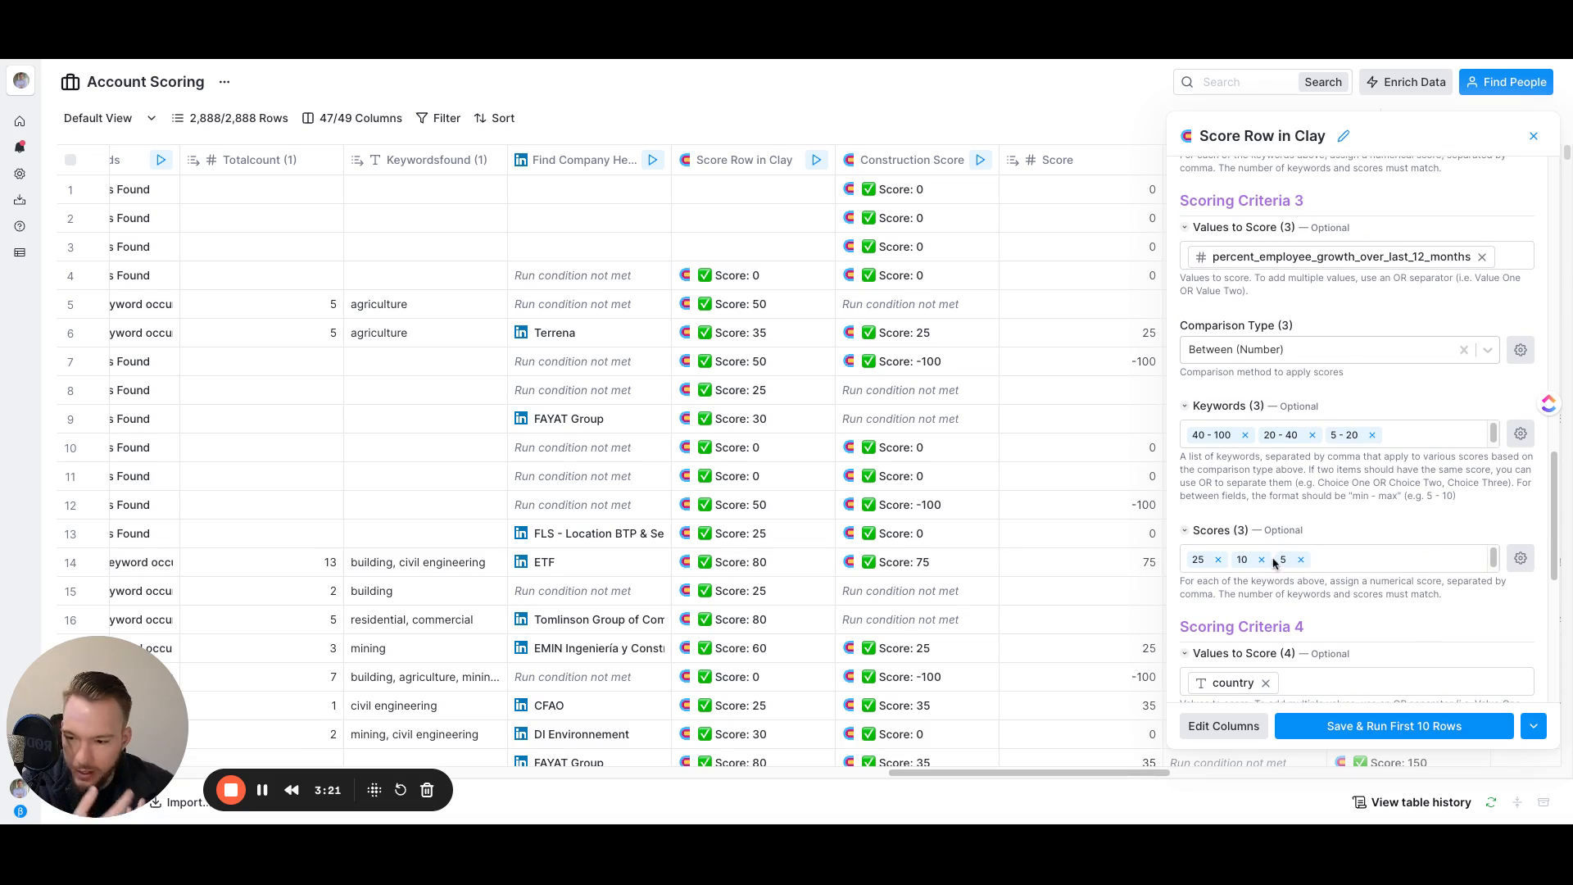
pyautogui.scroll(-3)
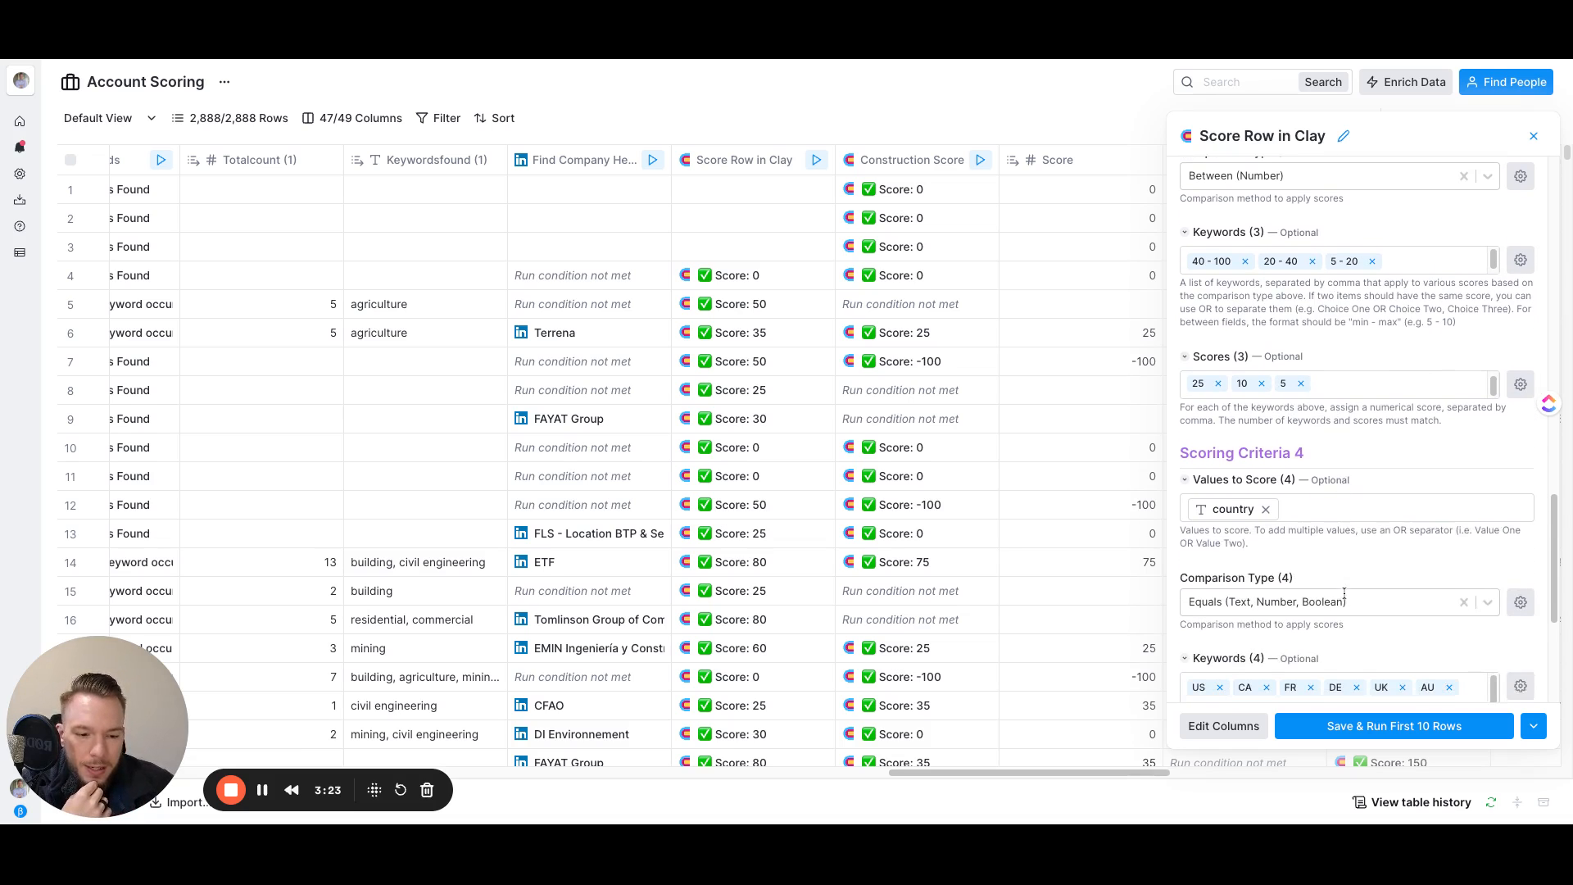
pyautogui.scroll(-3)
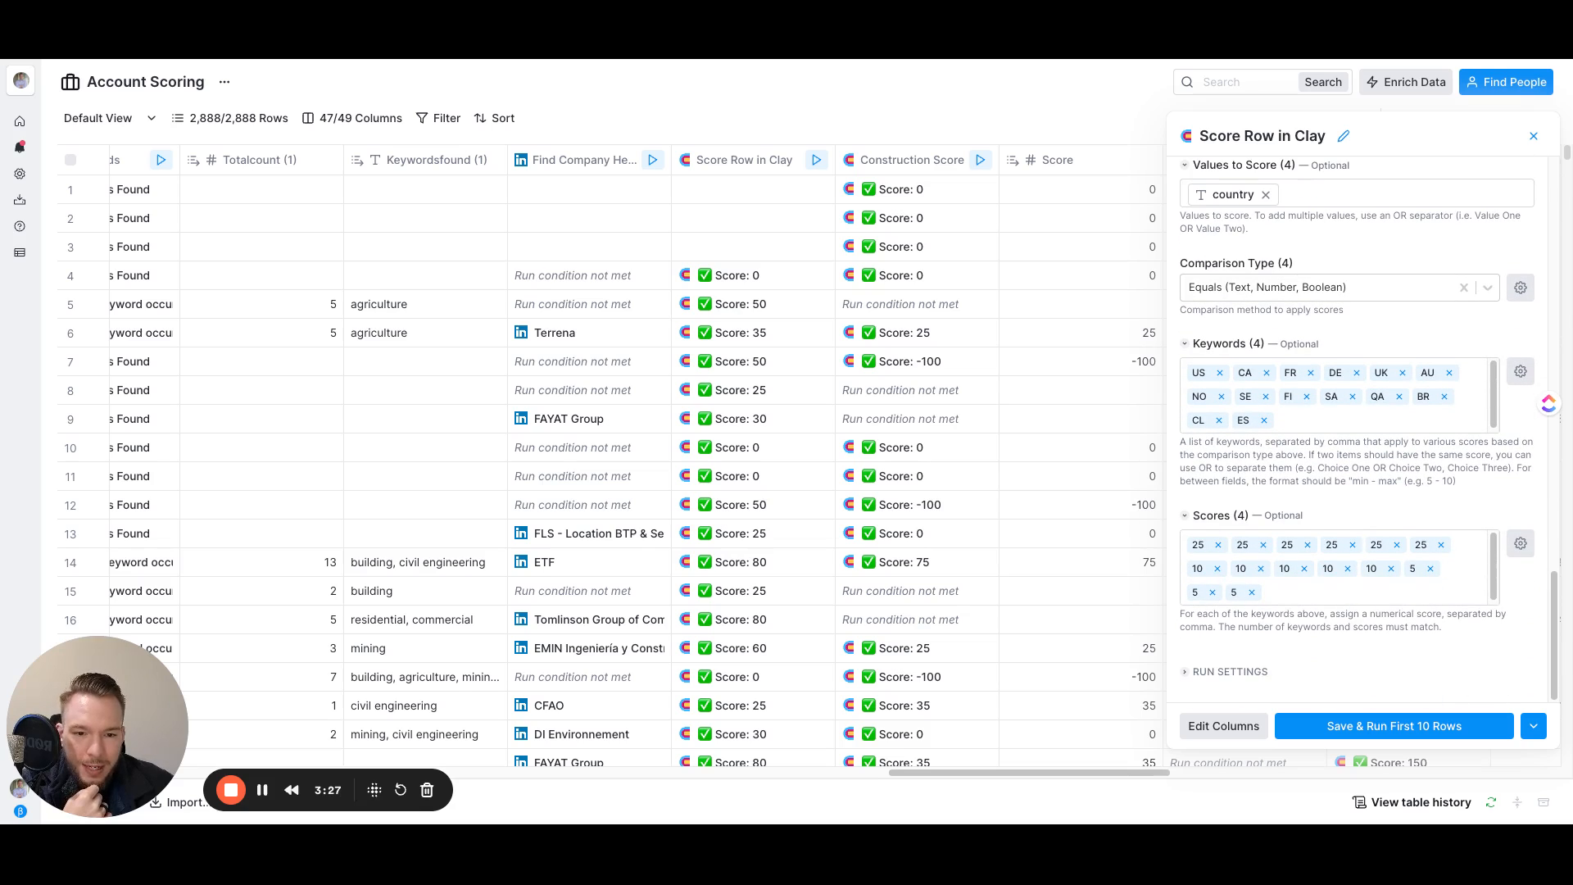
pyautogui.moveTo(1534, 136)
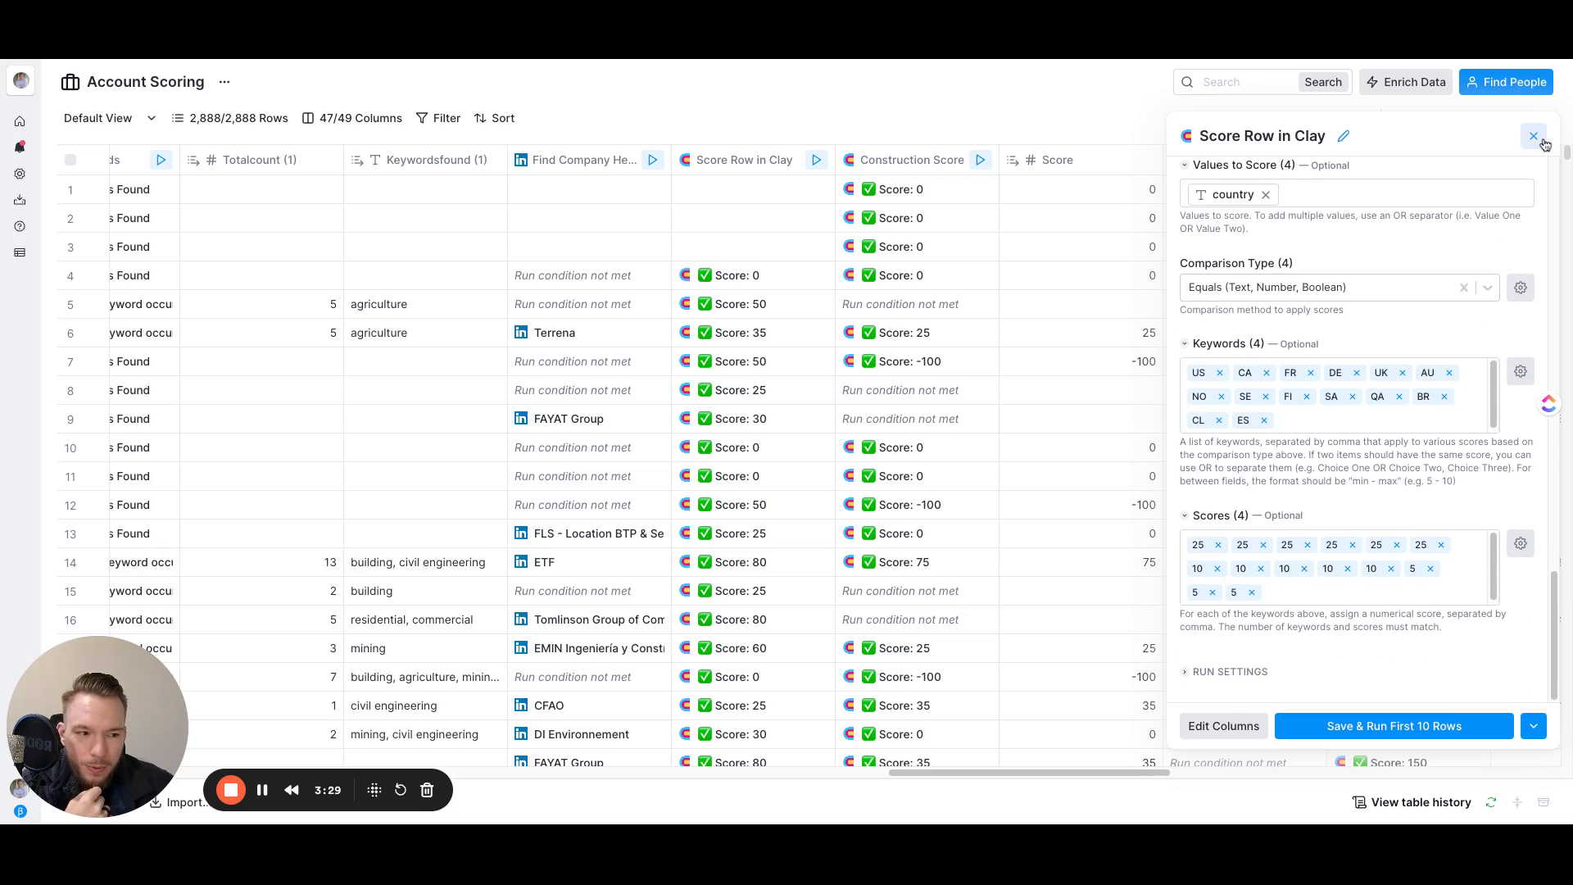
# Close the Score Row in Clay panel and review the Construction Score column's Rolecount and Headcount range criteria.
pyautogui.click(1534, 136)
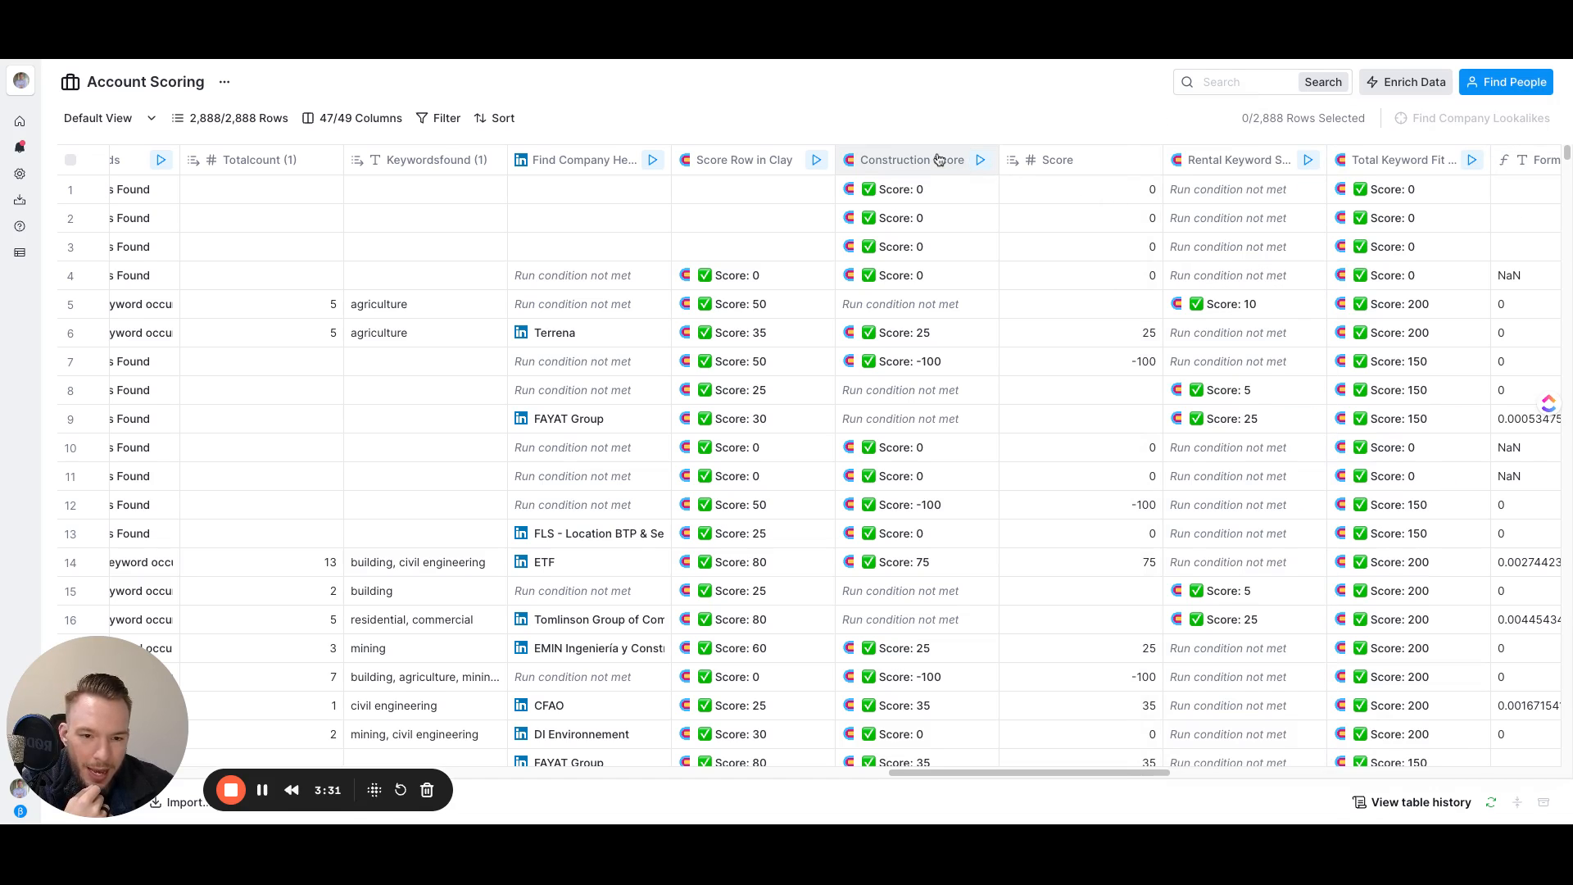
pyautogui.click(908, 159)
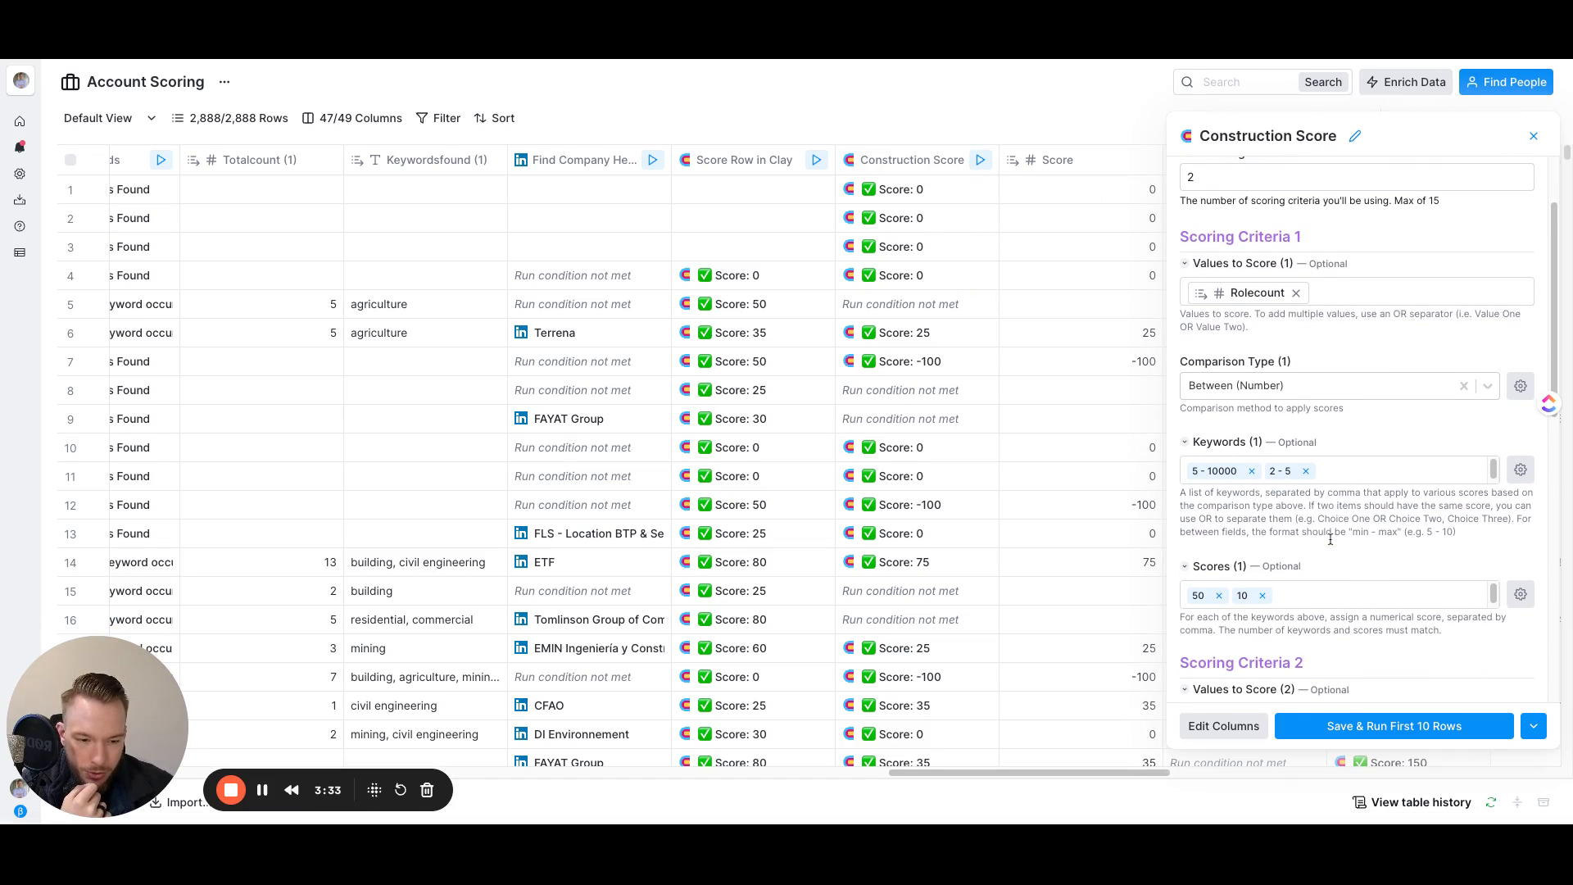
pyautogui.scroll(-3)
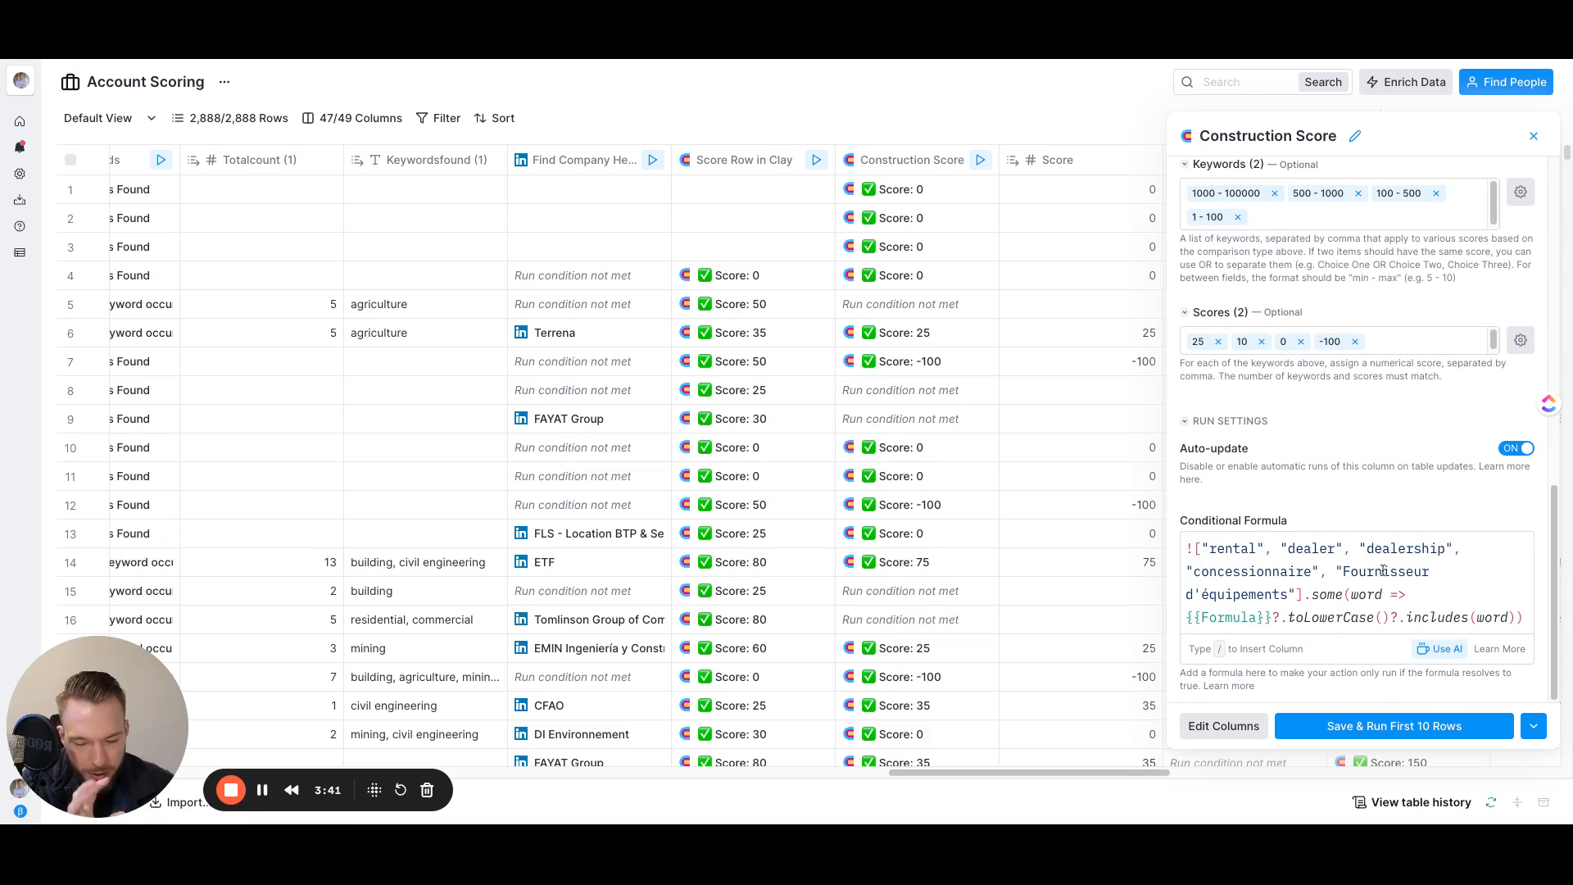
pyautogui.scroll(3)
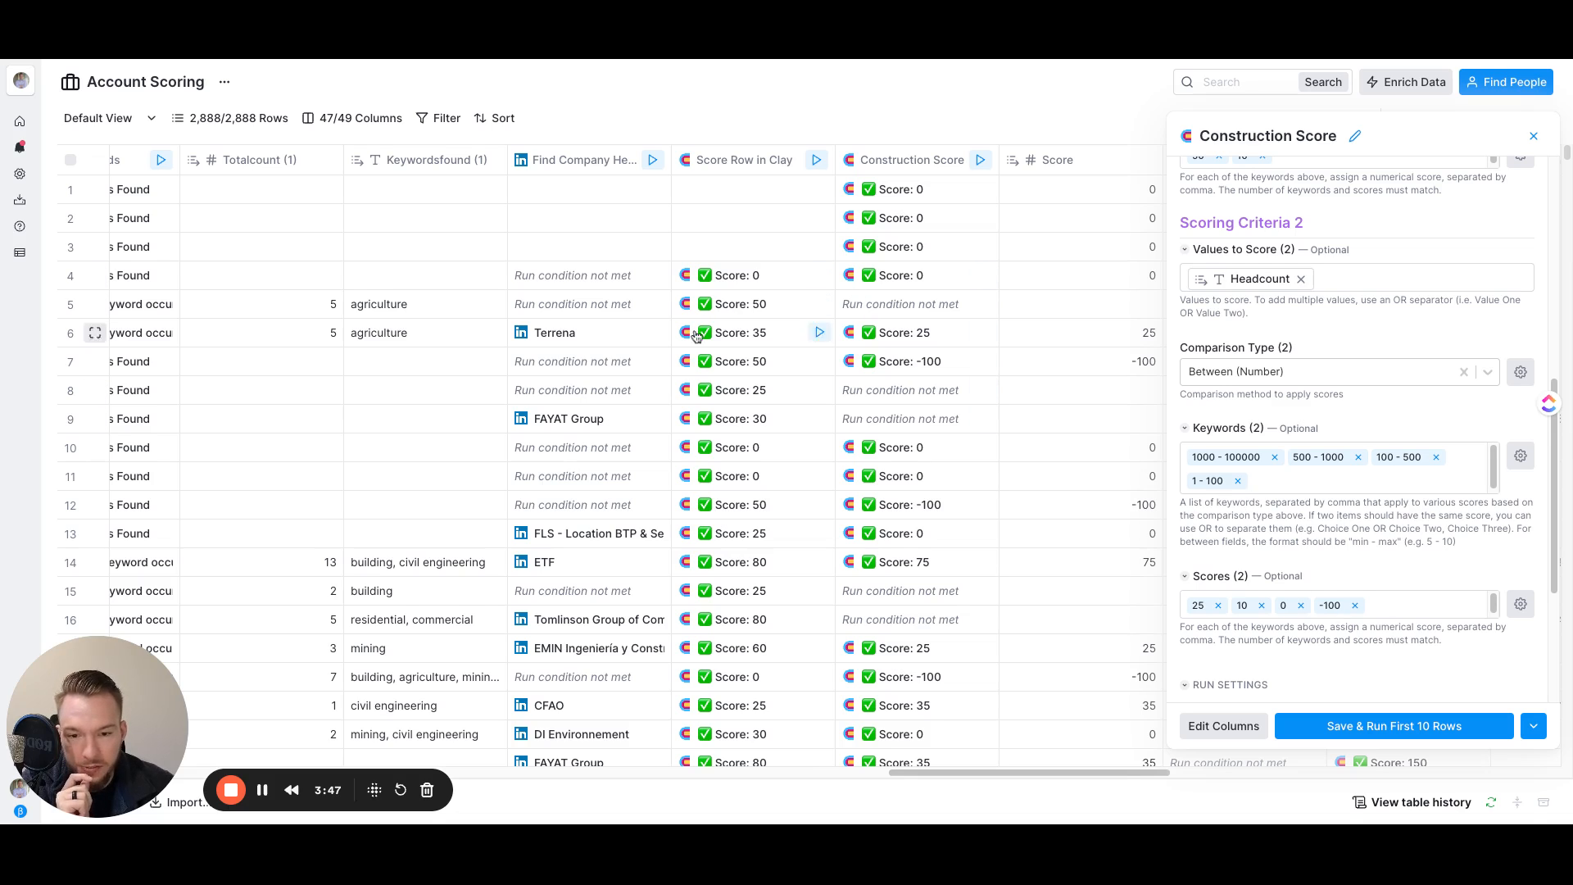
pyautogui.moveTo(808, 418)
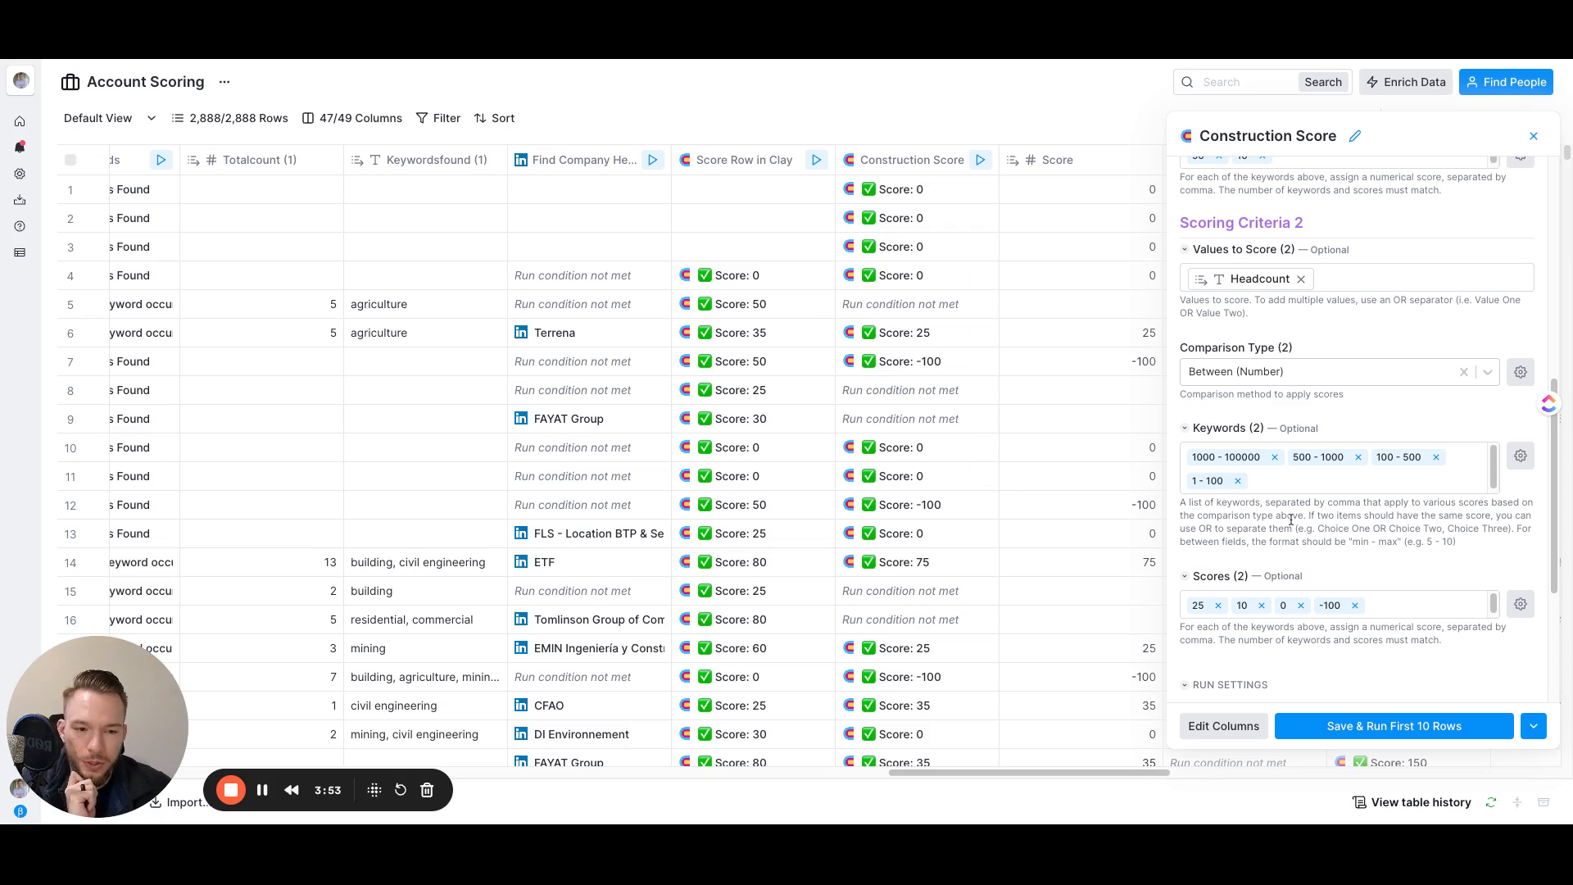
pyautogui.moveTo(1011, 415)
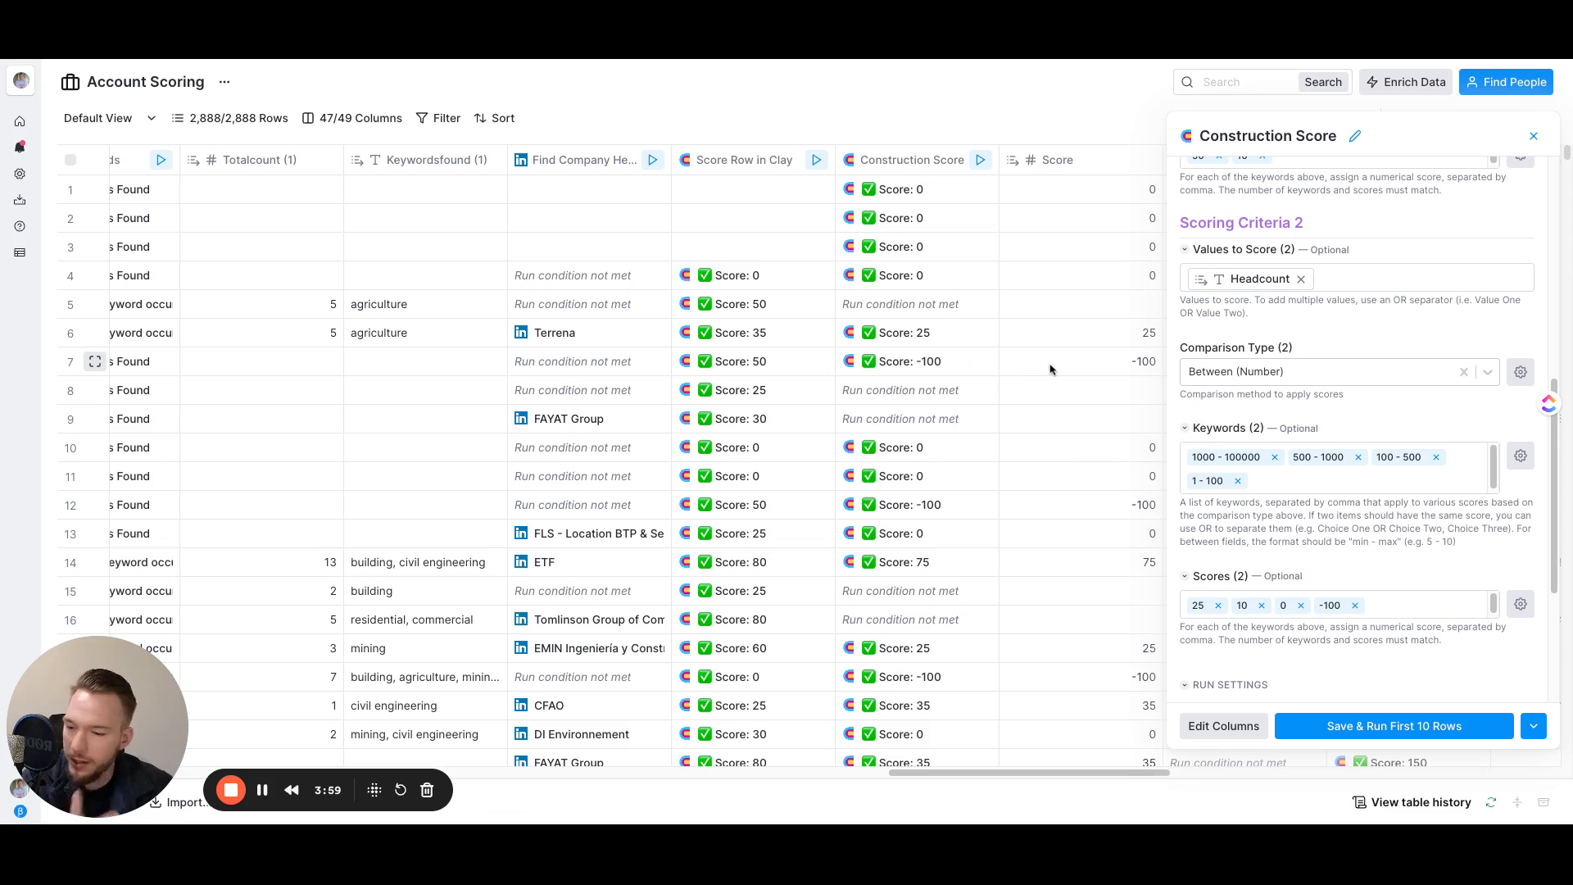
pyautogui.moveTo(933, 415)
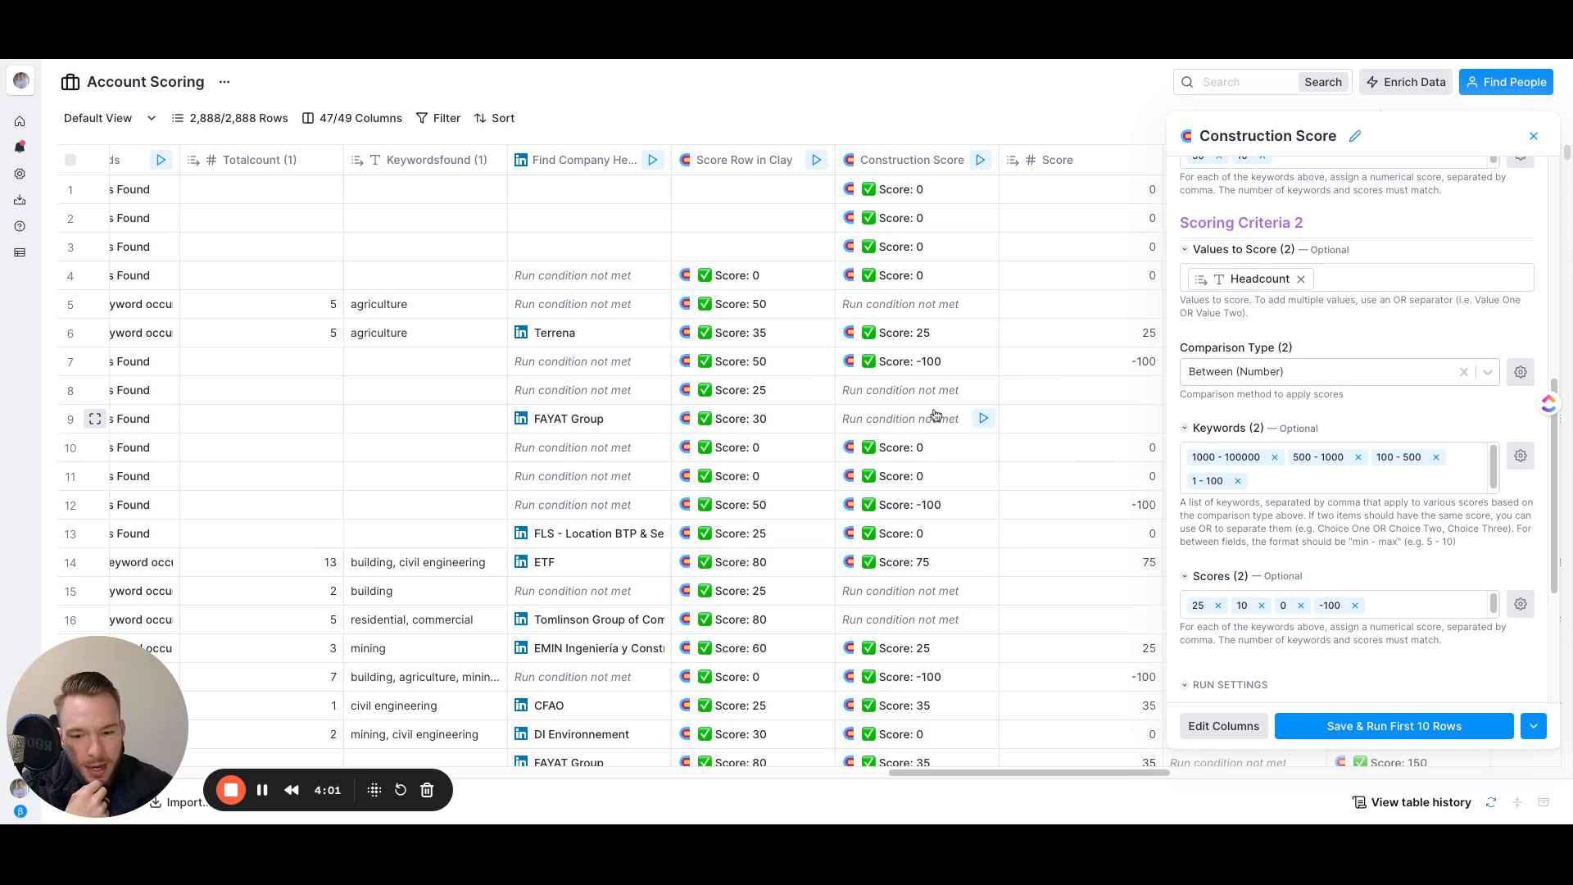
# Close the Construction Score settings and bring the rental keyword and Total Keyword Fit score columns into view.
pyautogui.click(1534, 136)
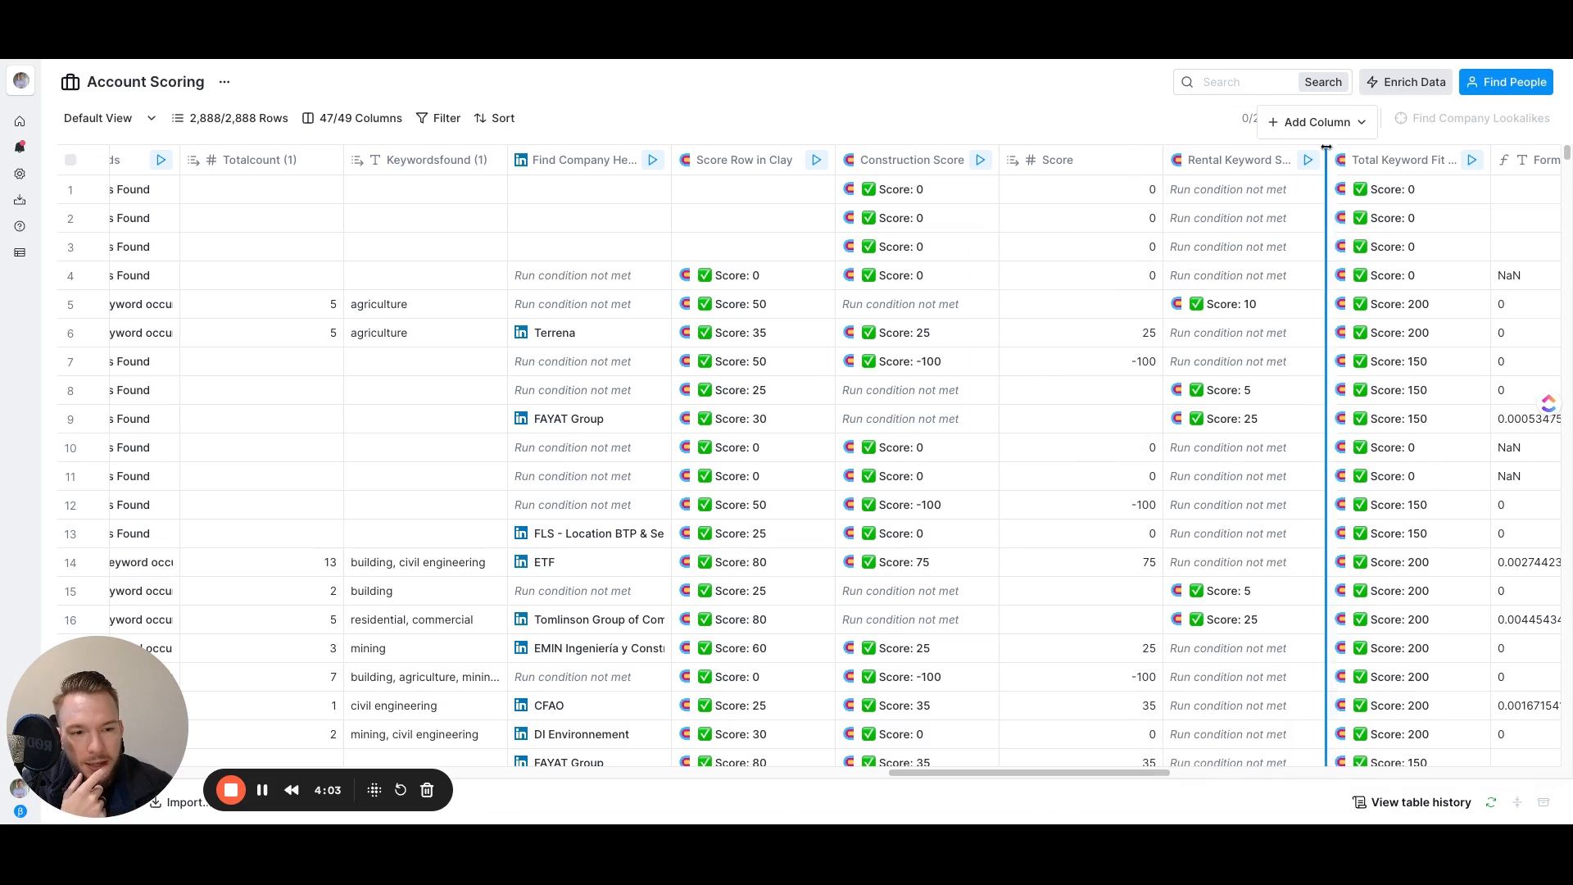
pyautogui.hscroll(3)
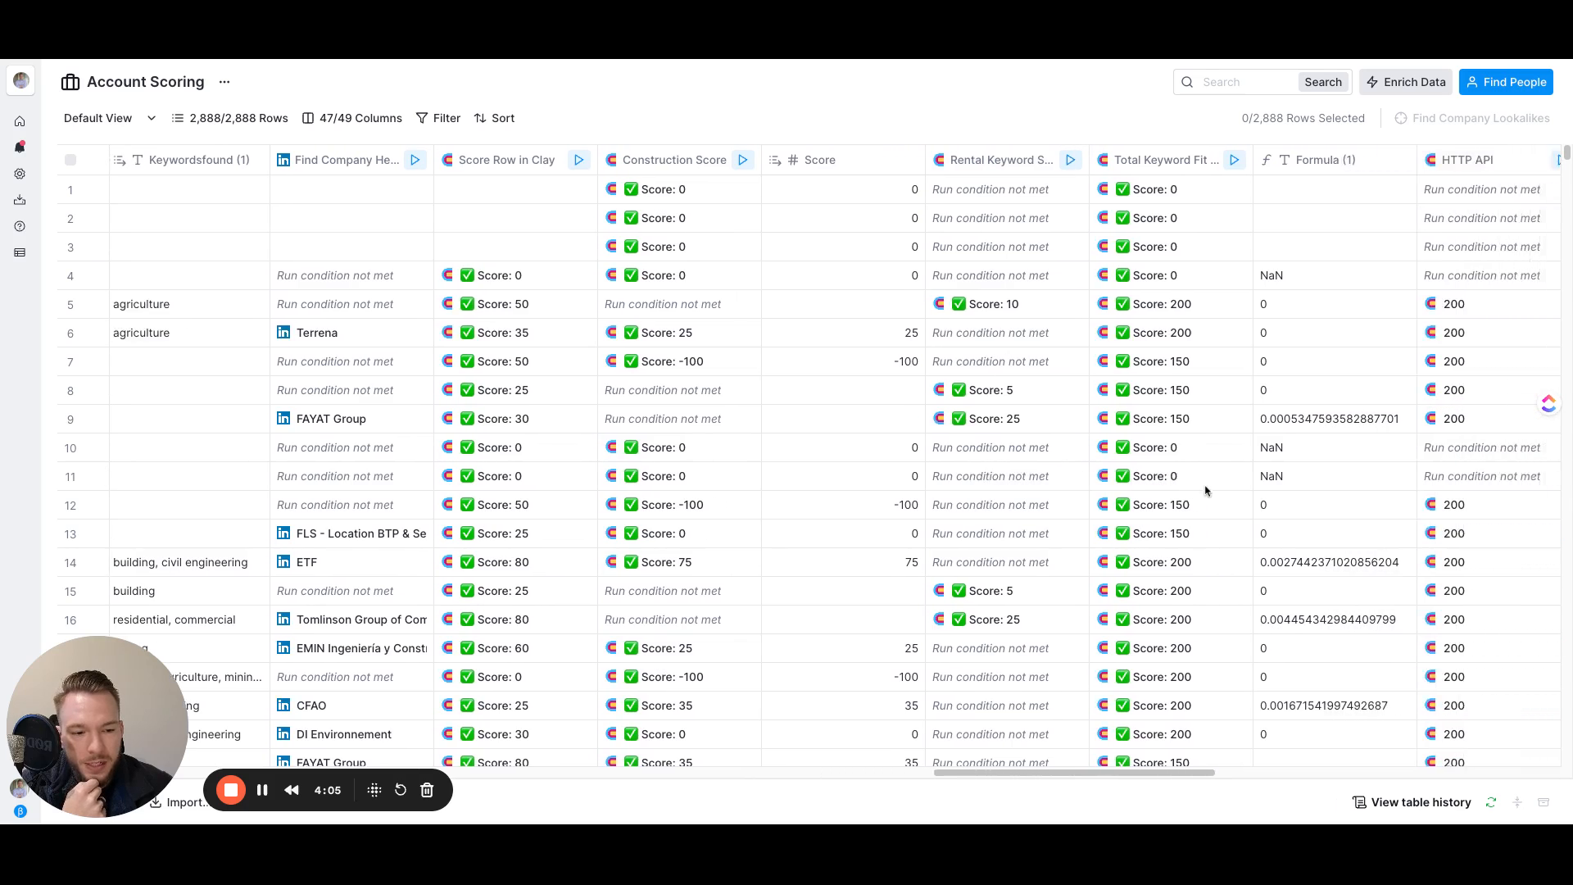
pyautogui.hscroll(3)
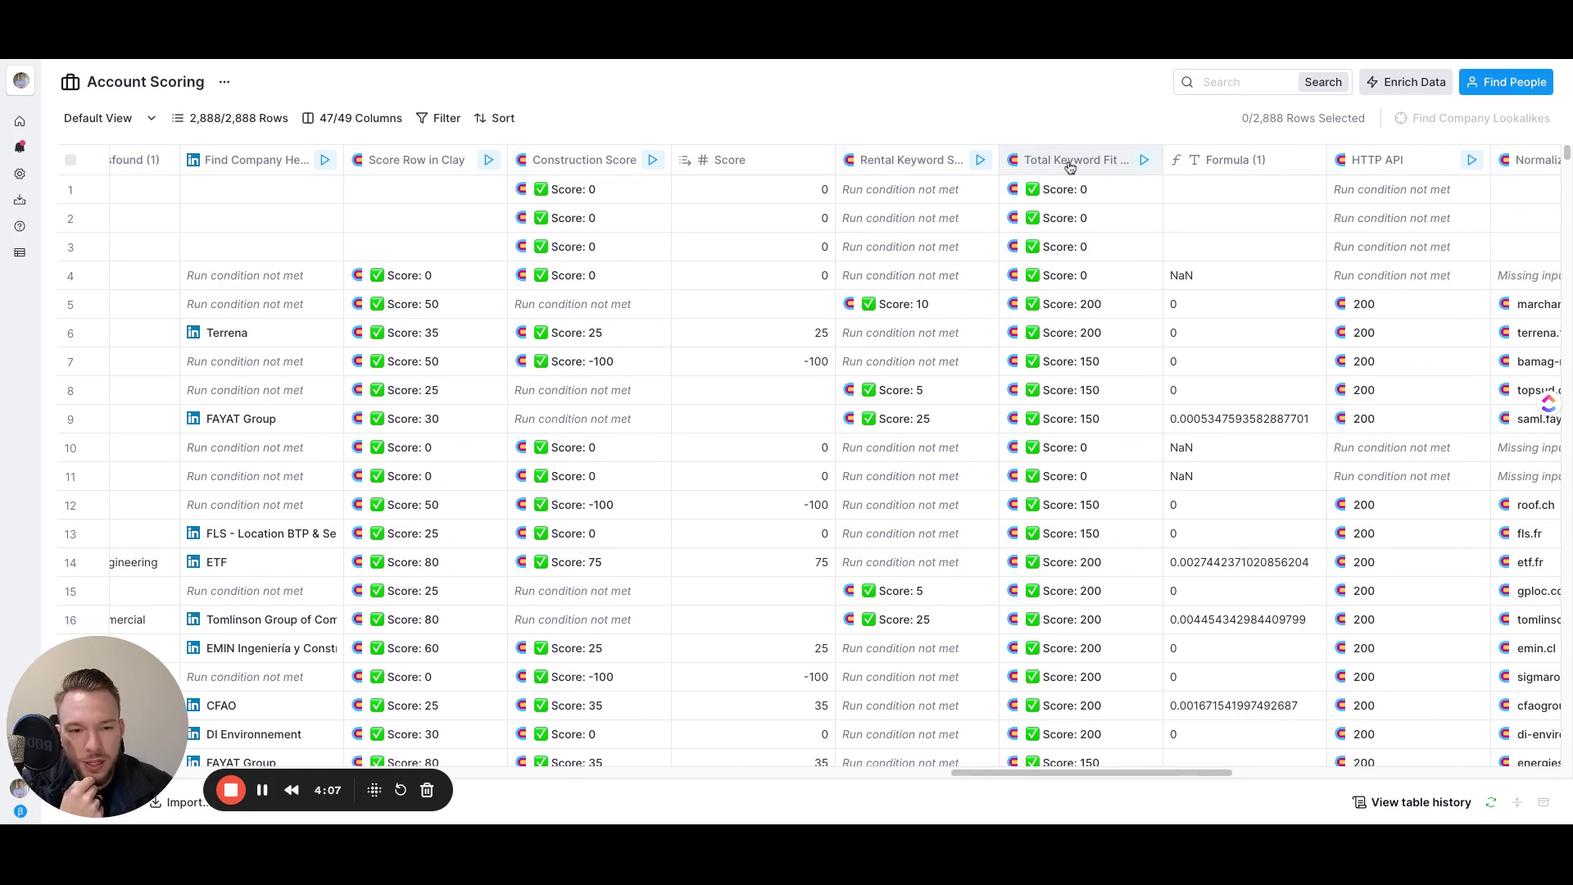
pyautogui.moveTo(1051, 331)
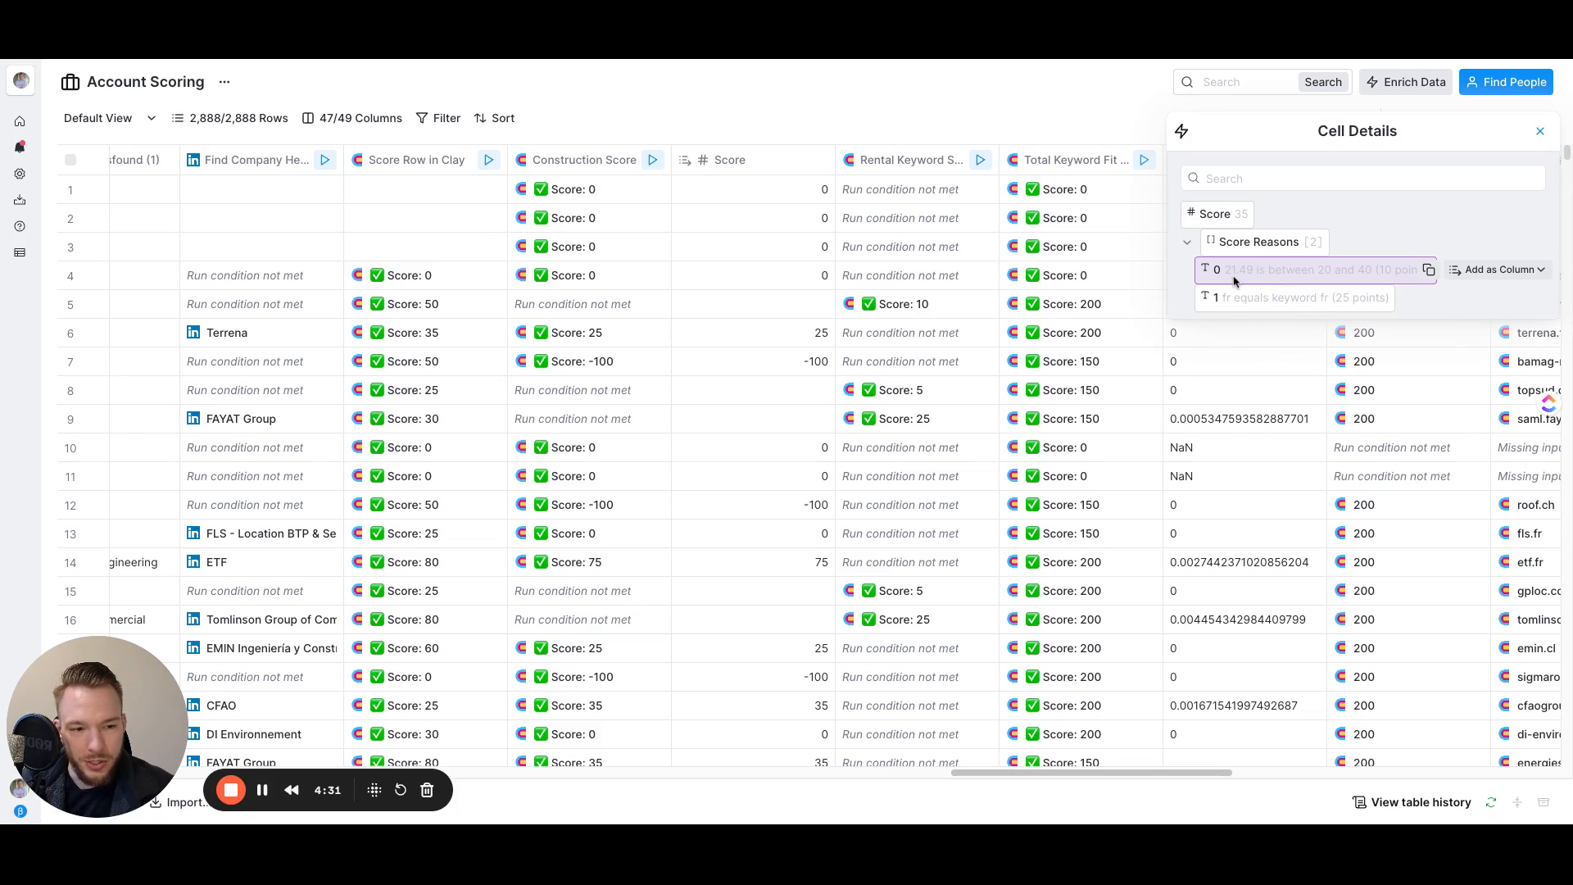
pyautogui.moveTo(1393, 284)
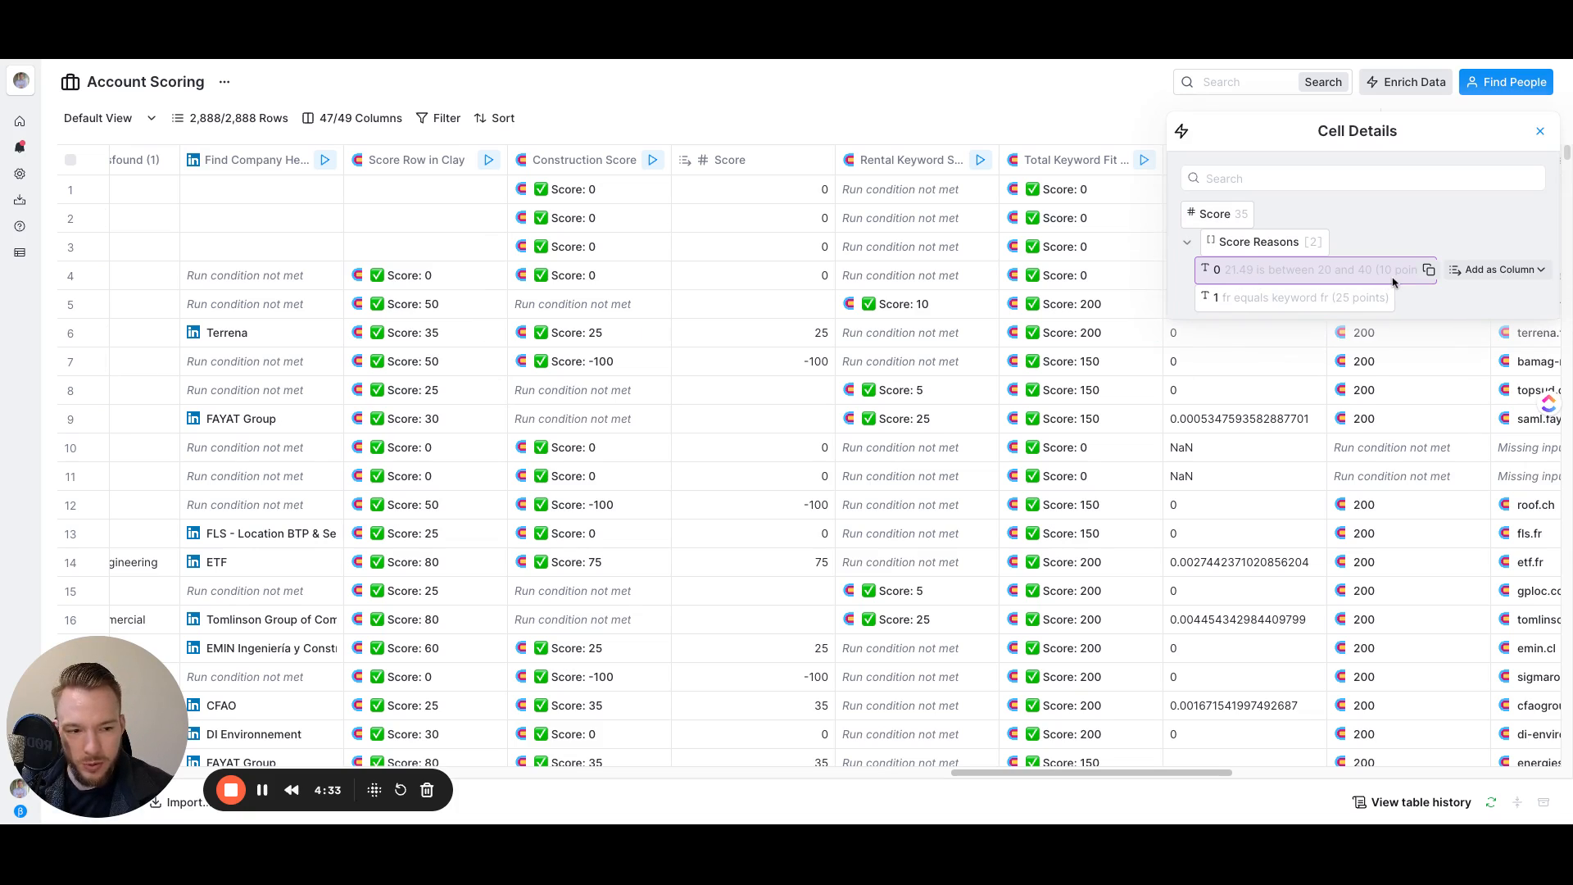
pyautogui.moveTo(823, 379)
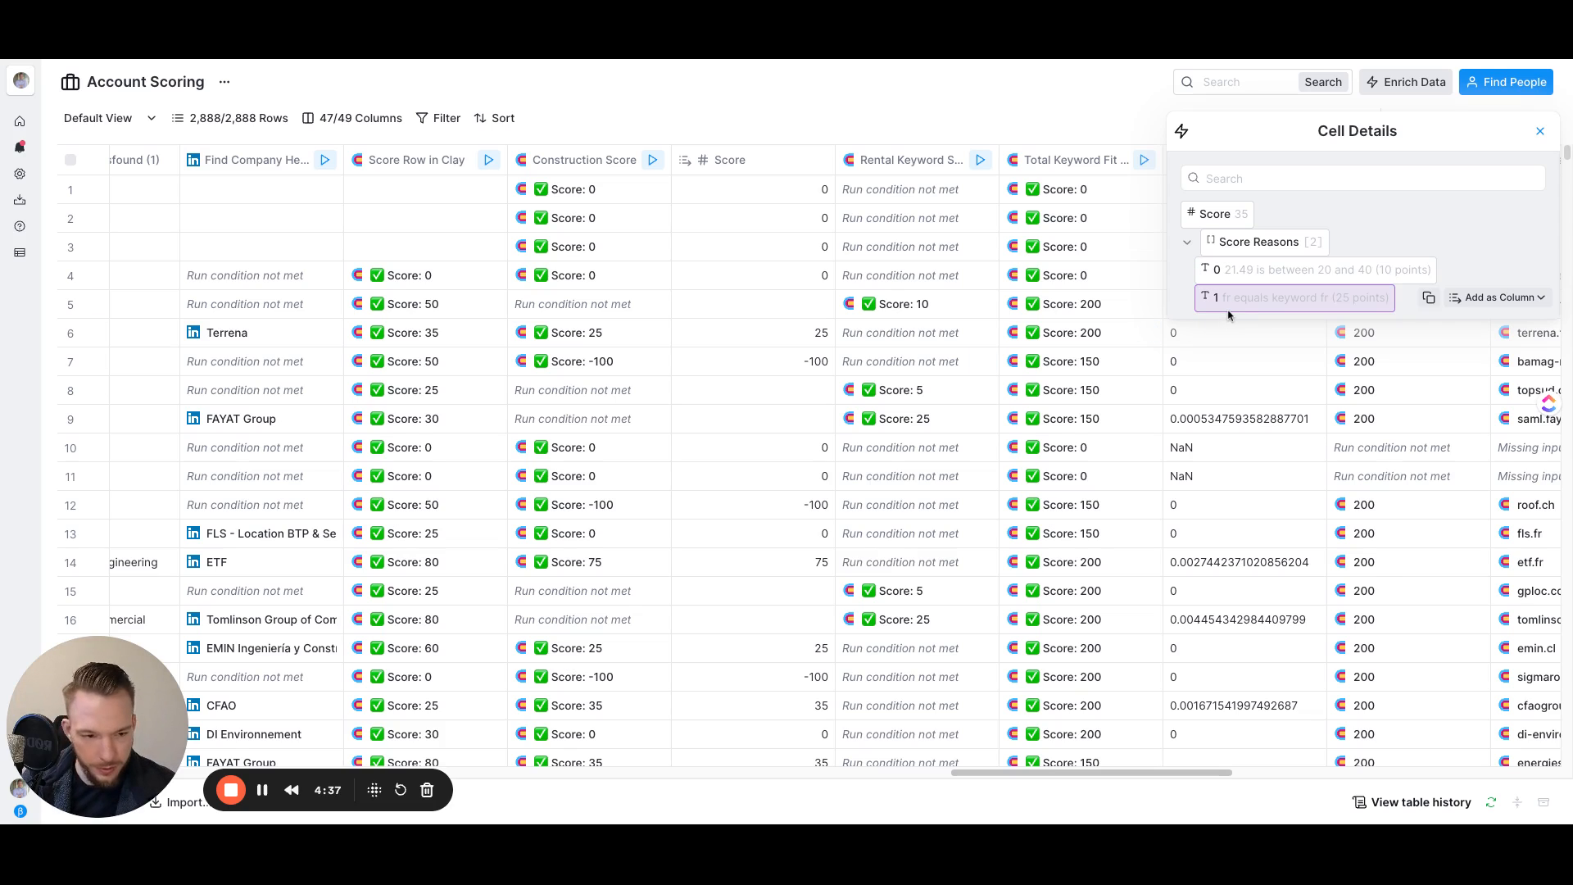
pyautogui.moveTo(1344, 315)
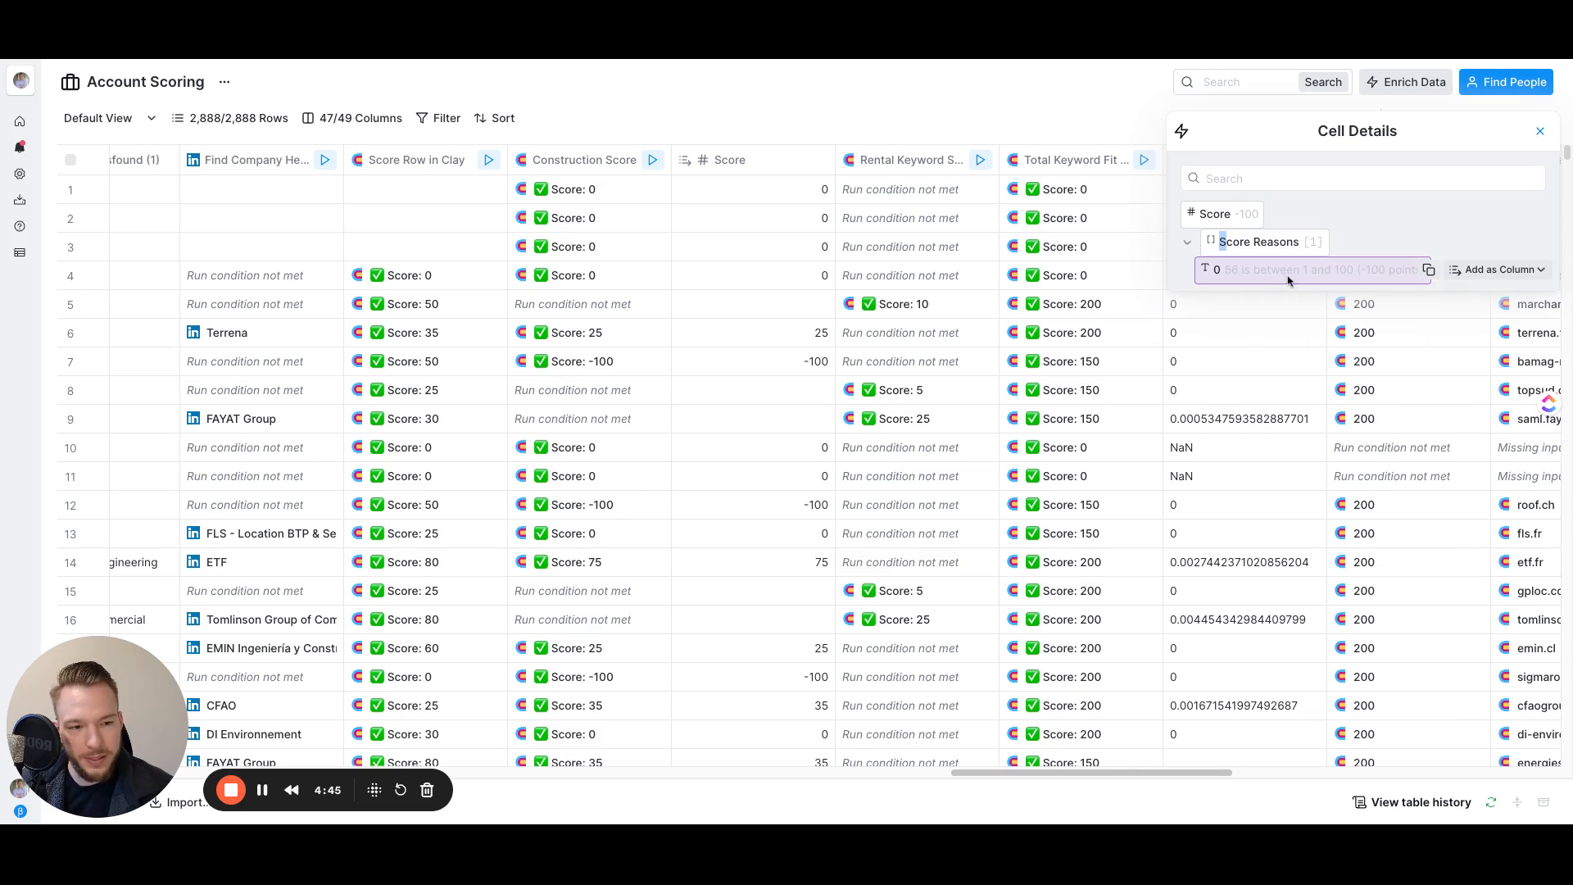
pyautogui.moveTo(1360, 331)
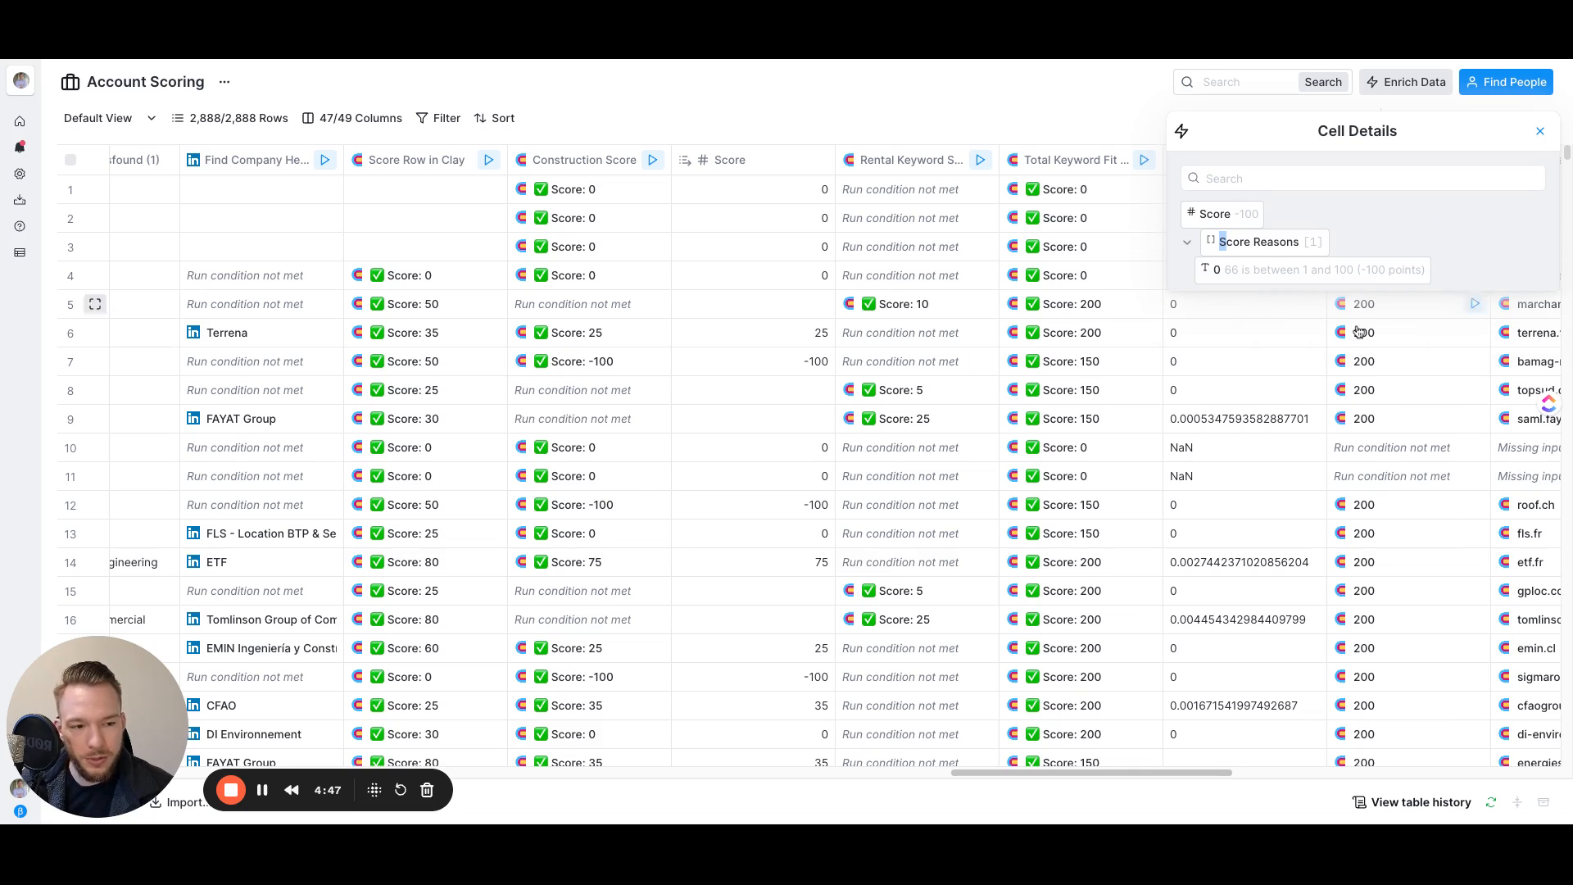
pyautogui.moveTo(467, 562)
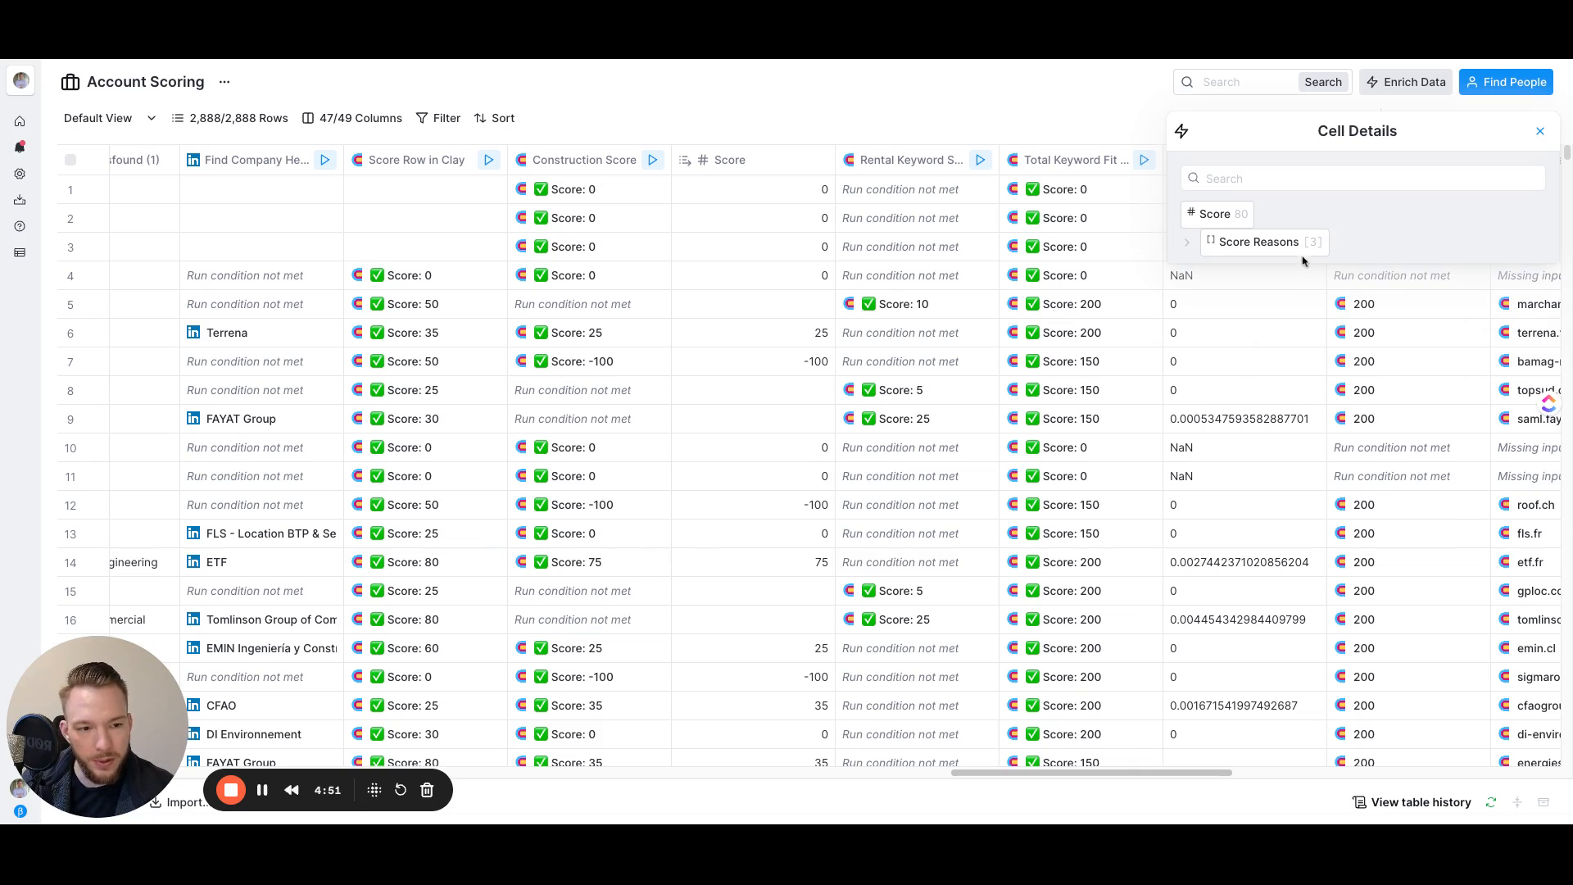
# Expand a score cell's reasons, such as 'fr equals keyword' for 25 points, then close the details panel.
pyautogui.click(1186, 241)
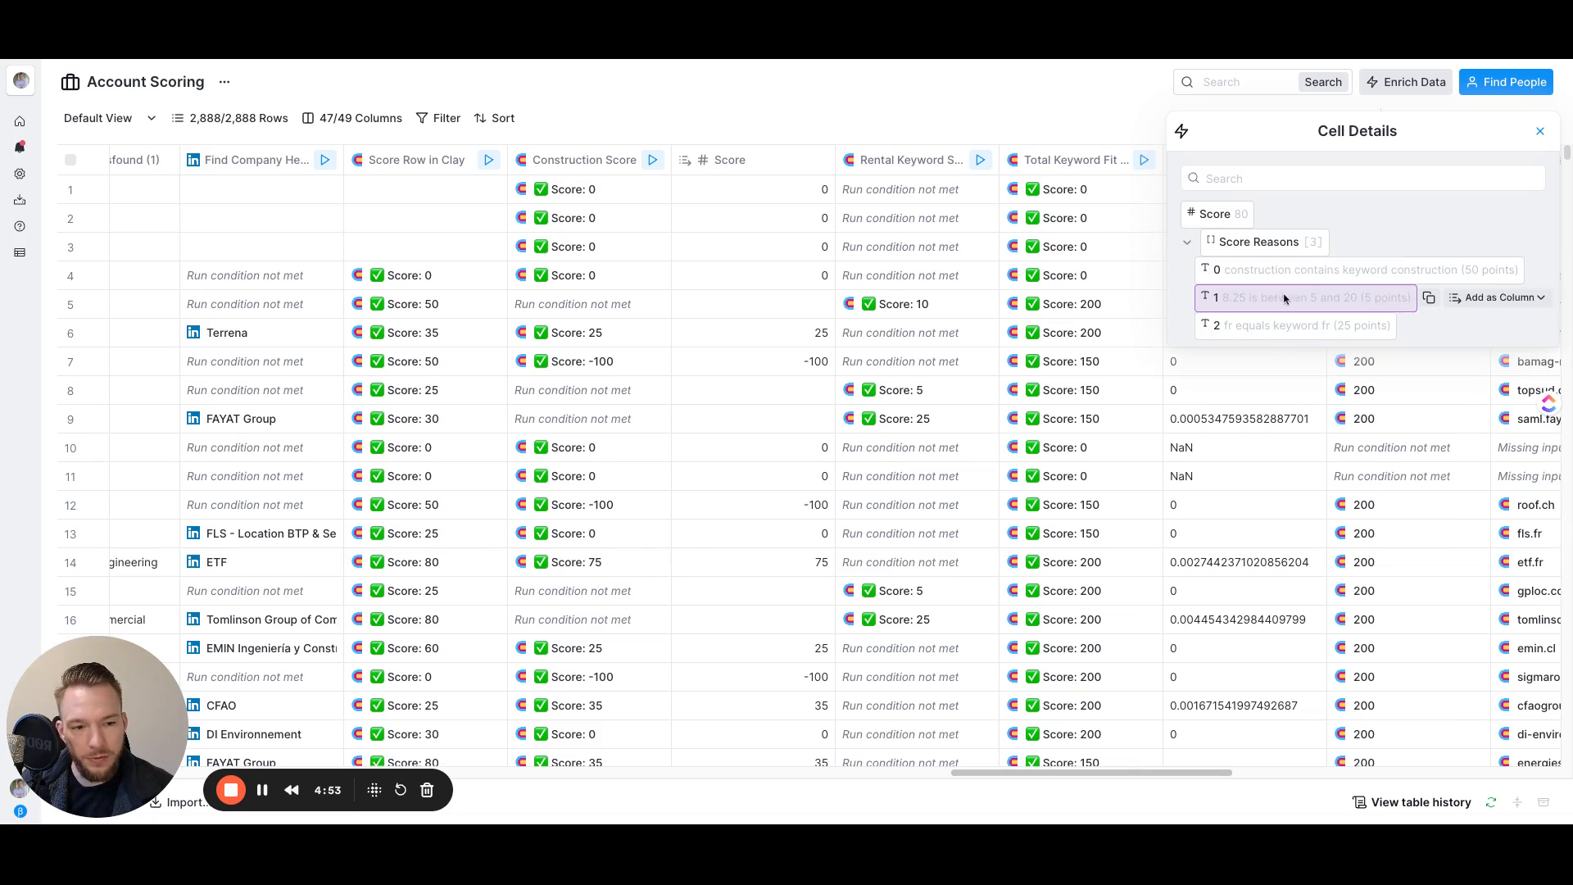
pyautogui.moveTo(1324, 269)
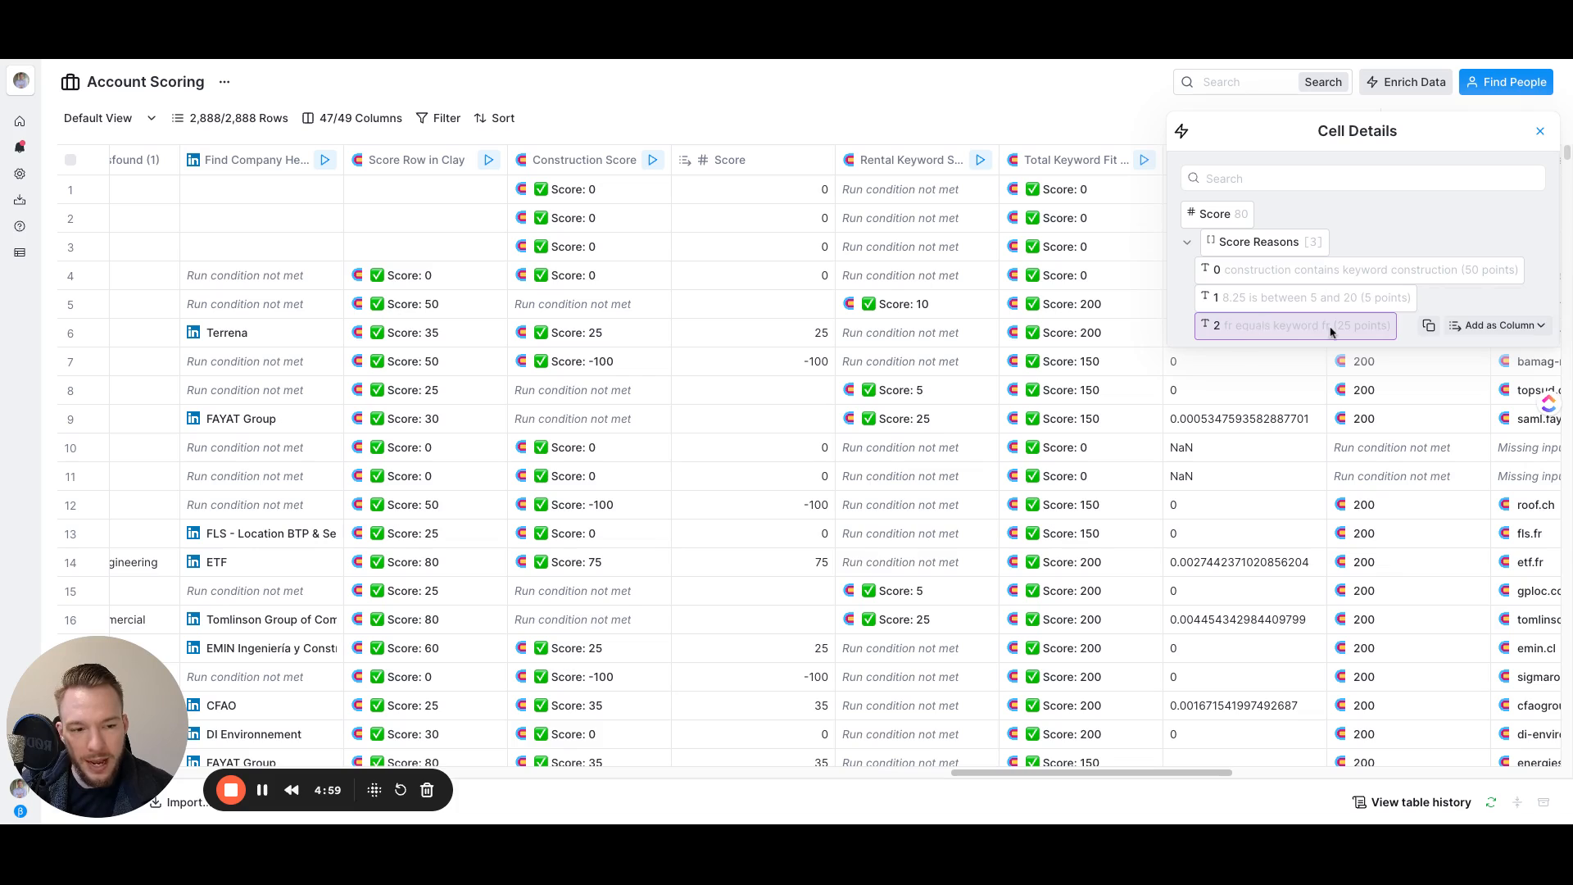
pyautogui.click(1540, 131)
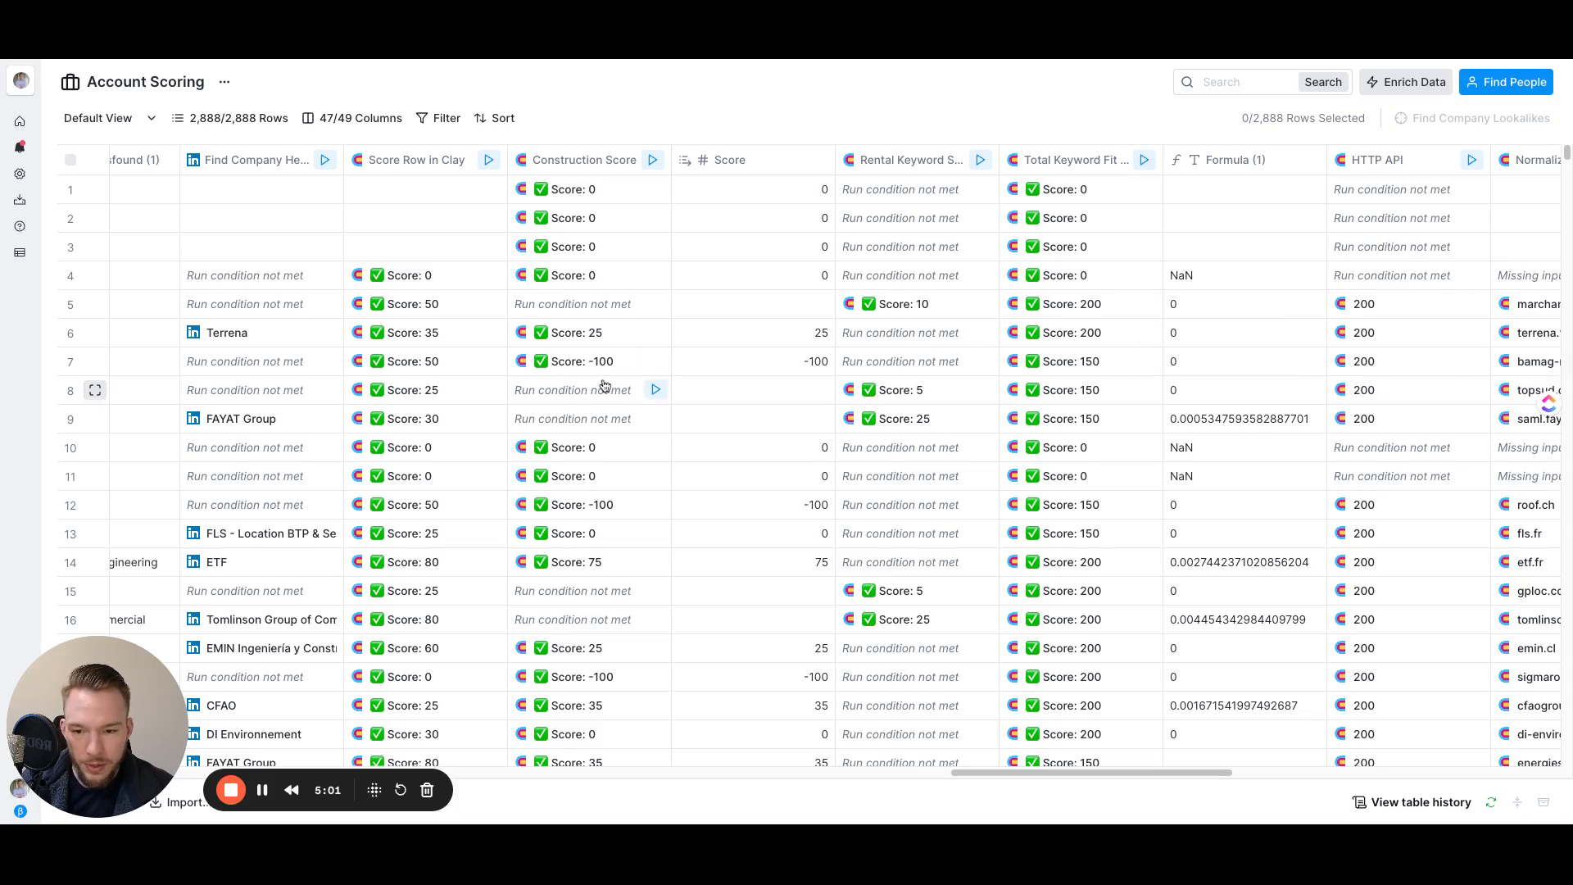
pyautogui.moveTo(646, 453)
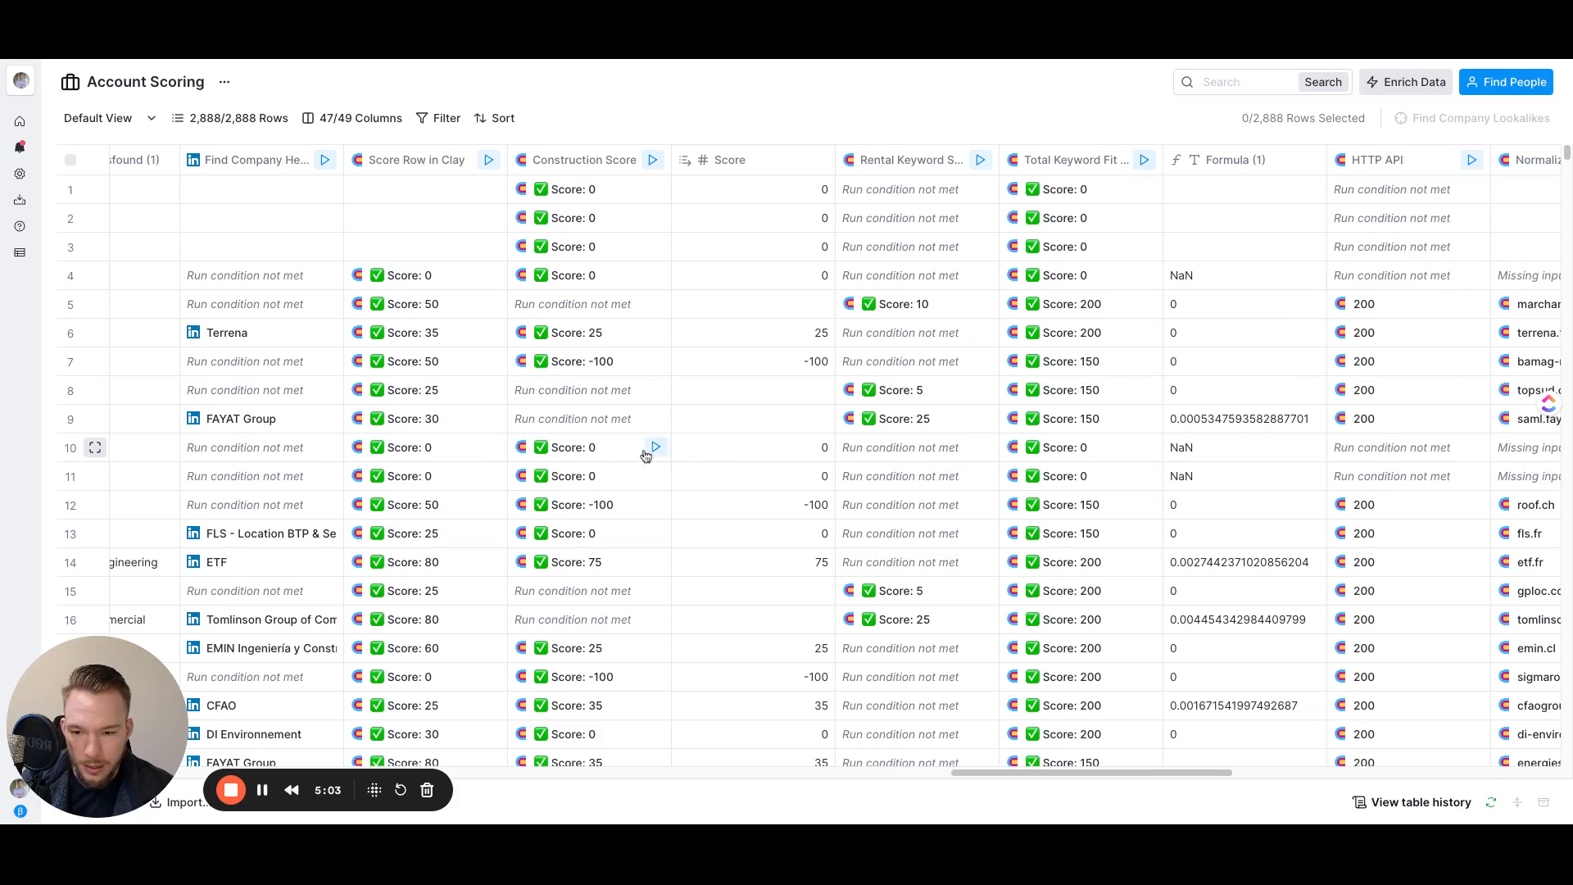
pyautogui.moveTo(1068, 562)
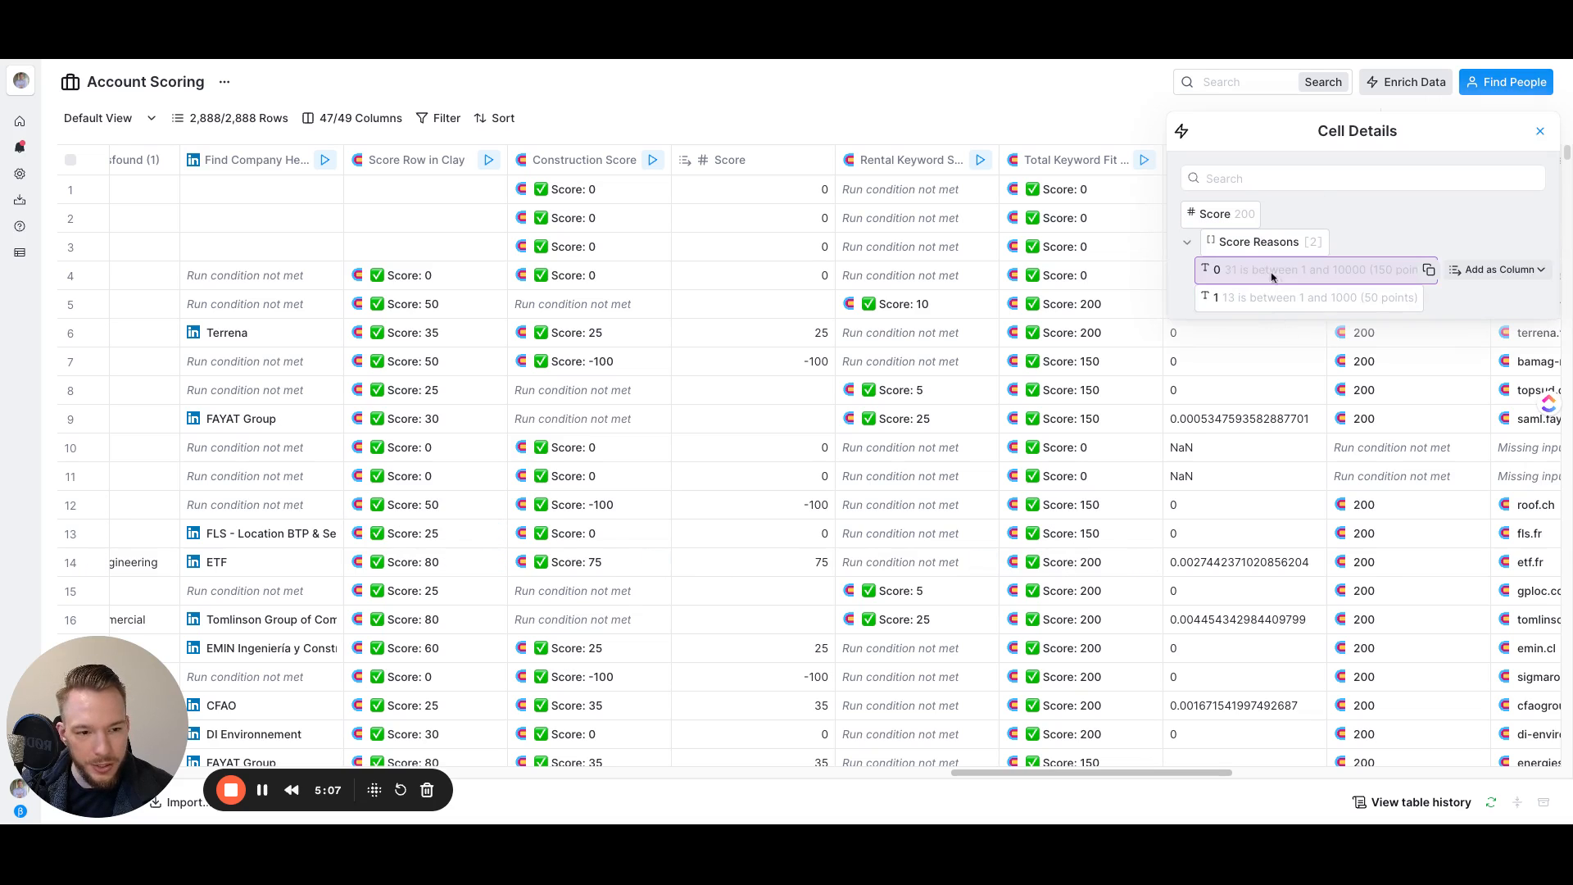
pyautogui.moveTo(1394, 288)
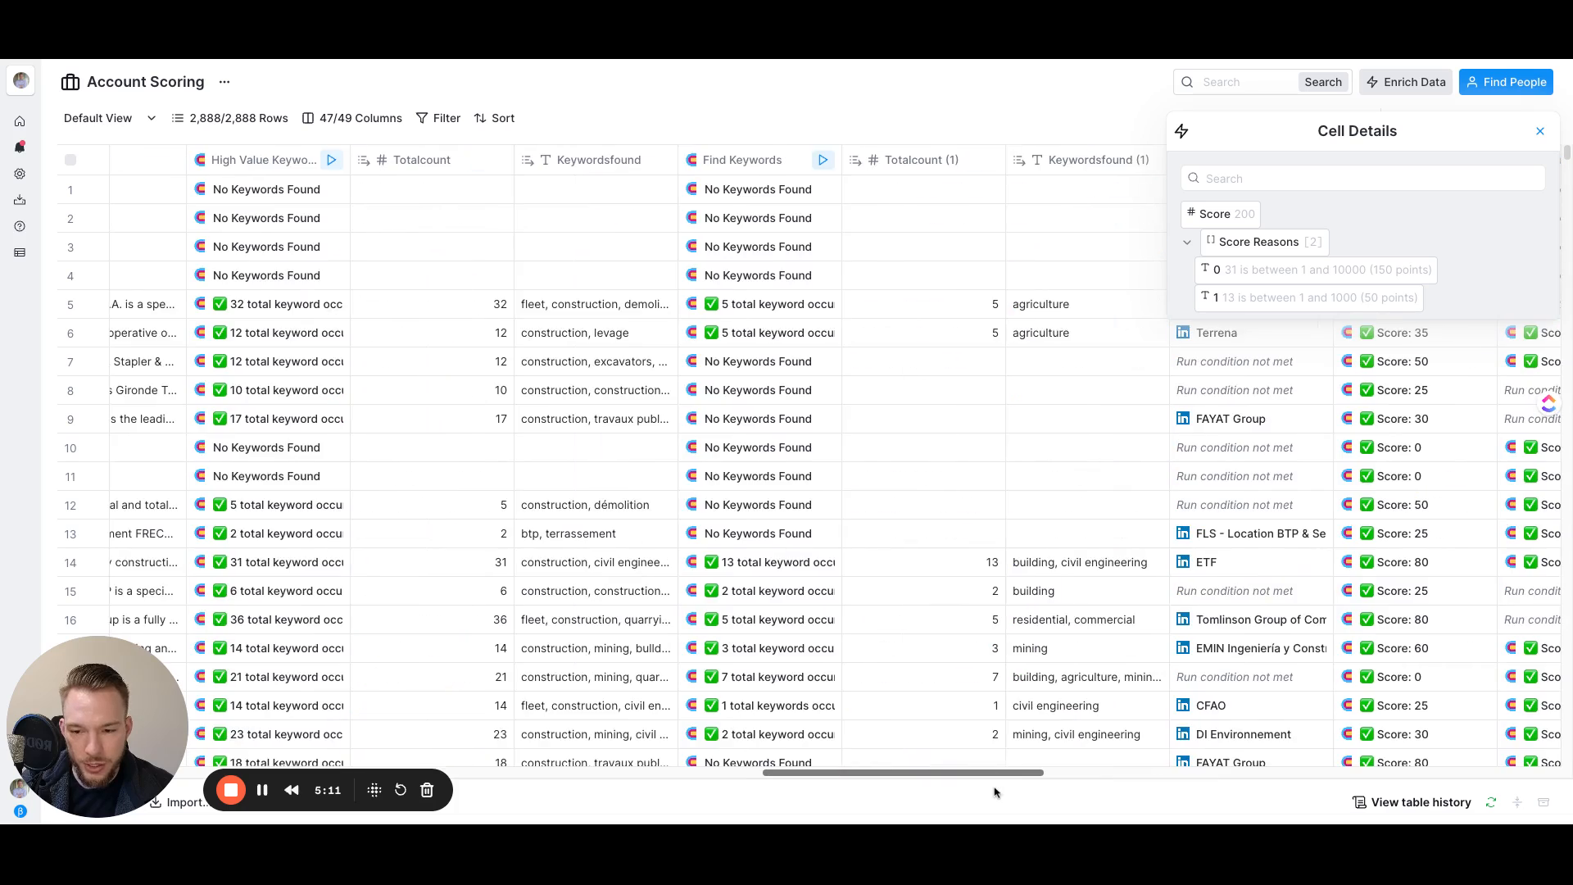
# Scroll to the rightmost columns: Google search queries, found domains and scraped text snippets.
pyautogui.hscroll(-3)
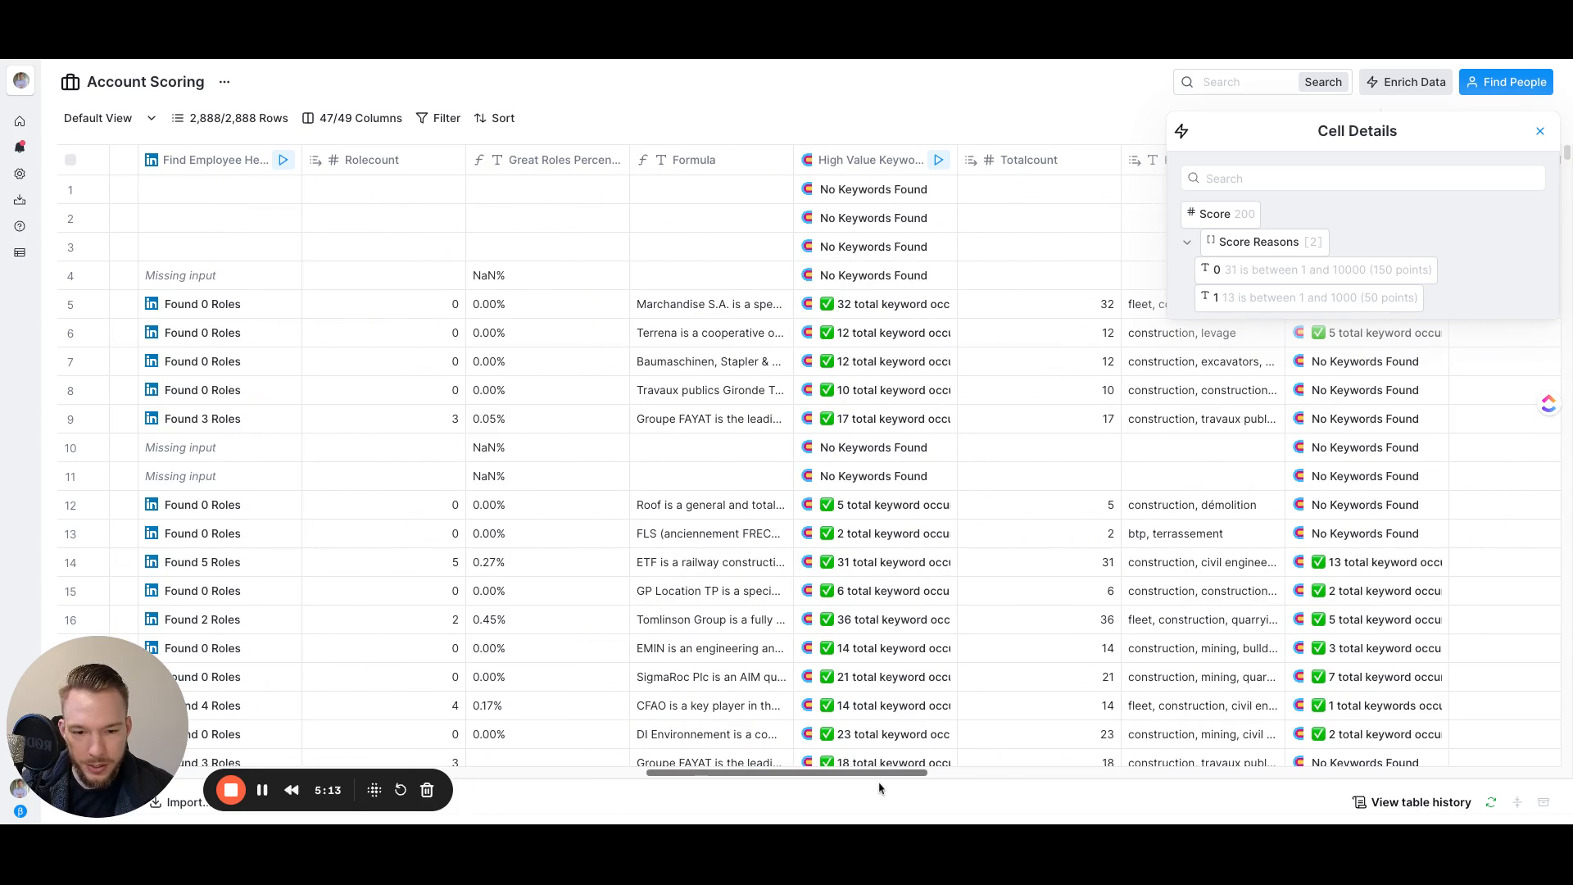
pyautogui.moveTo(1093, 572)
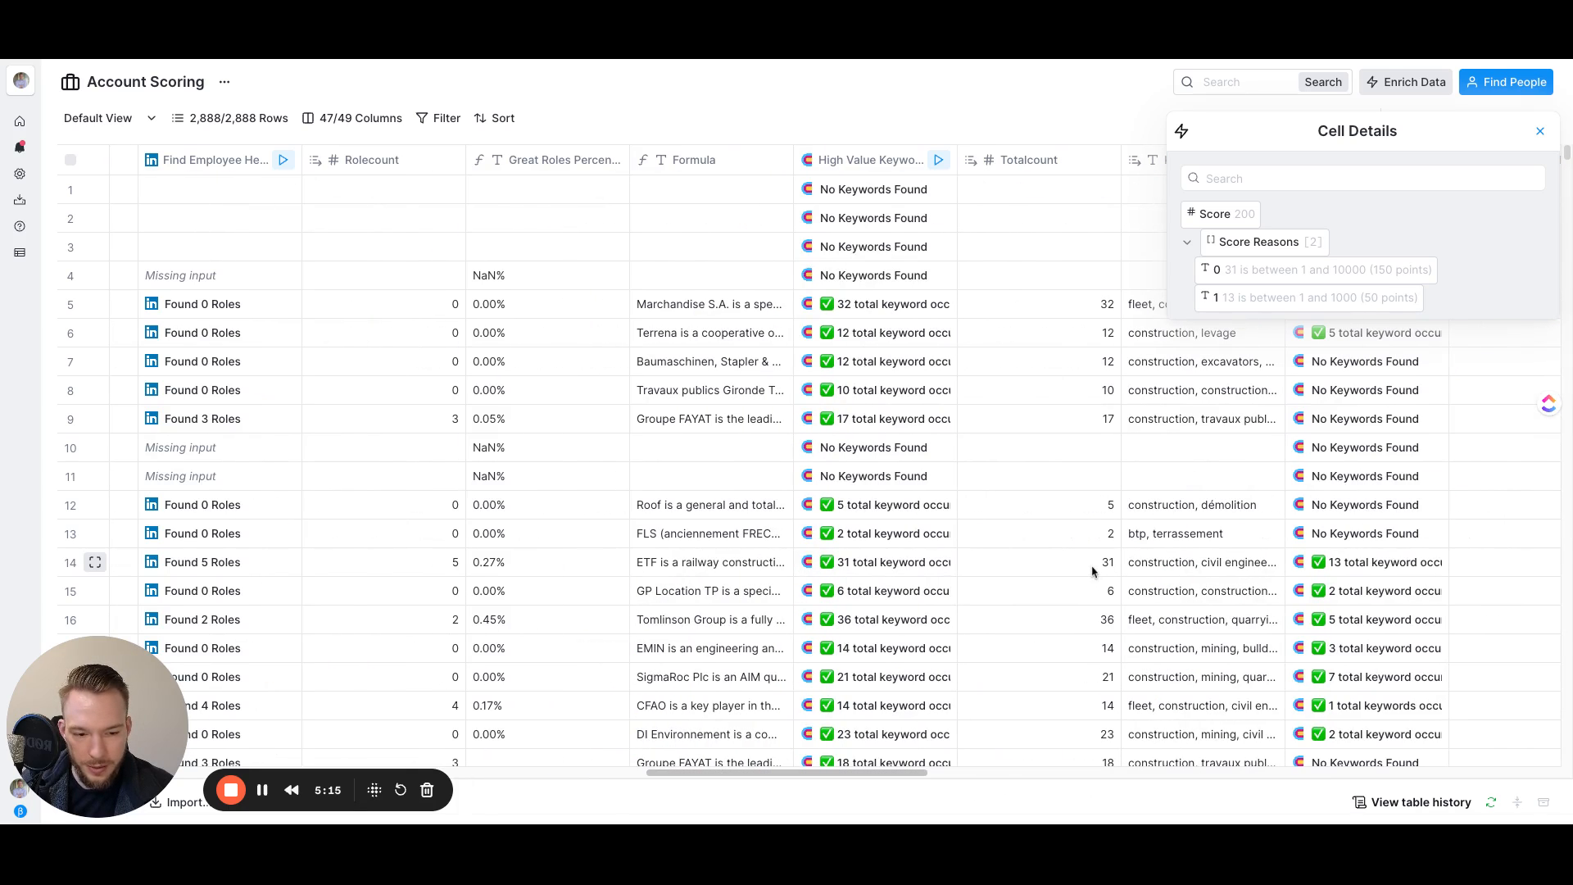
pyautogui.hscroll(3)
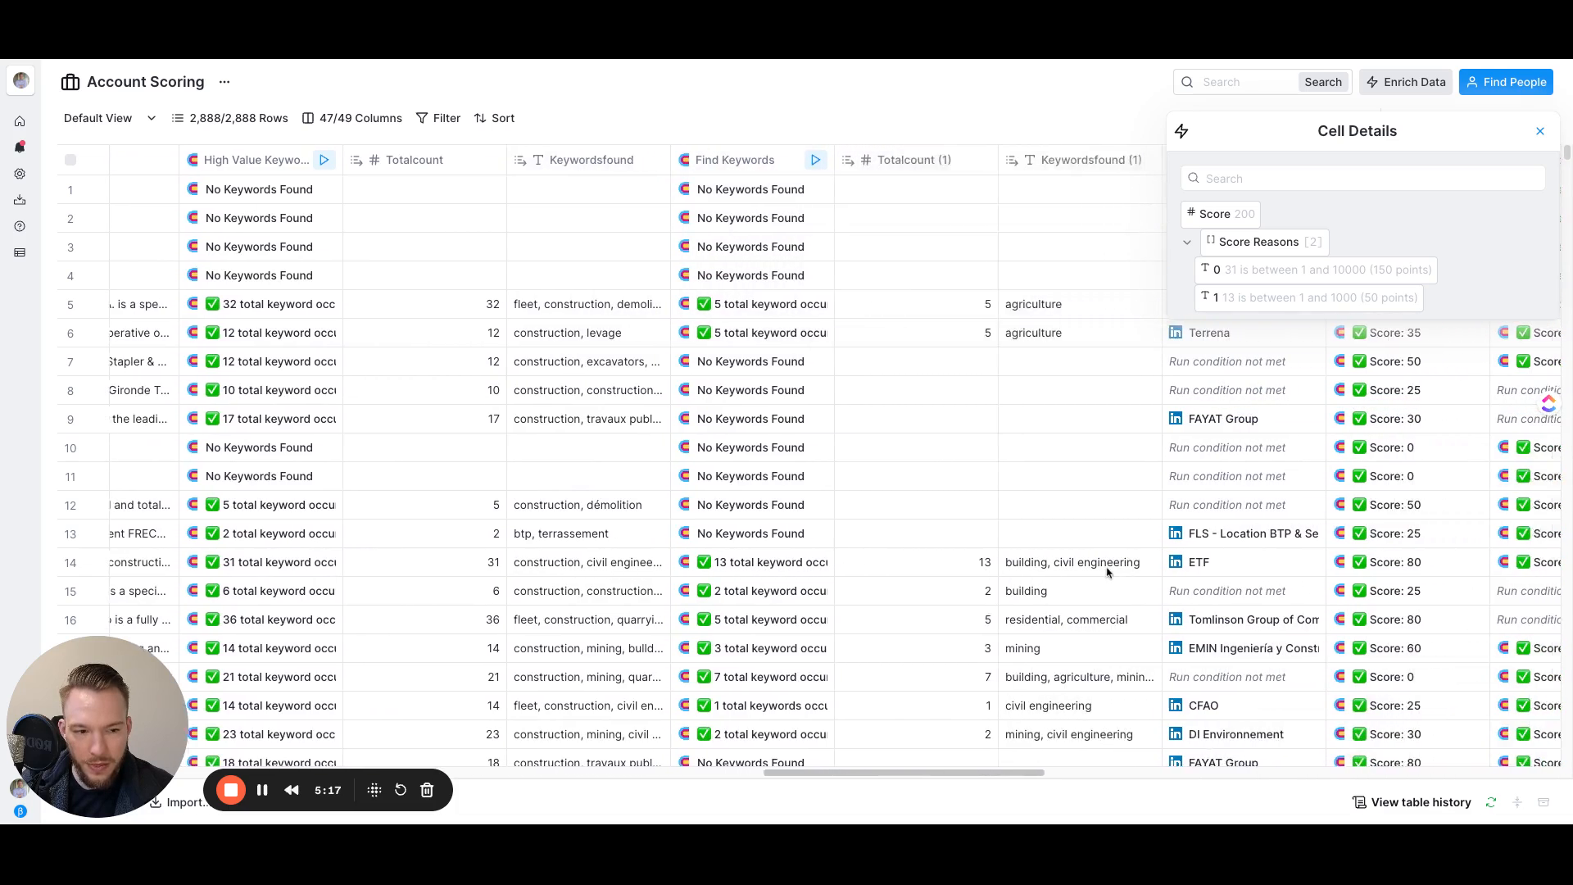
pyautogui.hscroll(3)
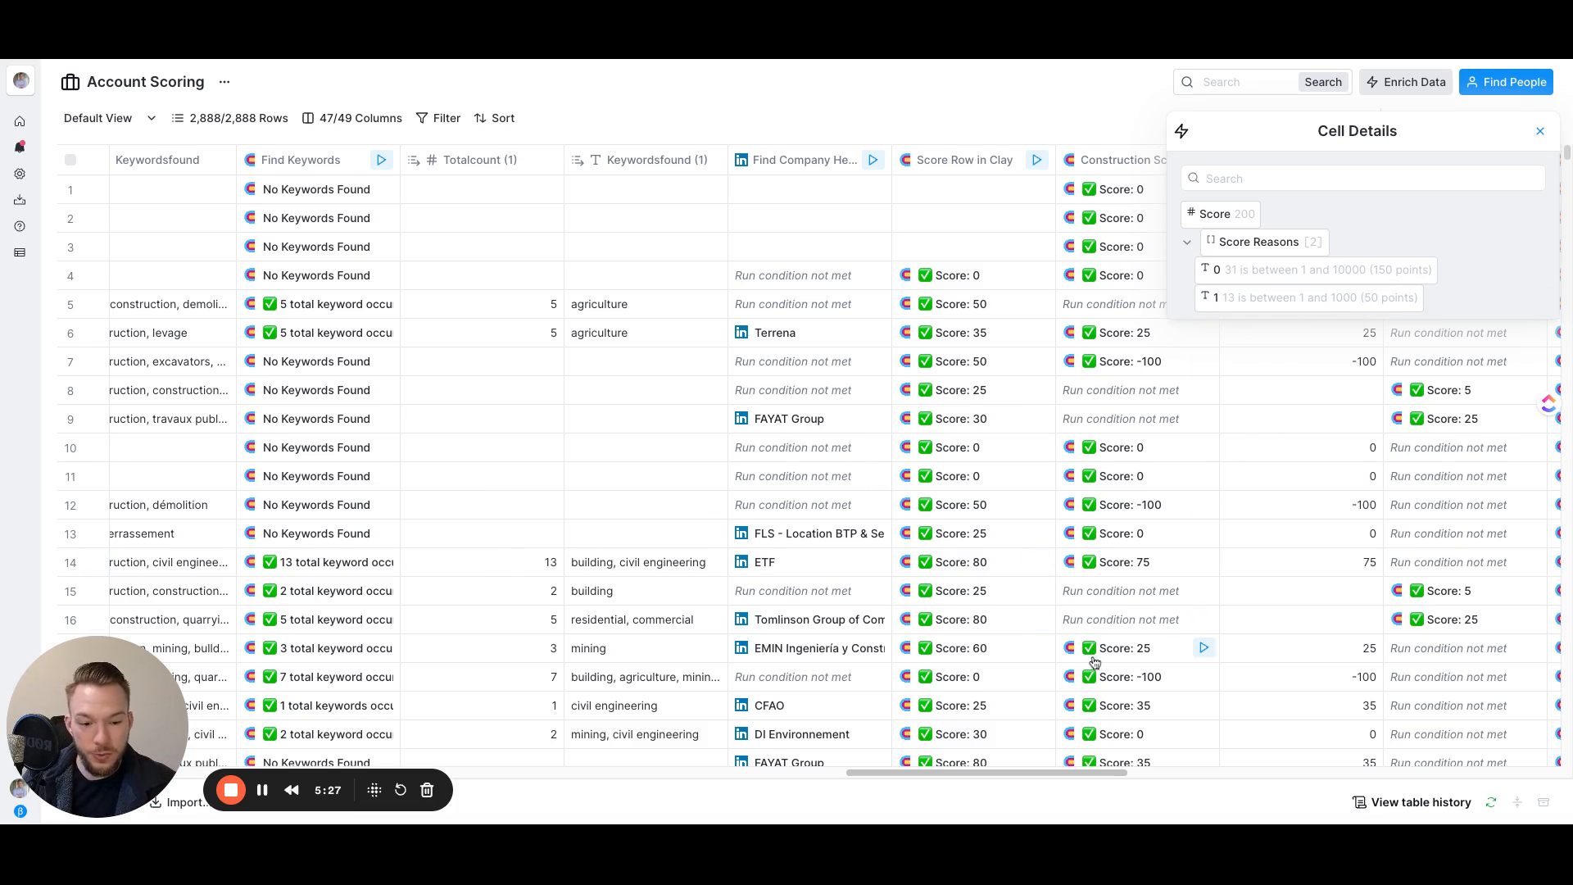
pyautogui.hscroll(3)
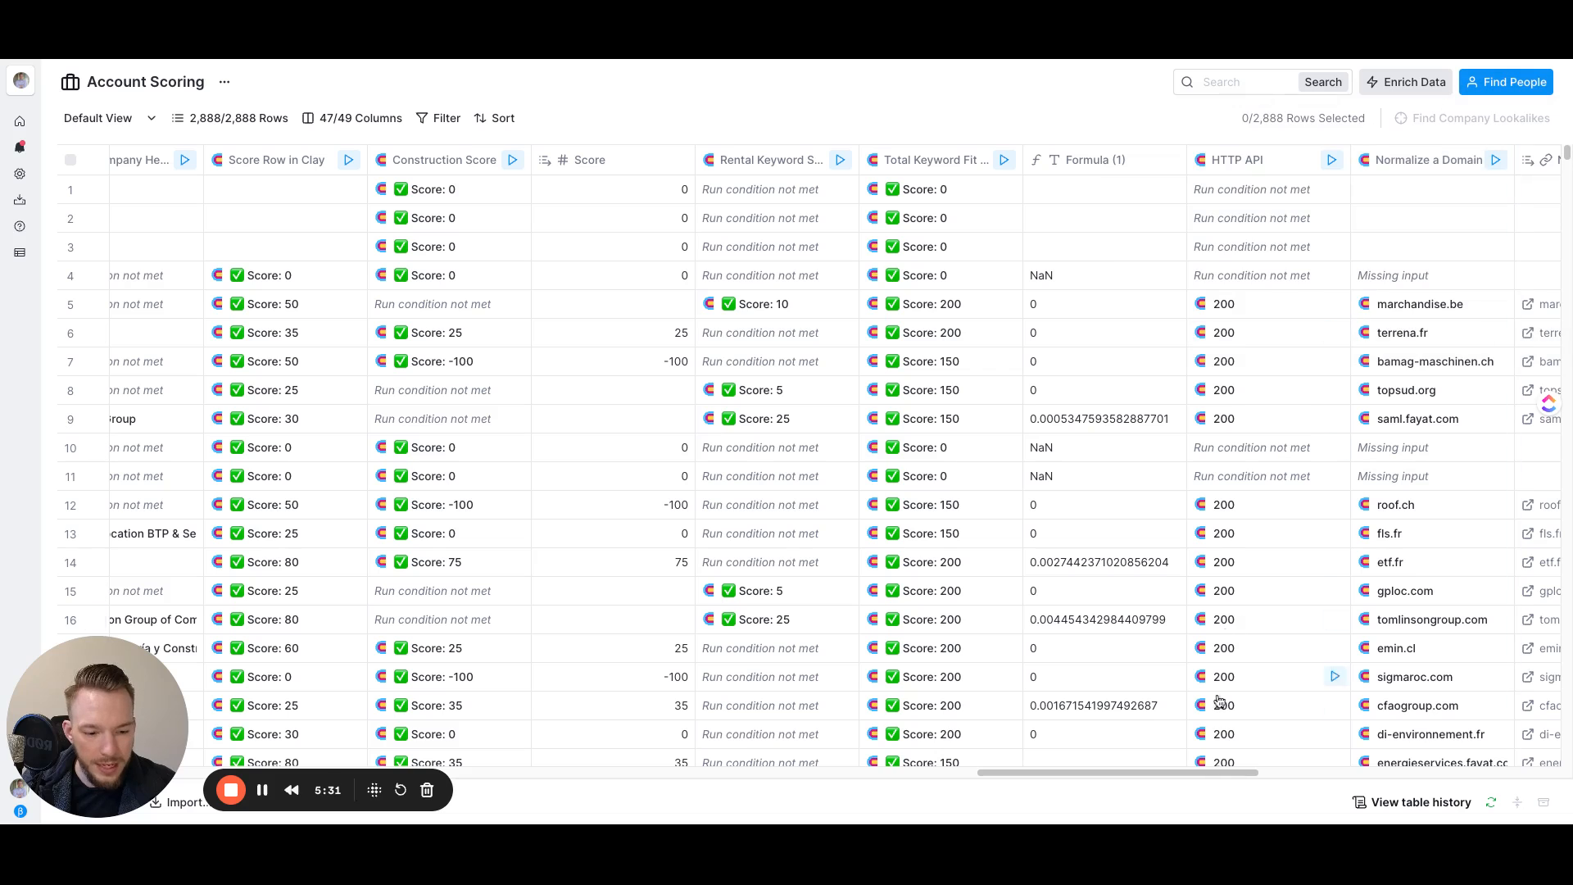
pyautogui.hscroll(3)
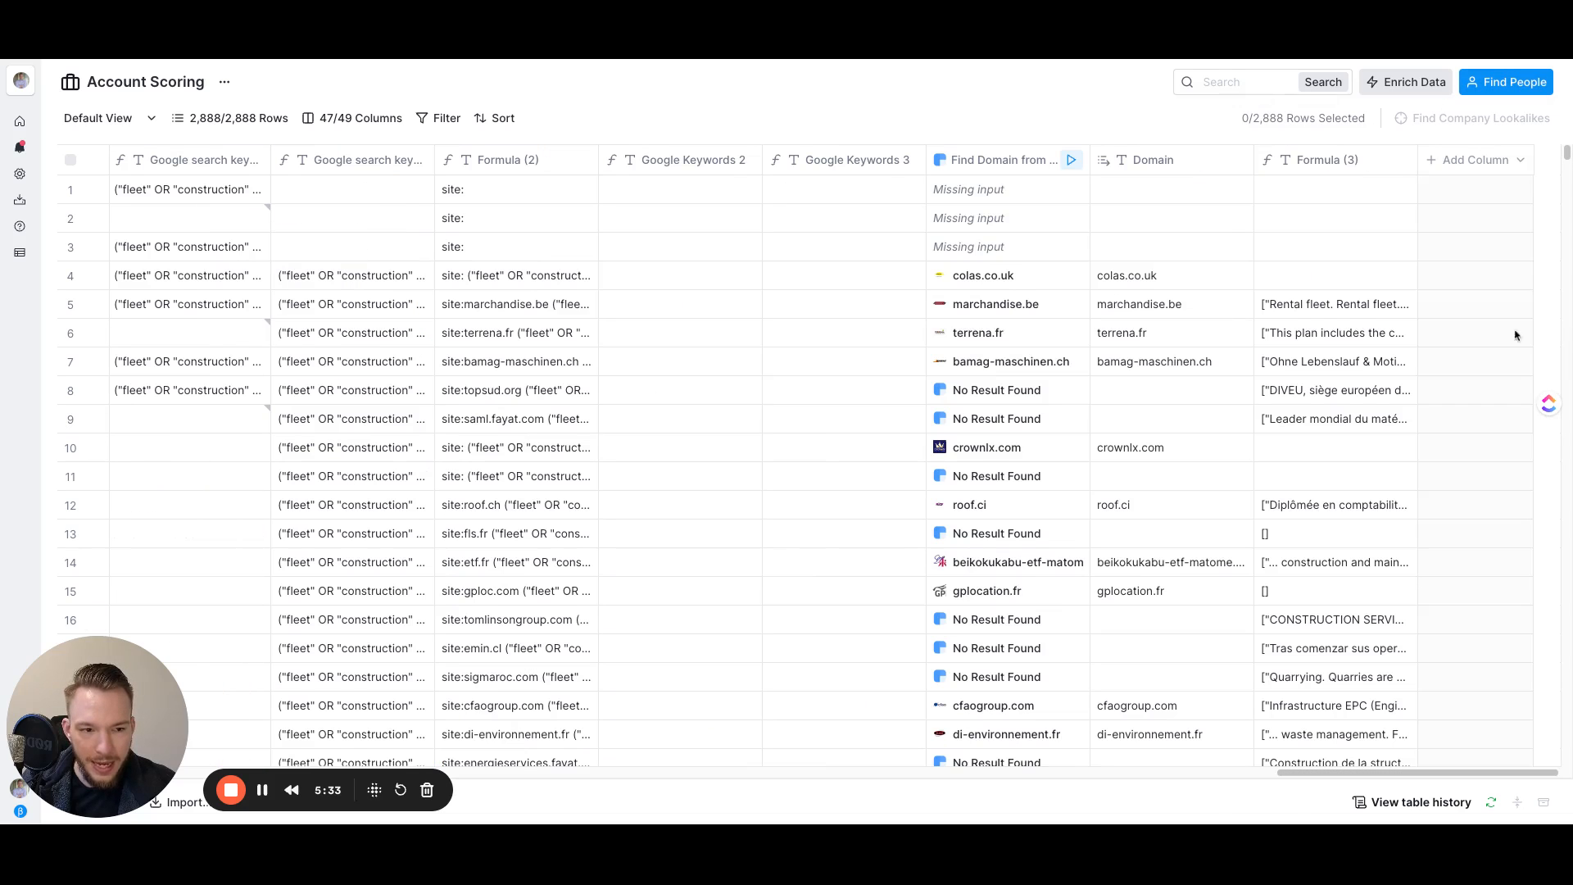
# Add a new Formula column and start the prompt 'add' with the Score Row in Clay and Rental Keyword Score values.
pyautogui.click(1475, 159)
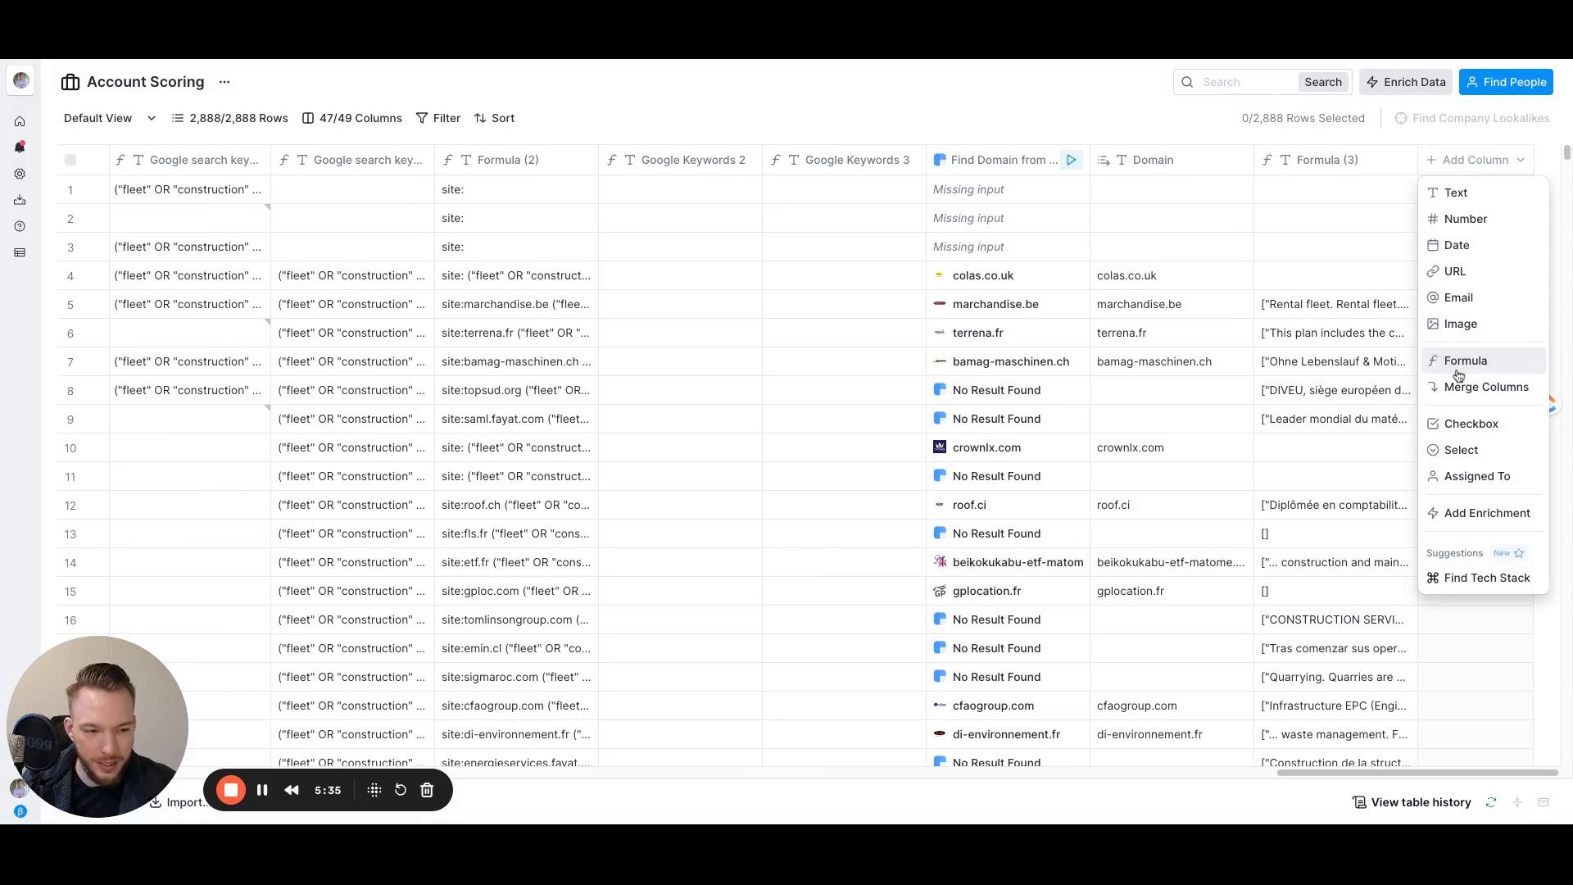
pyautogui.click(1465, 360)
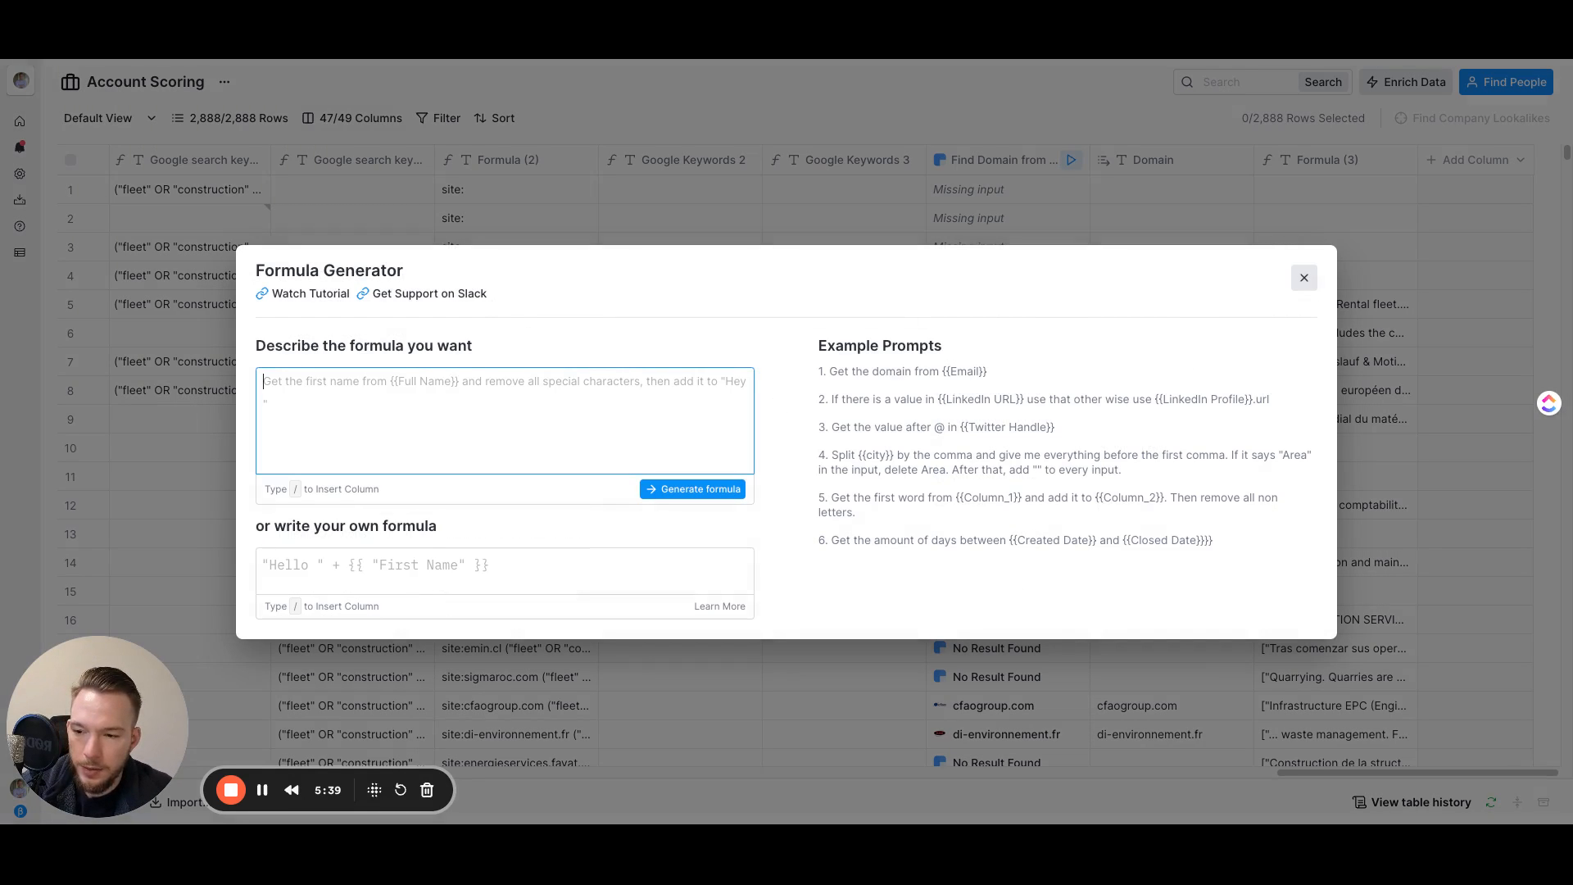
pyautogui.write('add /')
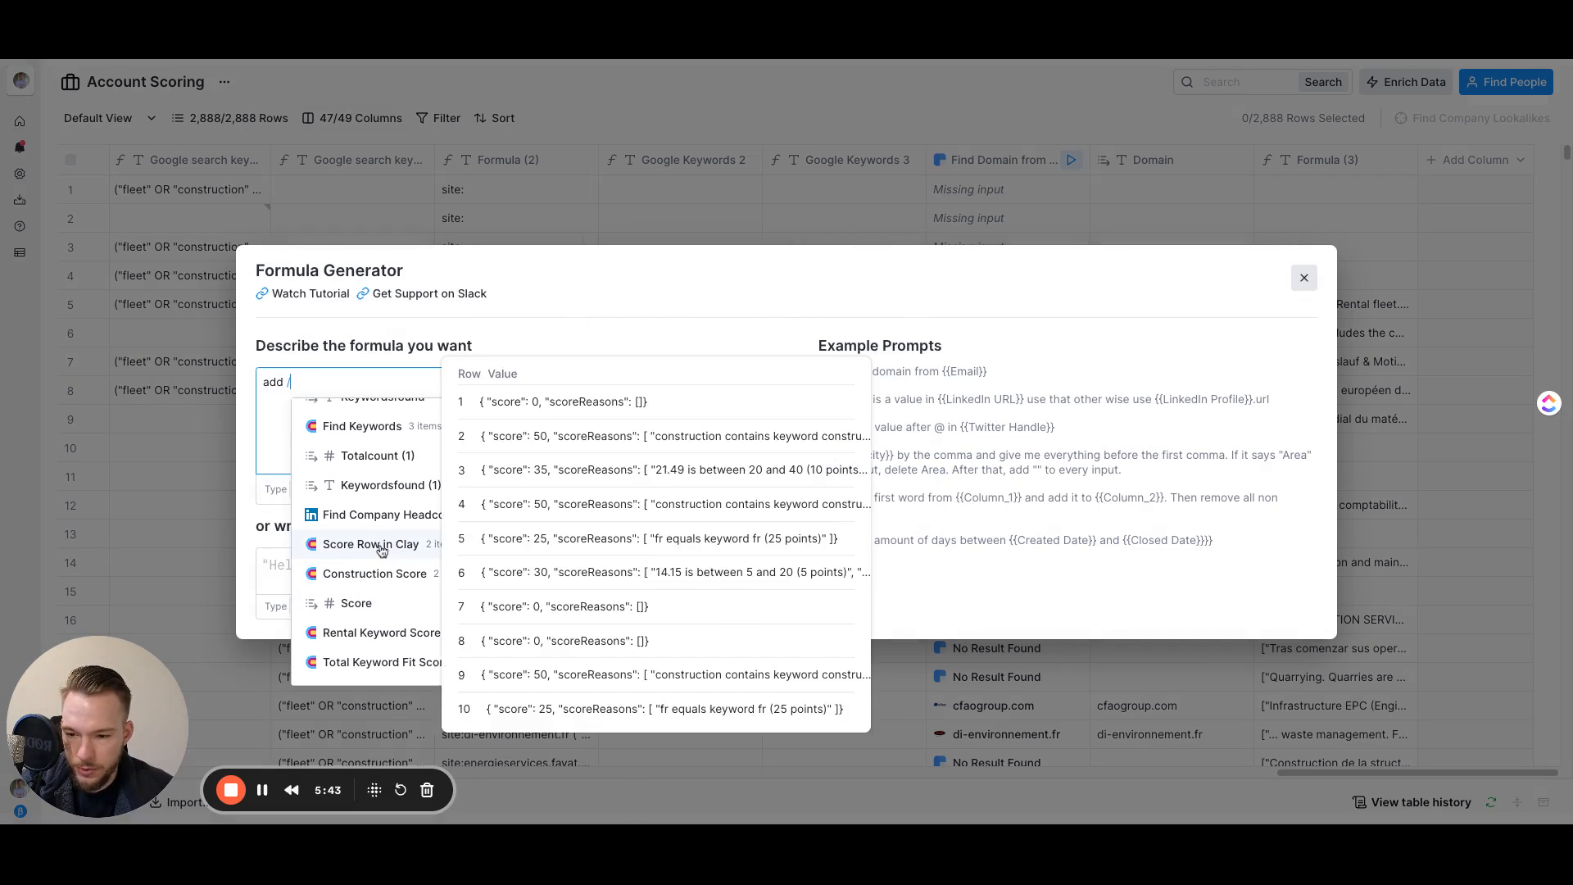
pyautogui.click(355, 603)
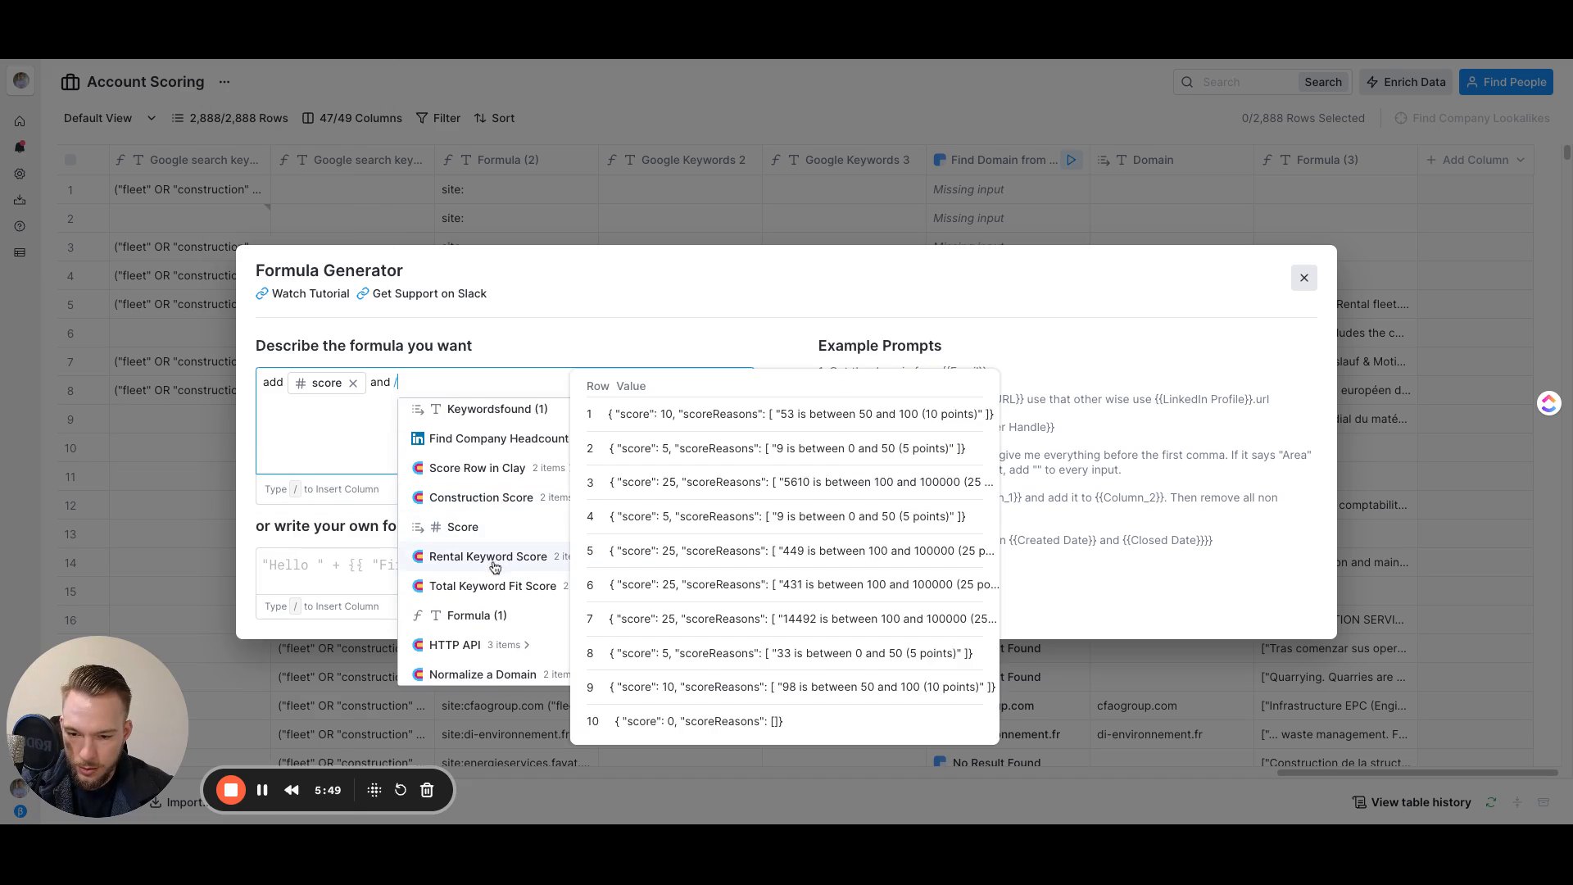
pyautogui.click(488, 555)
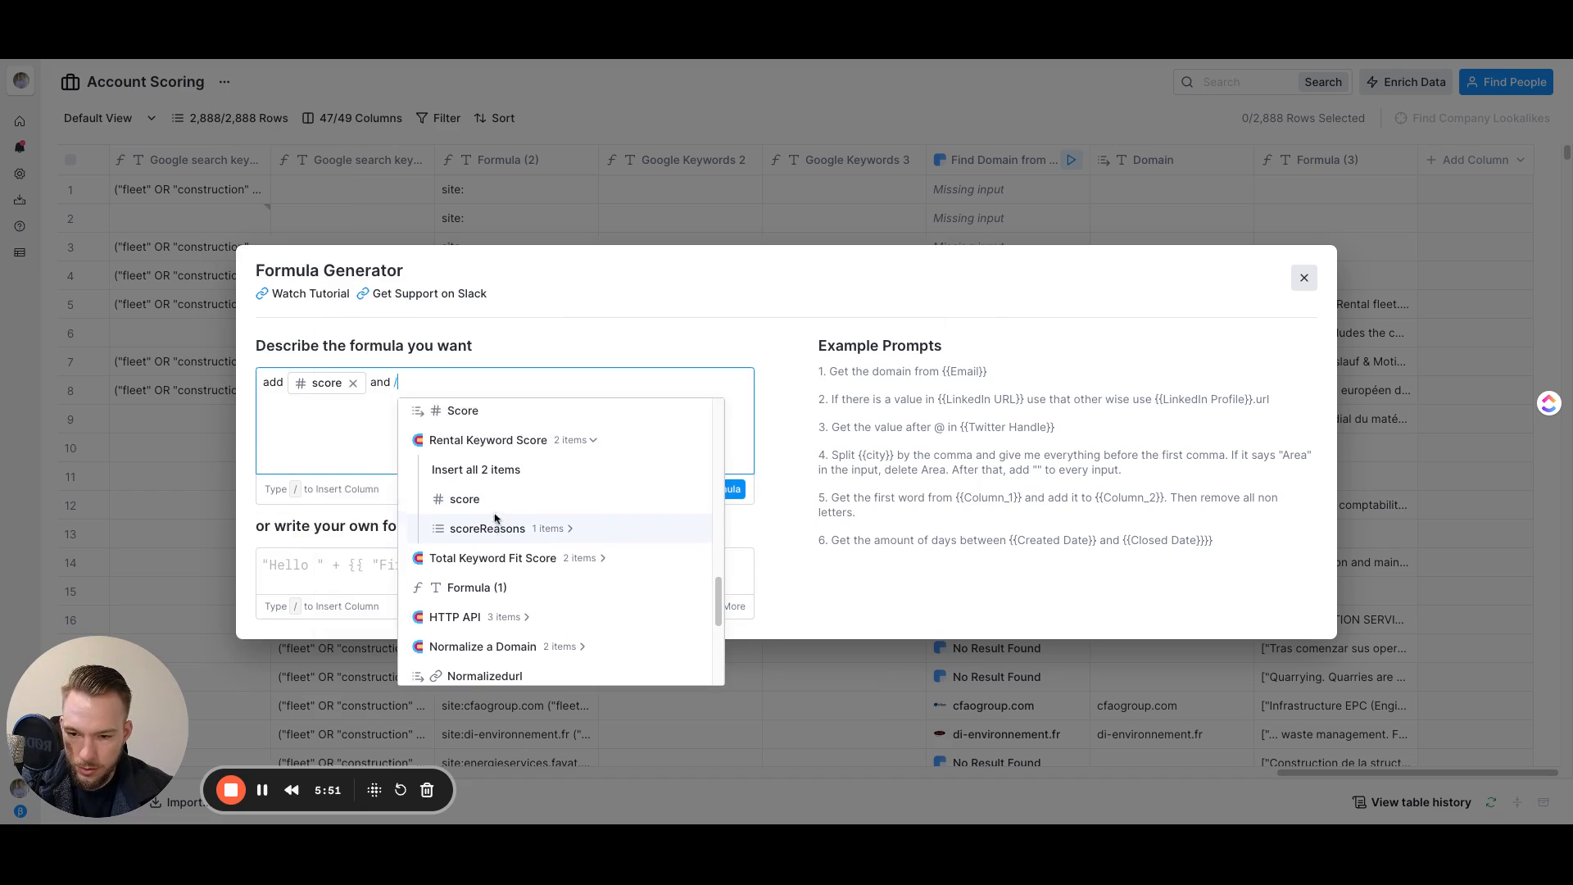
pyautogui.click(462, 410)
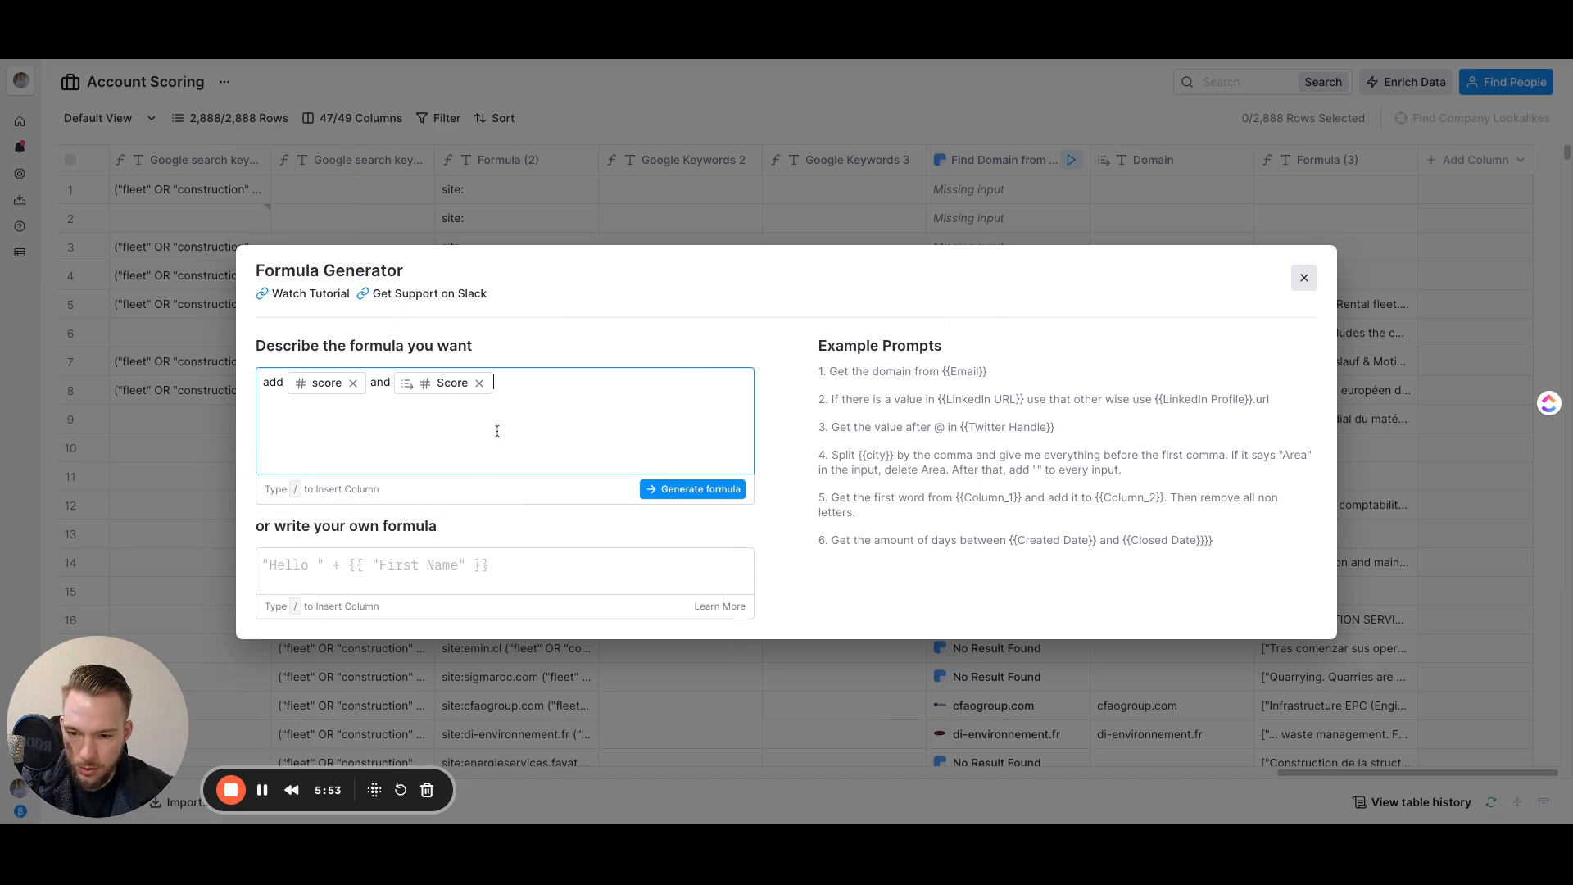
# Append the Total Keyword Fit Score value to the prompt and generate the summing formula.
pyautogui.write('and /')
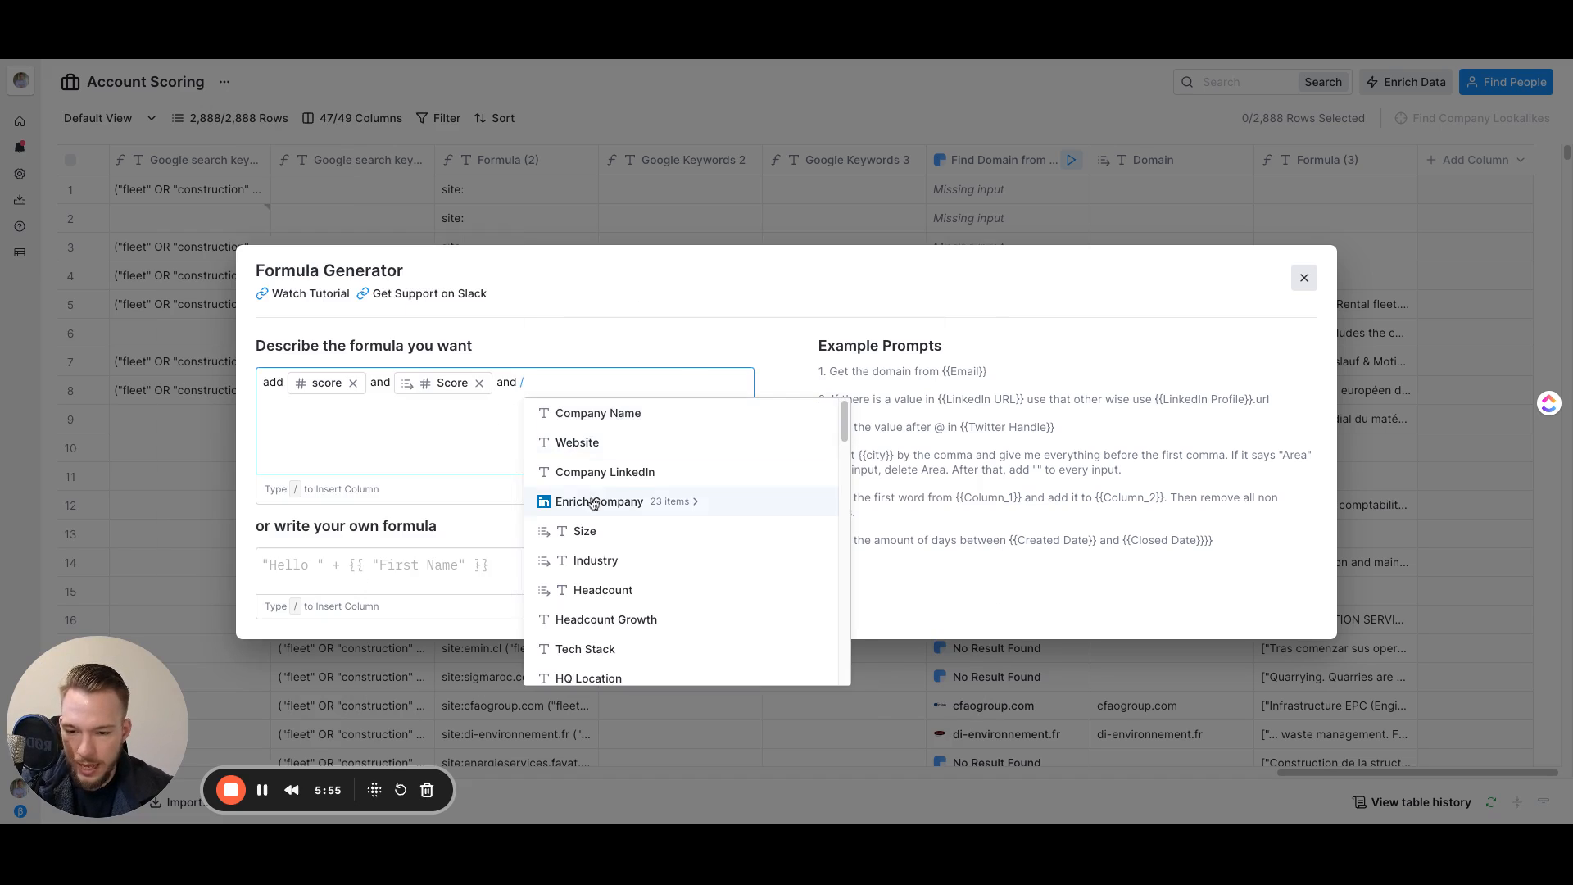
pyautogui.scroll(-3)
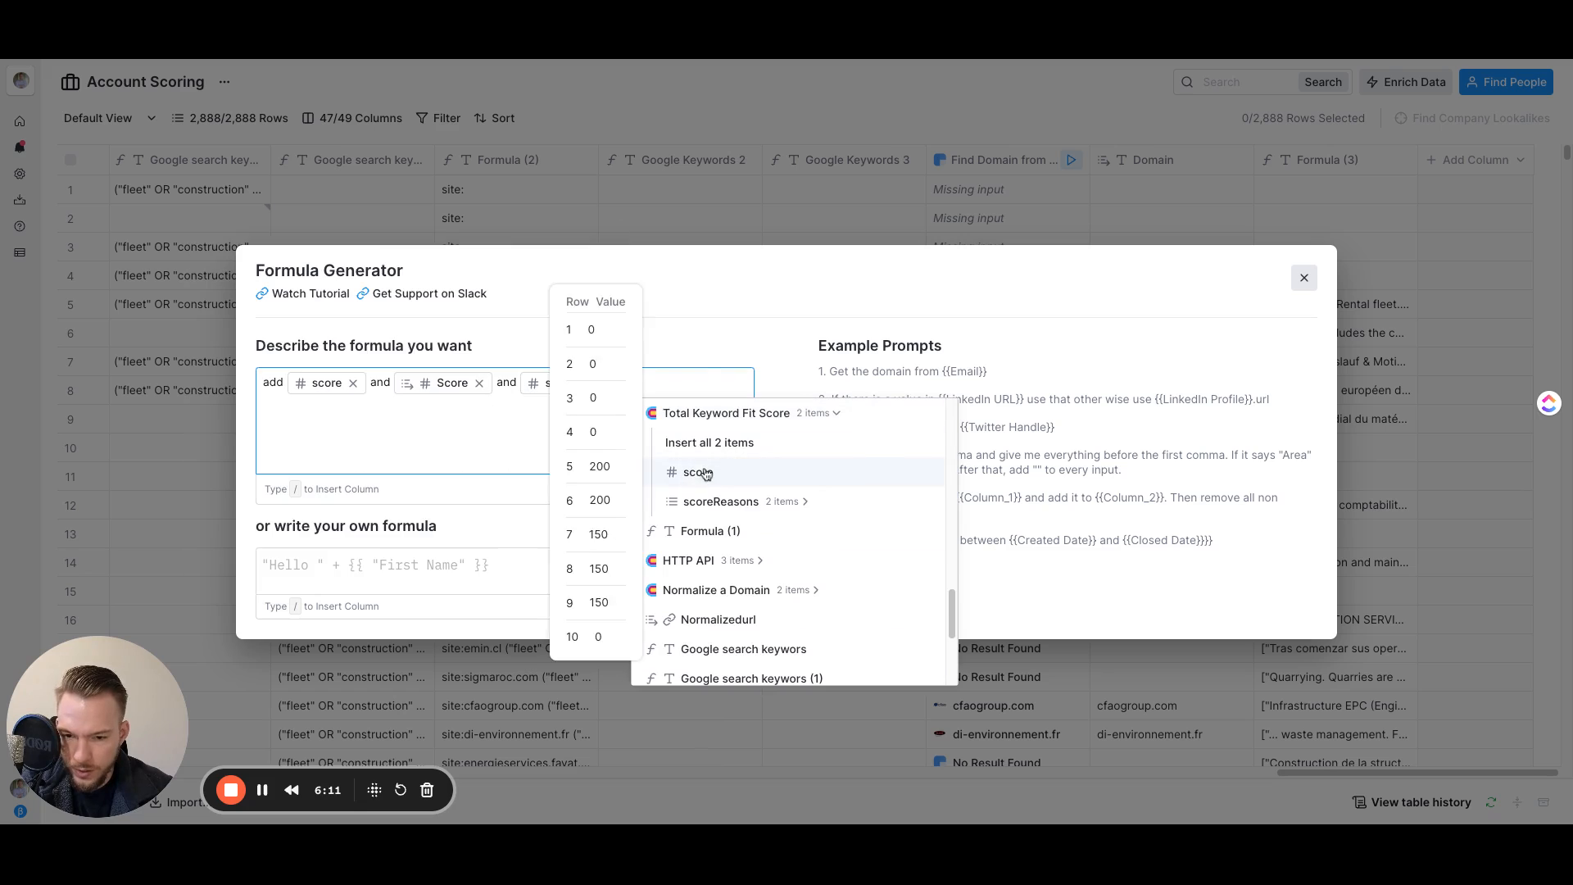
pyautogui.click(698, 472)
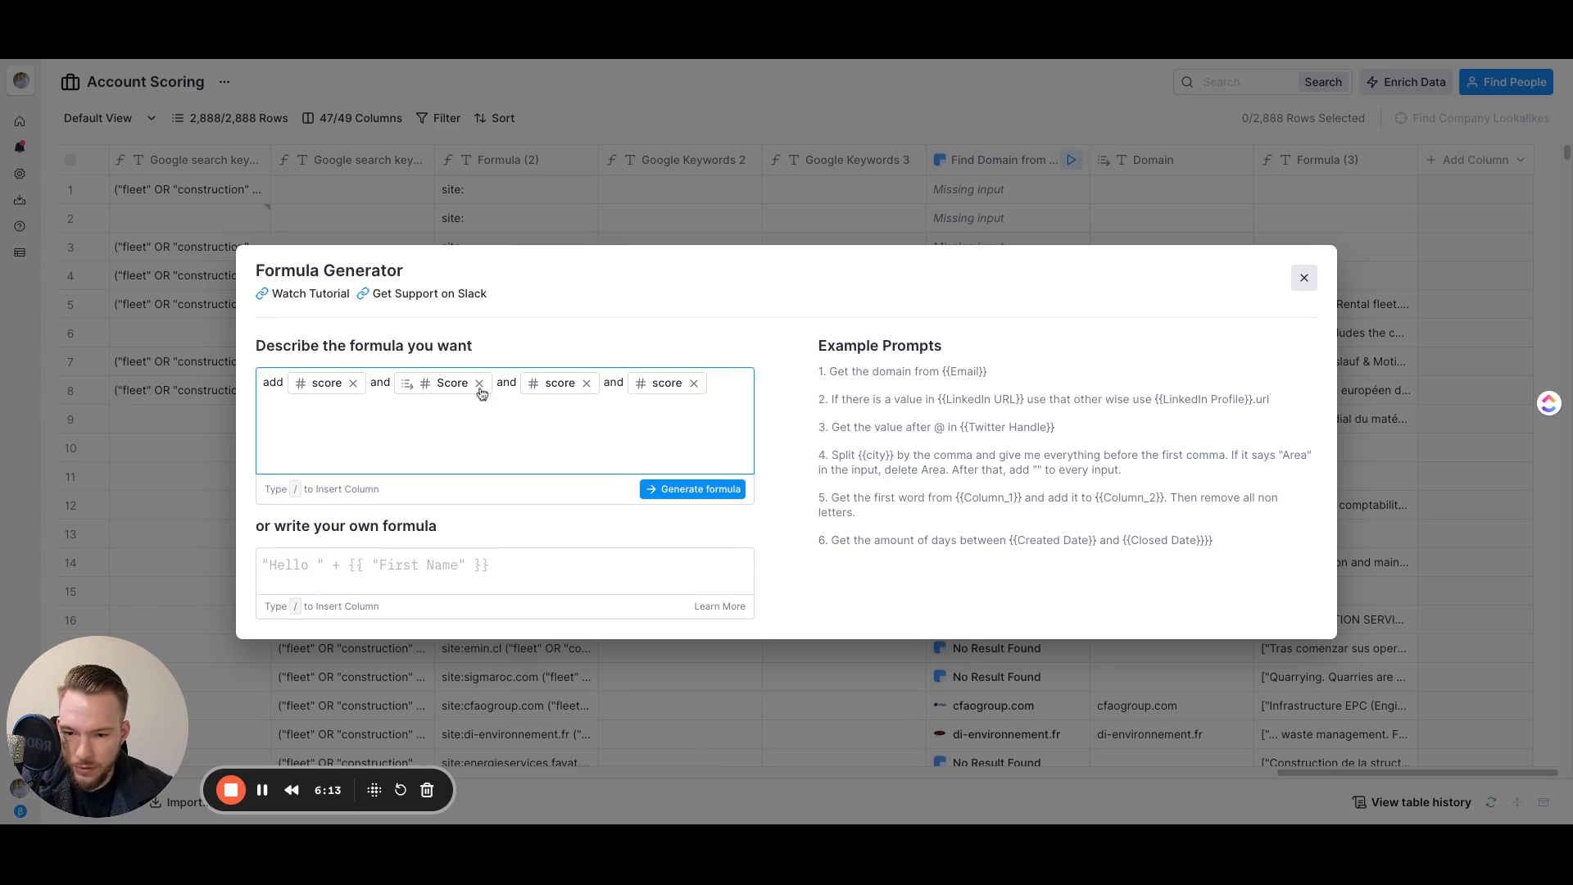
pyautogui.click(691, 488)
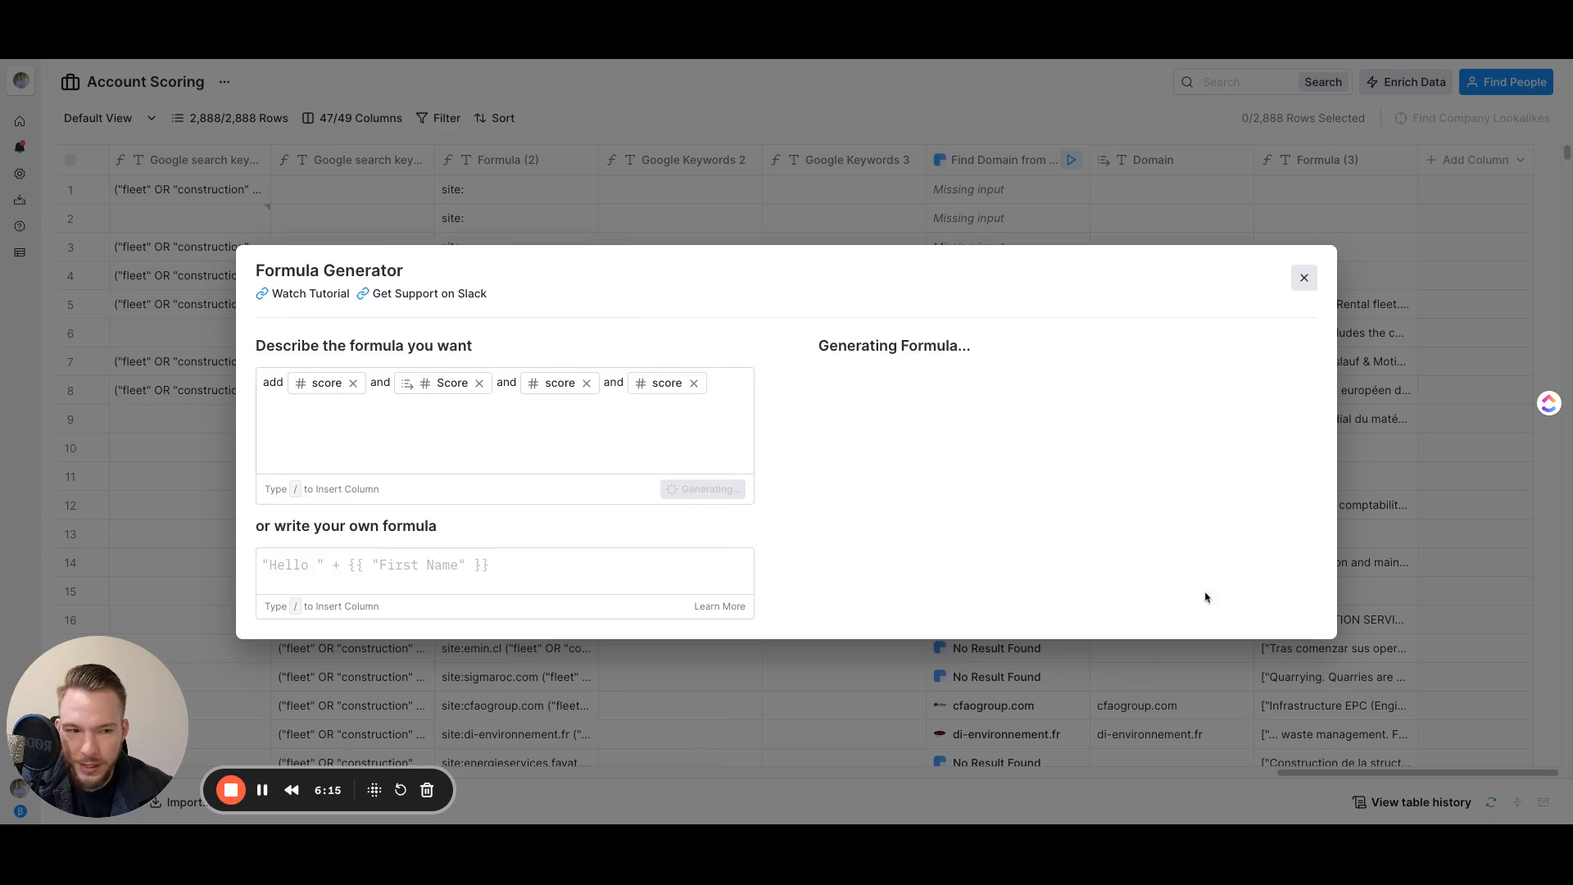
pyautogui.moveTo(688, 544)
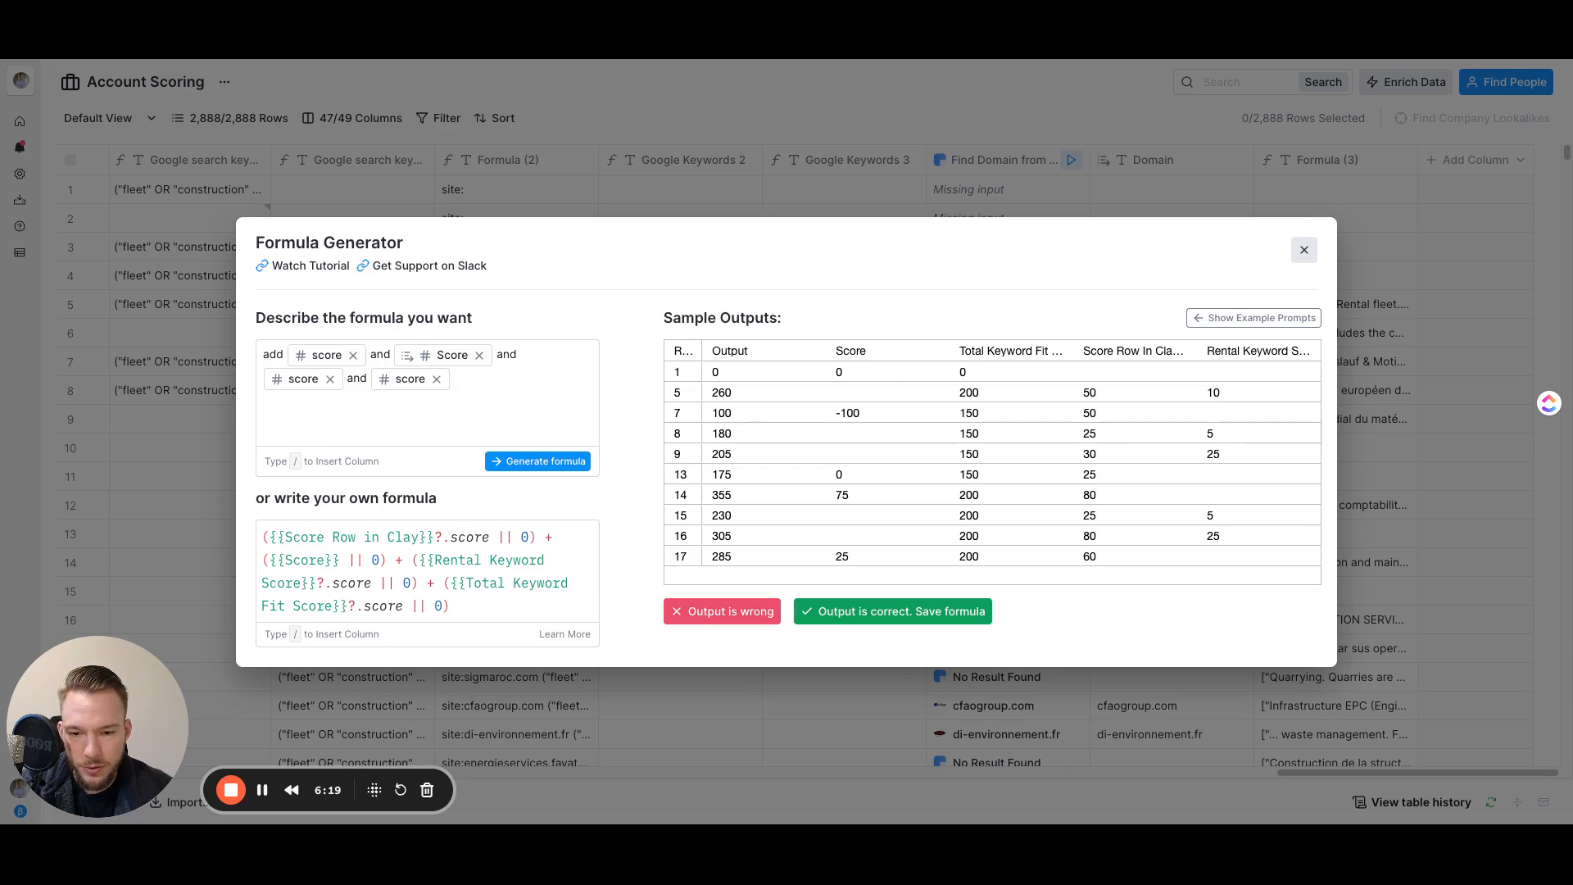
pyautogui.moveTo(721, 392)
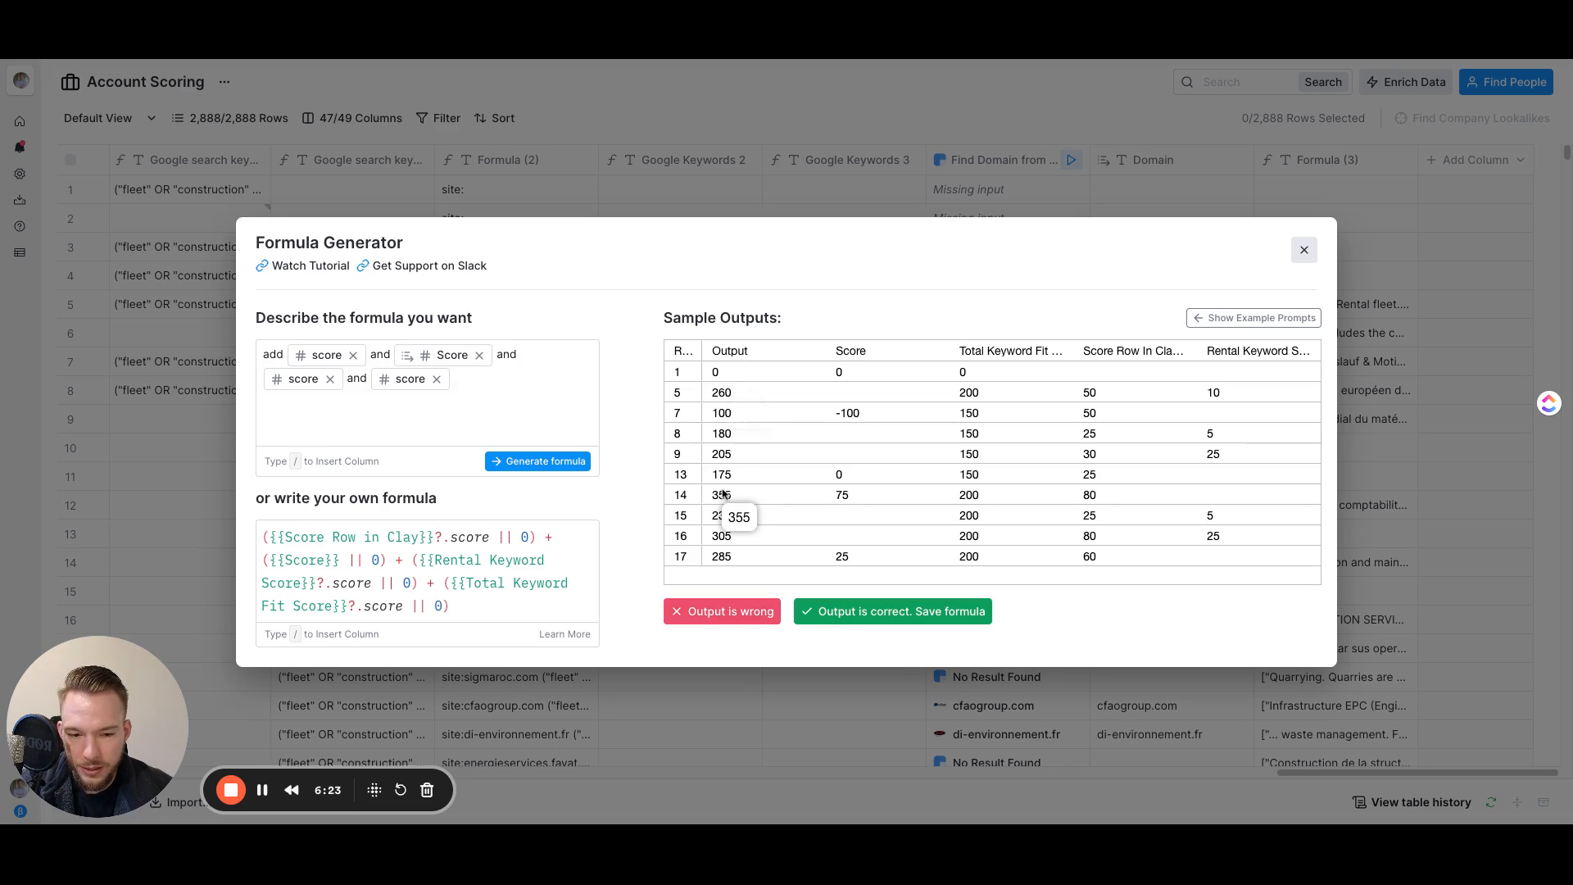
pyautogui.moveTo(721, 539)
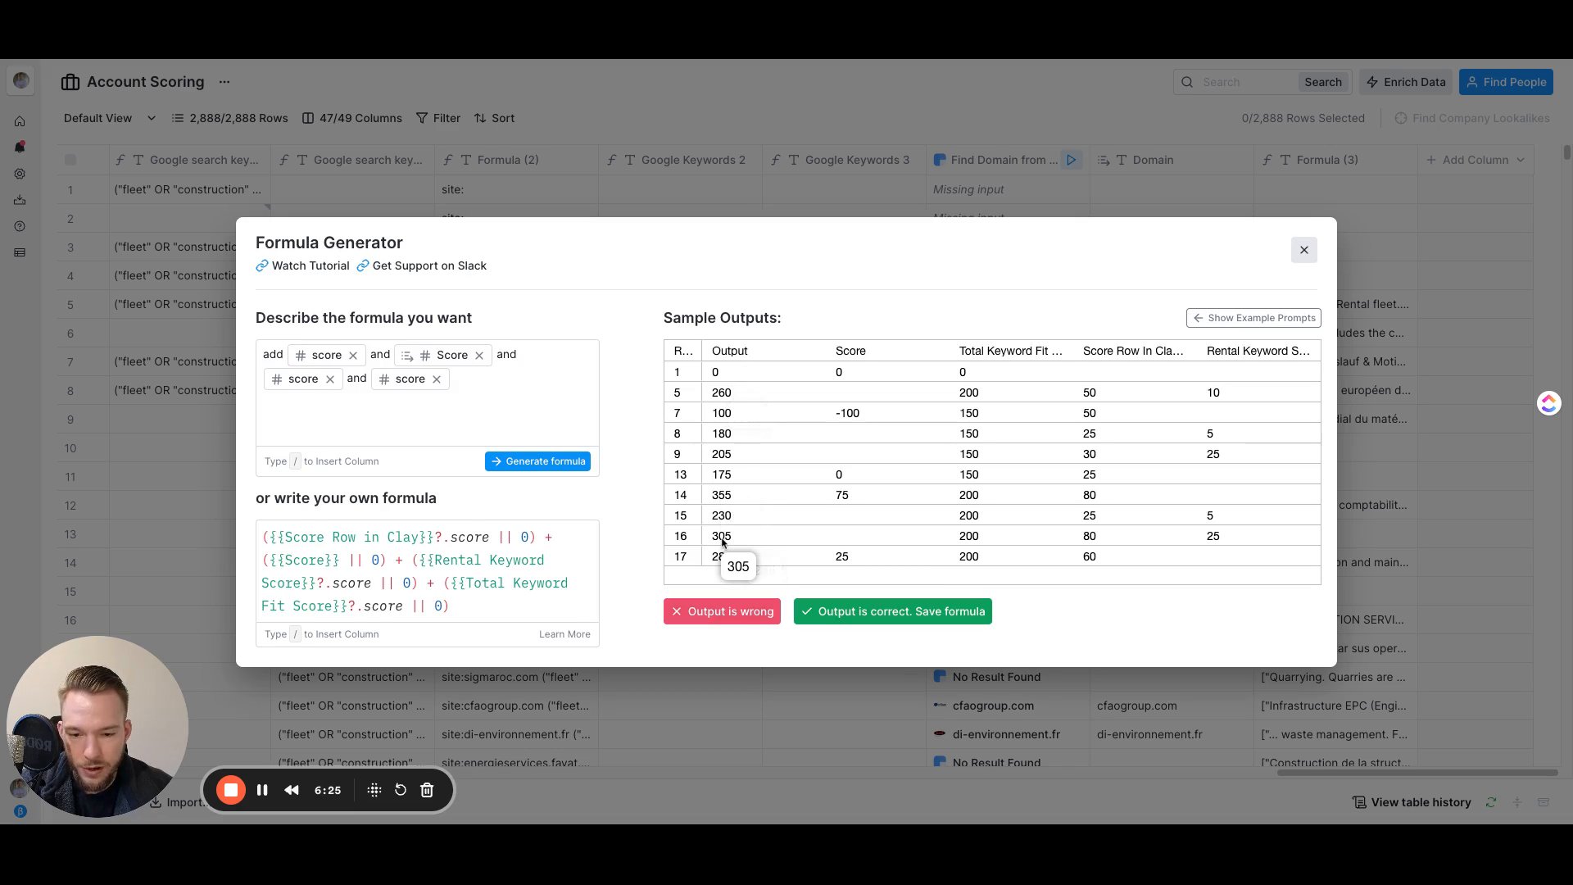
pyautogui.moveTo(813, 473)
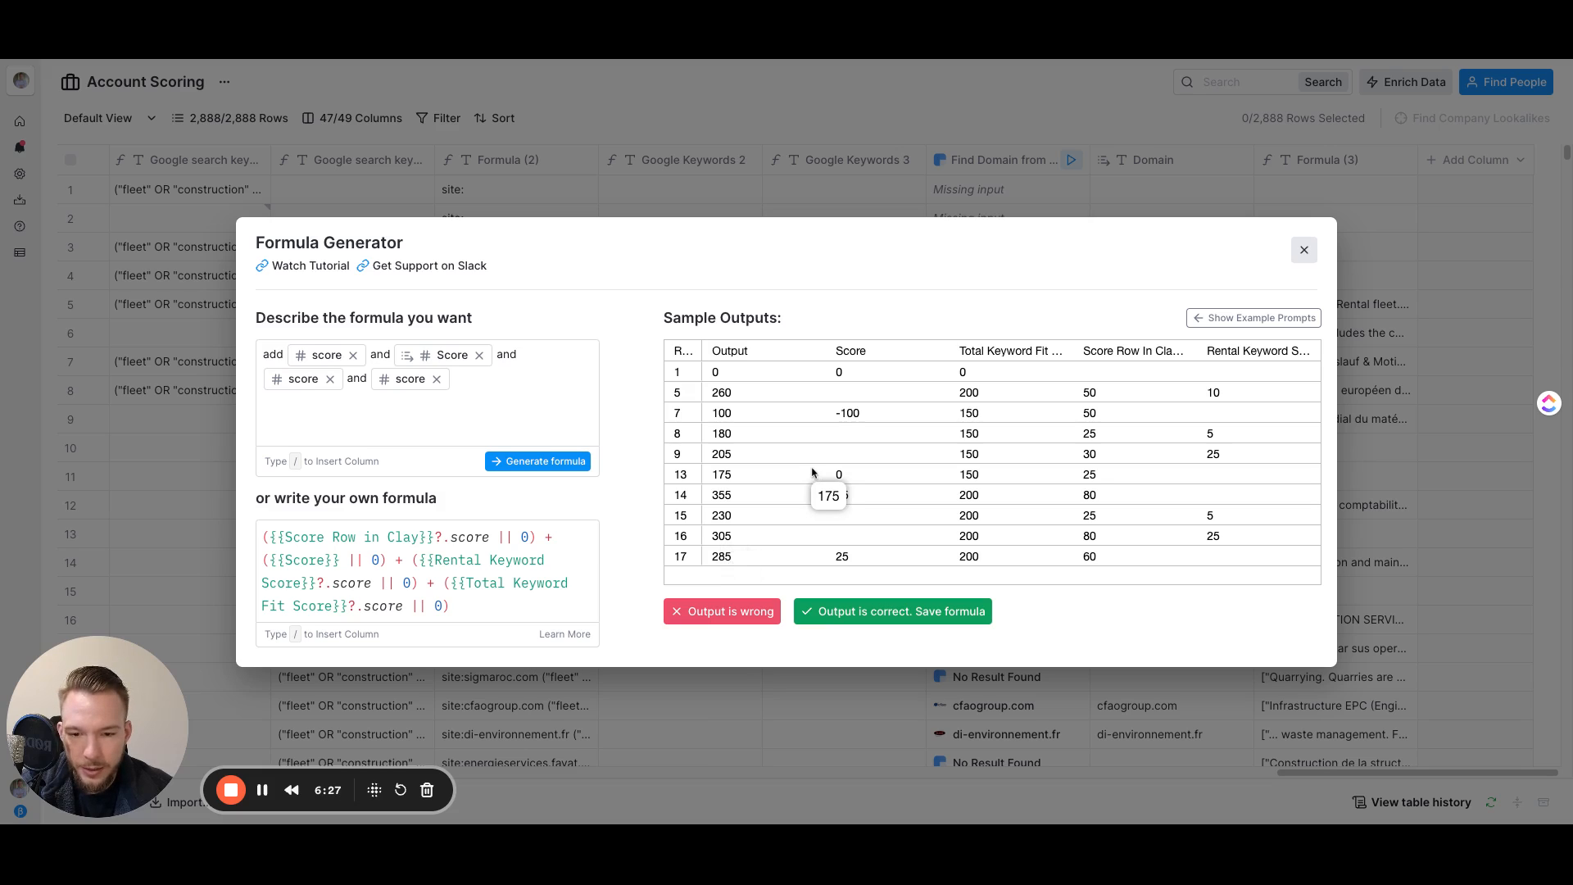
pyautogui.moveTo(827, 585)
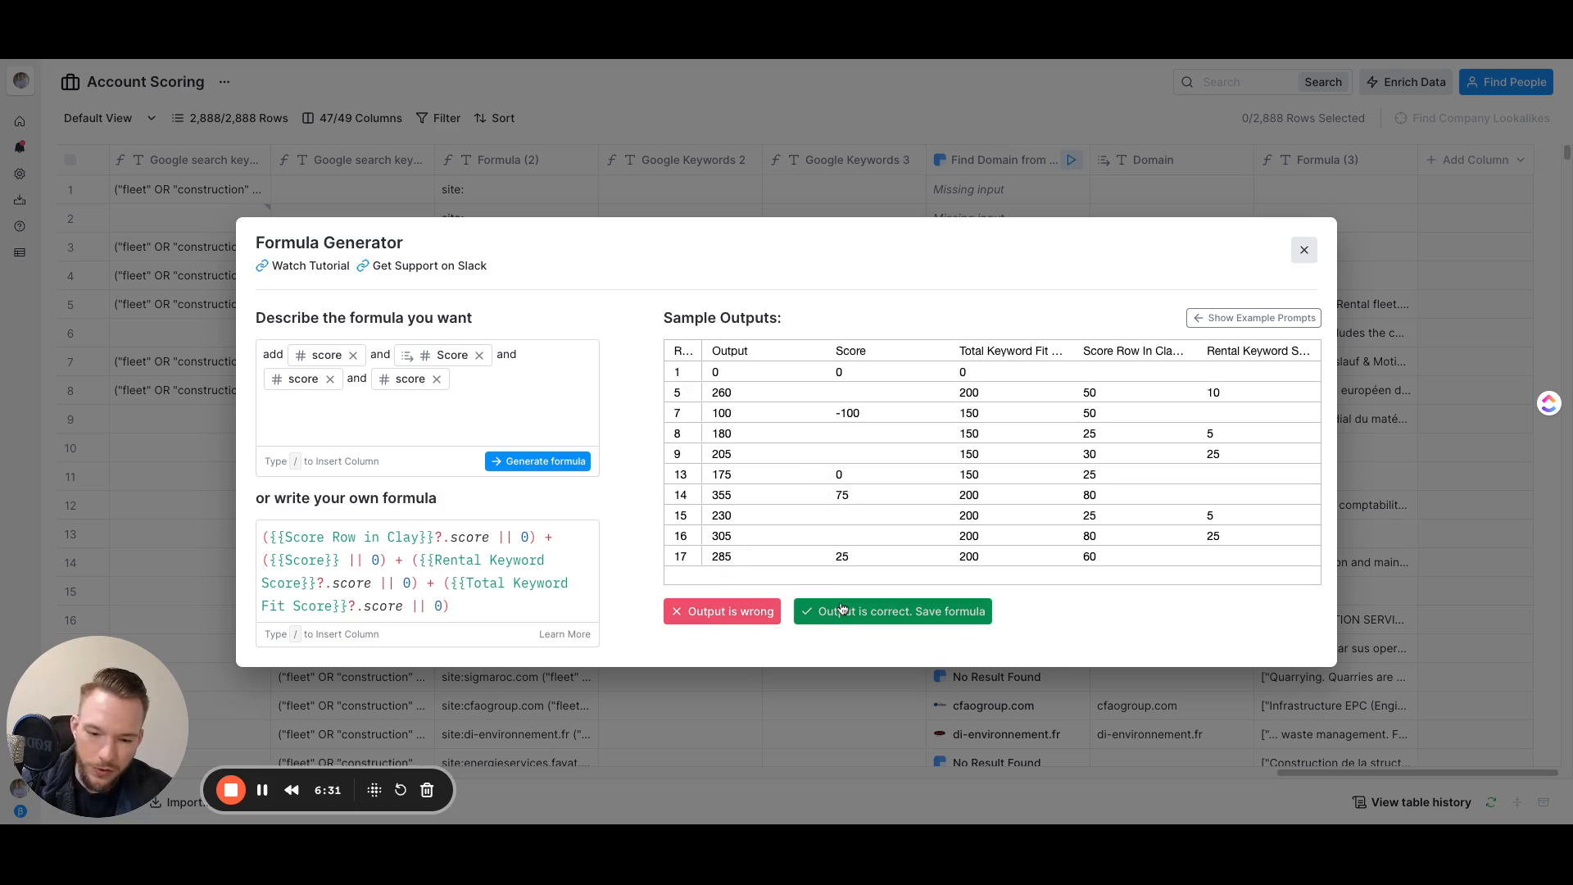
# Accept the generated formula summing the four scores after checking the sample outputs.
pyautogui.click(892, 612)
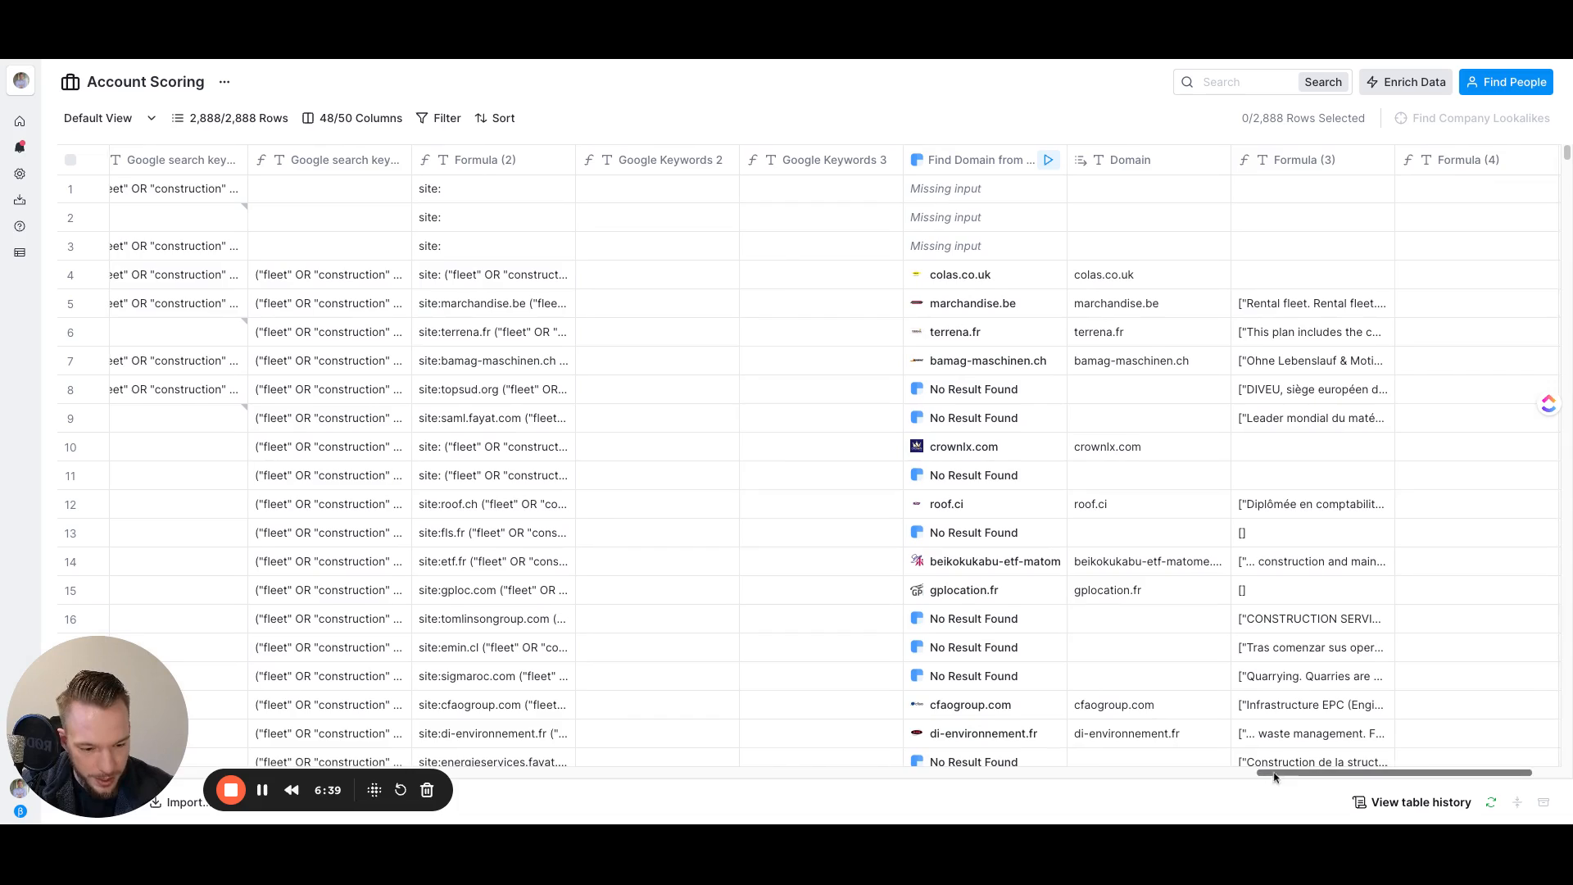
# Scroll right to the new Formula (4) column showing totals such as 260, 100 and 355.
pyautogui.hscroll(3)
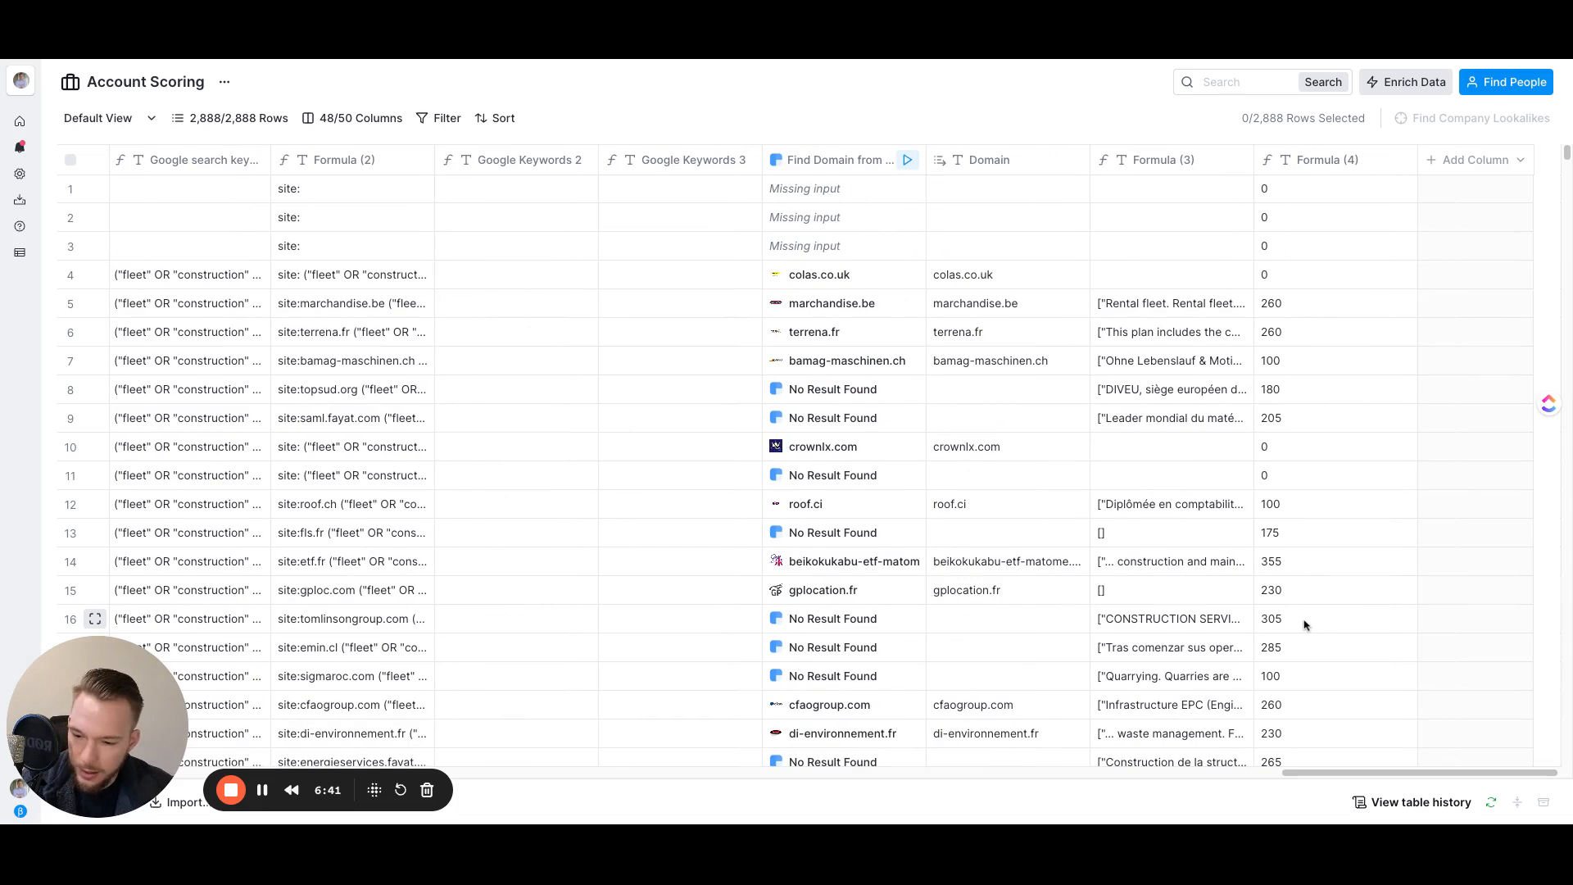